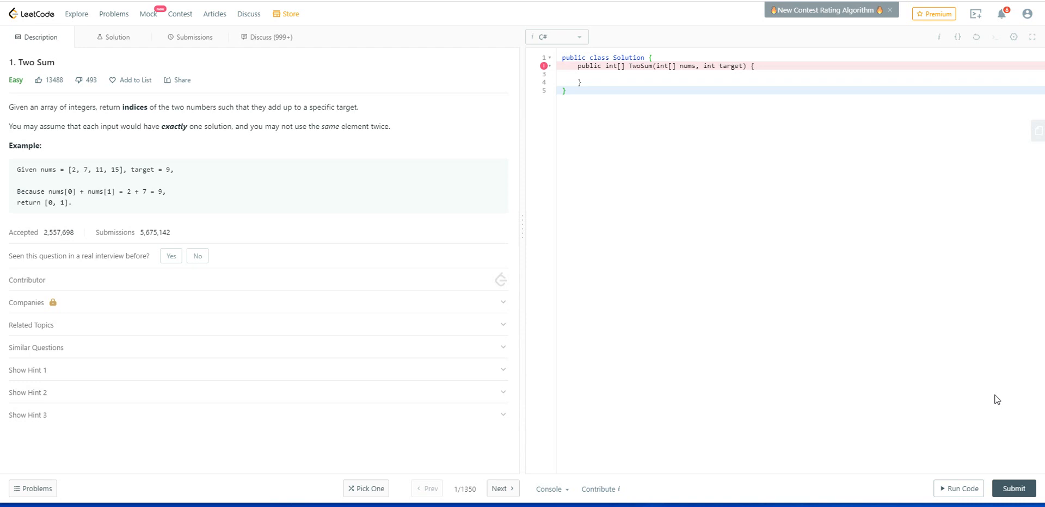
mouse_move(792, 406)
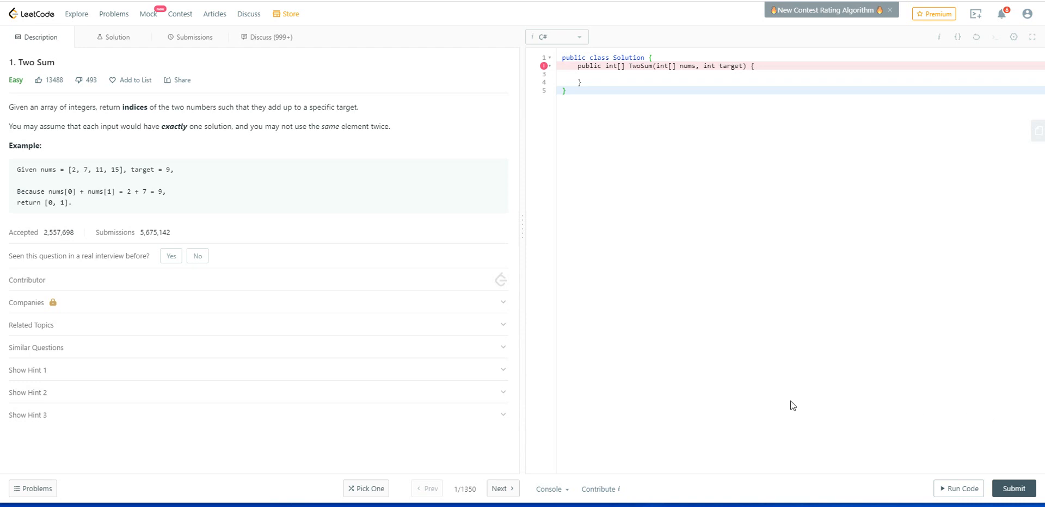
mouse_move(516, 220)
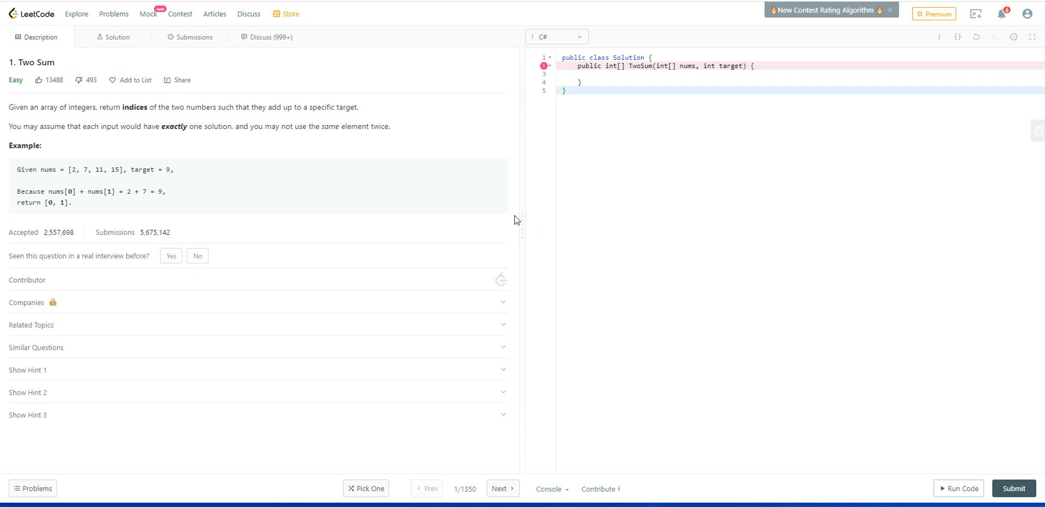
mouse_move(445, 119)
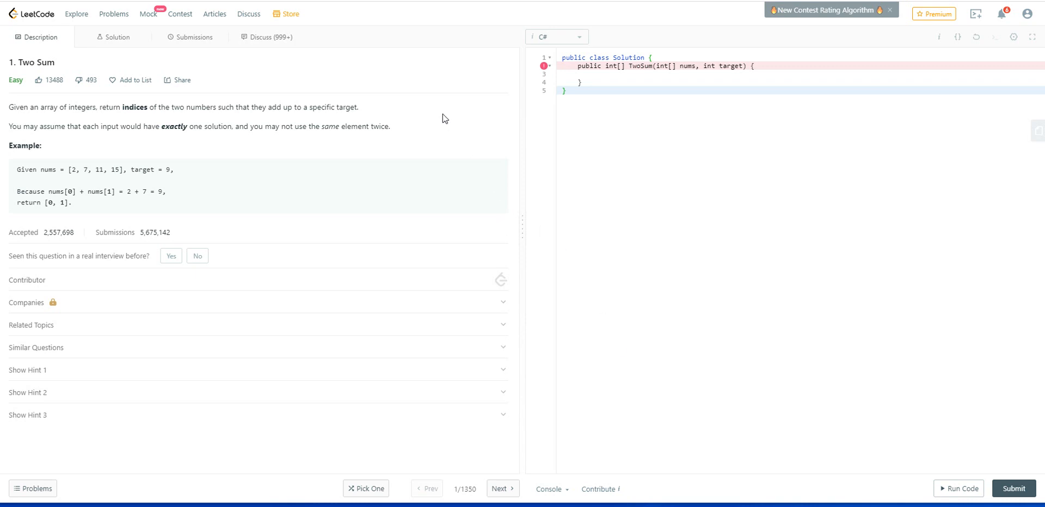
mouse_move(30, 71)
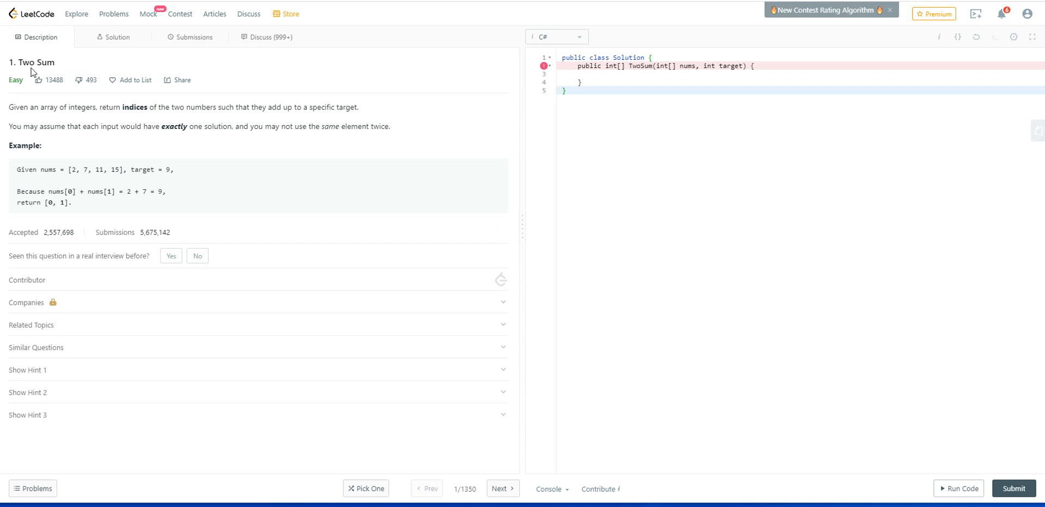
mouse_move(87, 87)
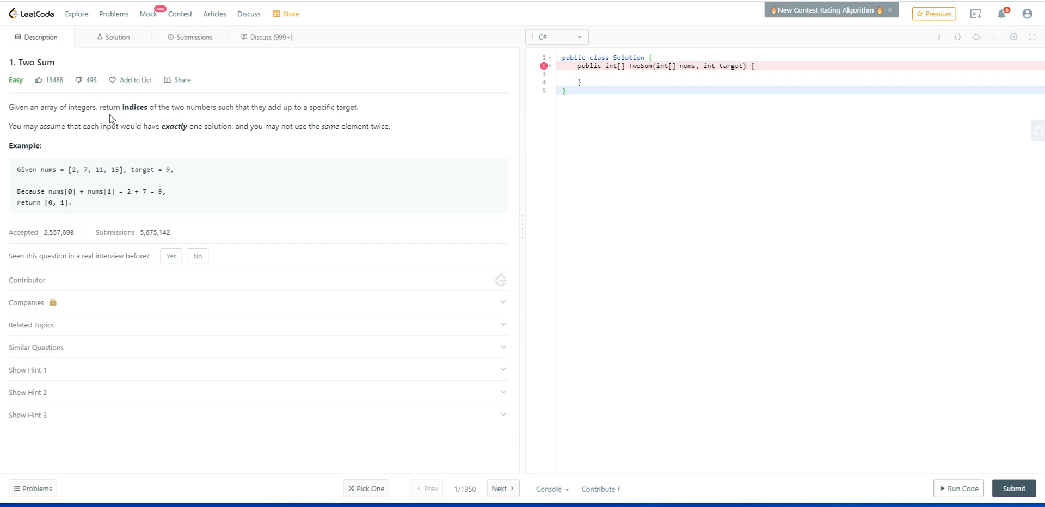
mouse_move(27, 119)
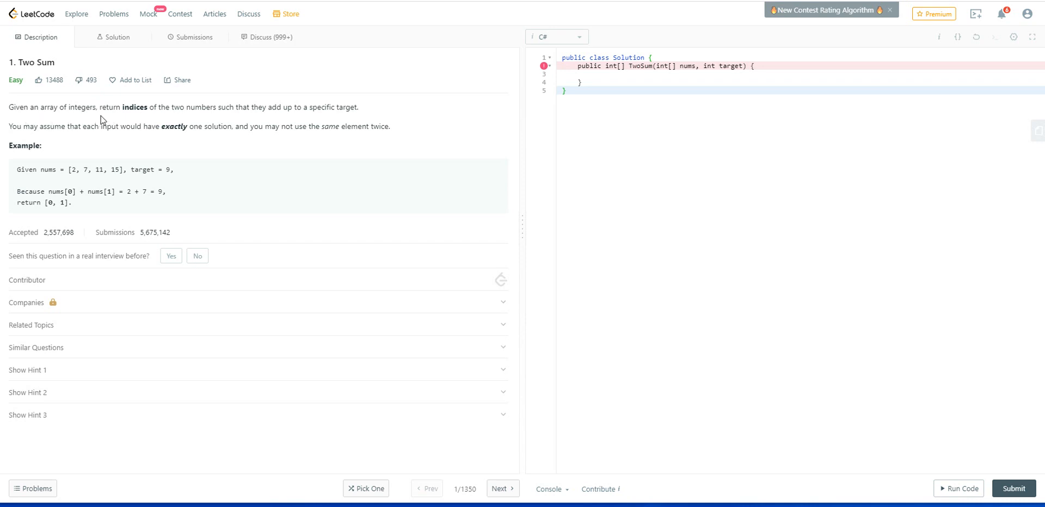
mouse_move(210, 119)
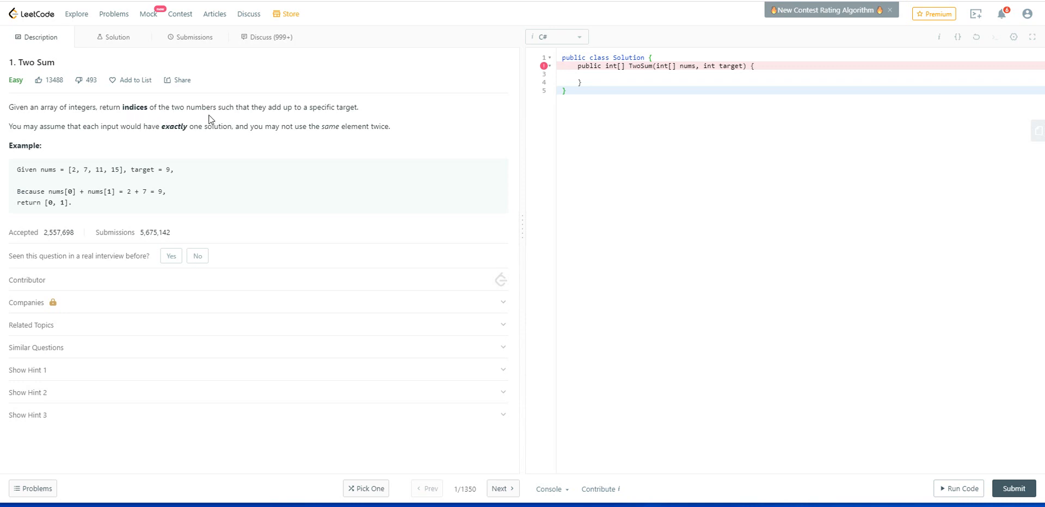
mouse_move(258, 119)
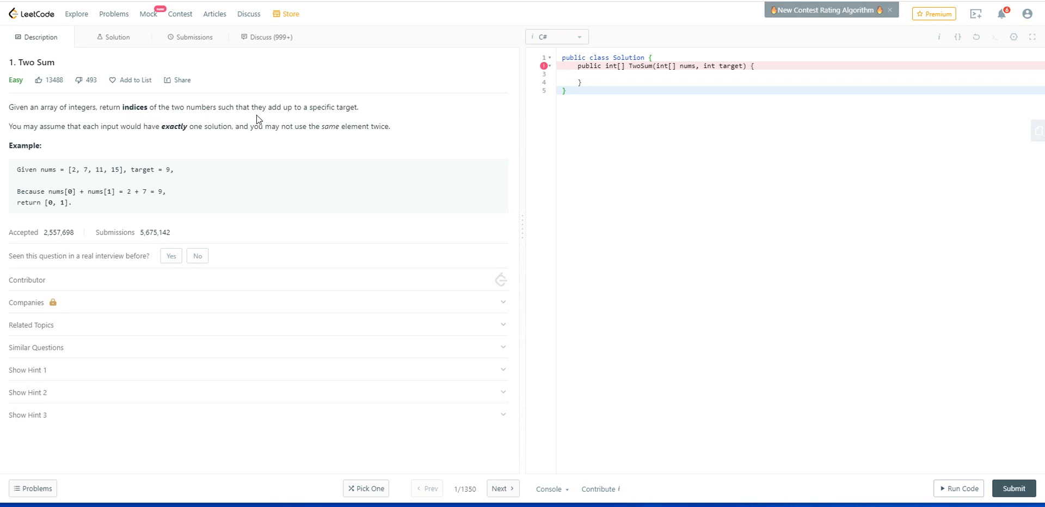
mouse_move(355, 121)
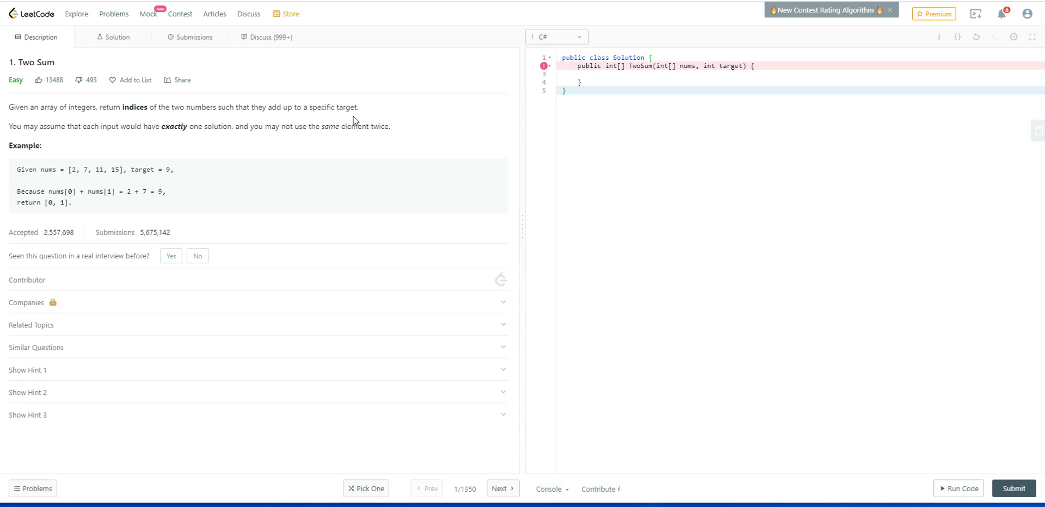
mouse_move(52, 151)
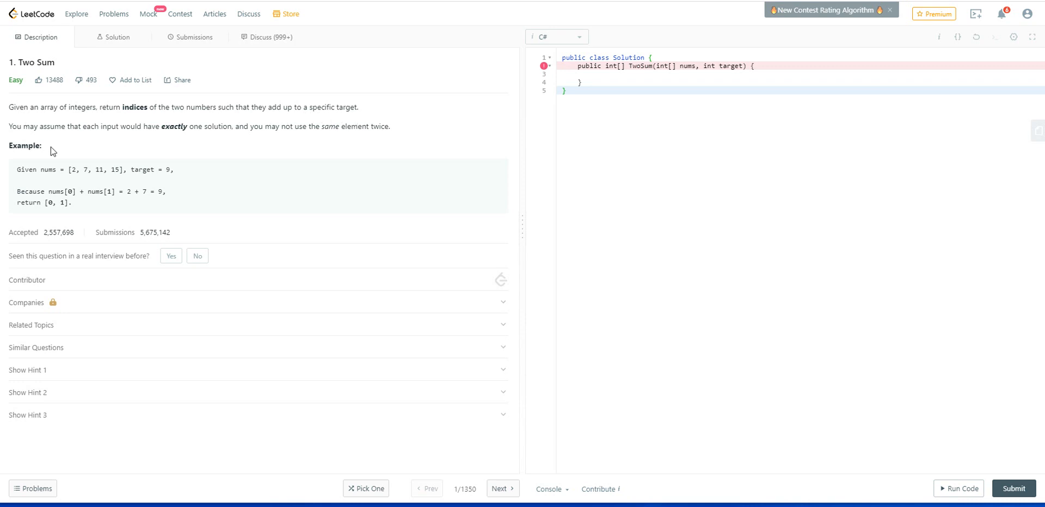
mouse_move(74, 139)
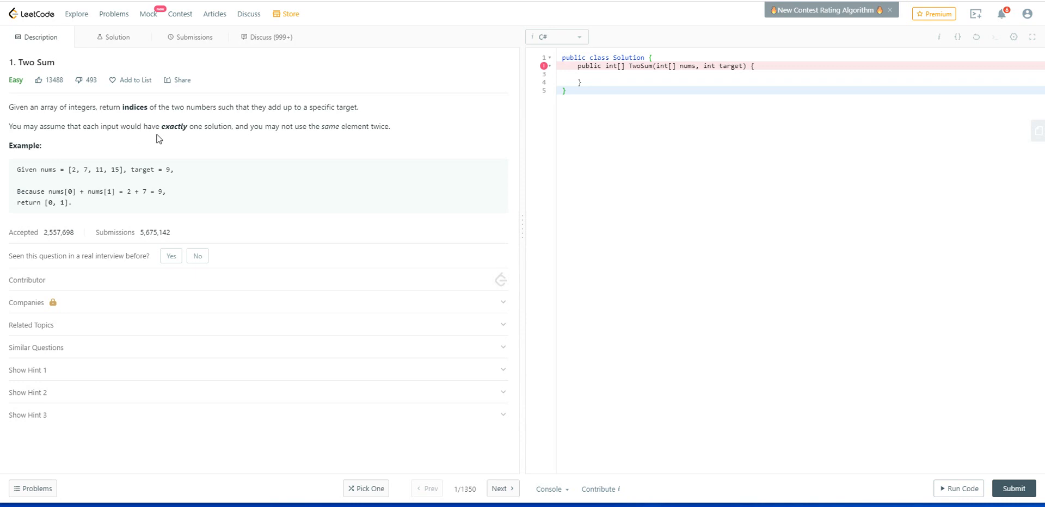
mouse_move(235, 140)
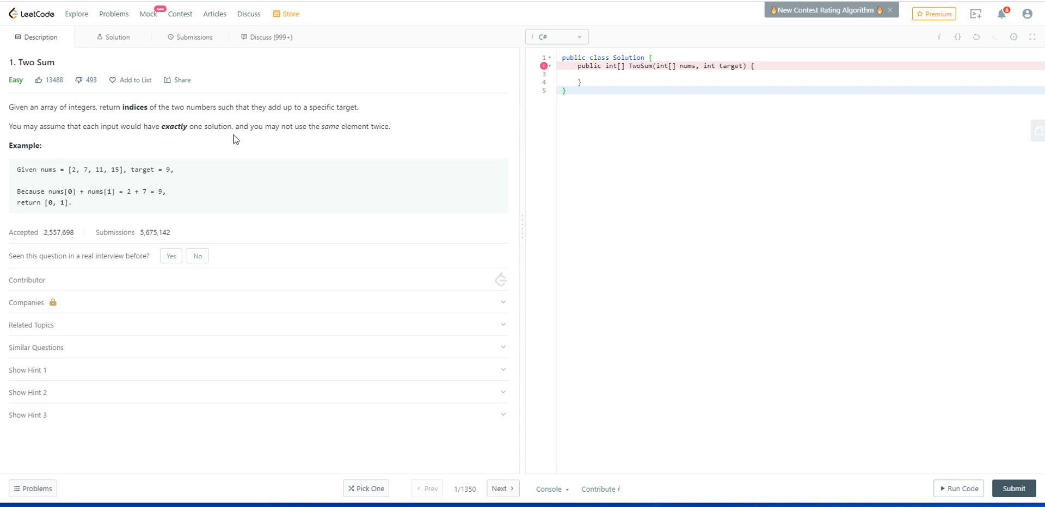
mouse_move(222, 137)
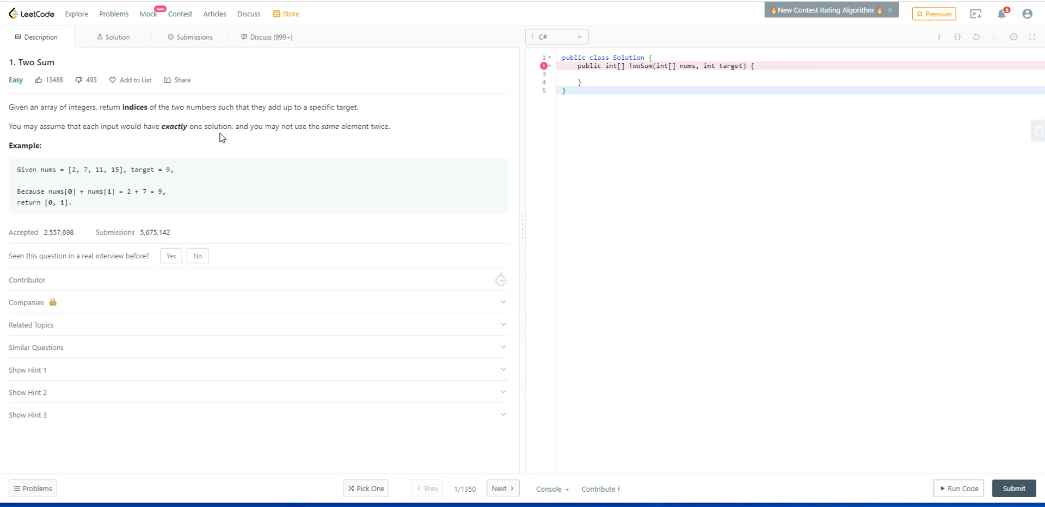
mouse_move(320, 152)
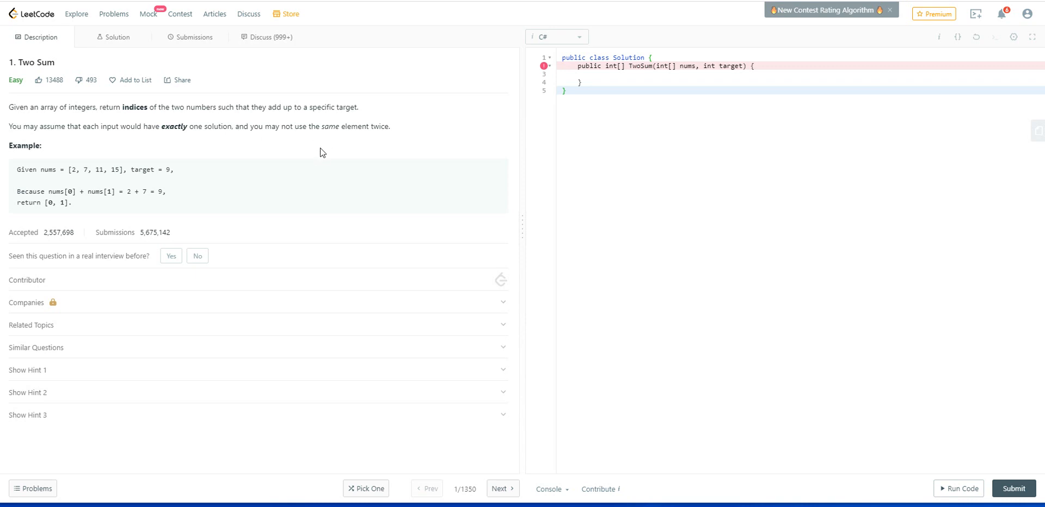
mouse_move(327, 128)
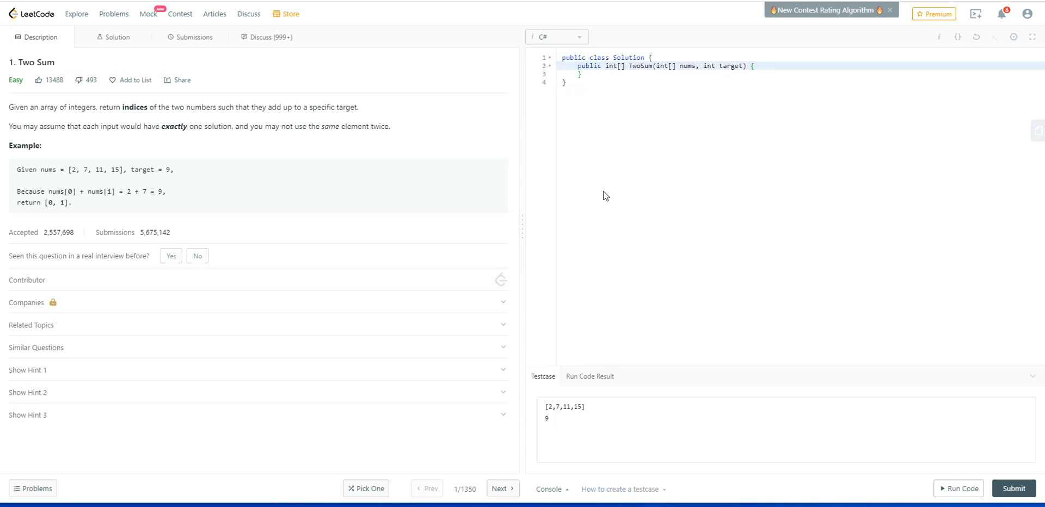
mouse_move(615, 204)
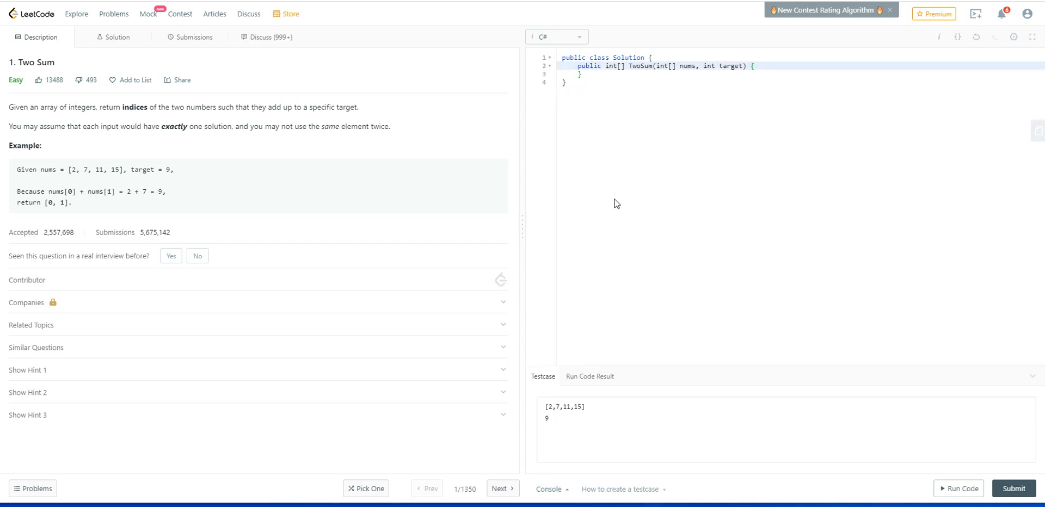
mouse_move(441, 141)
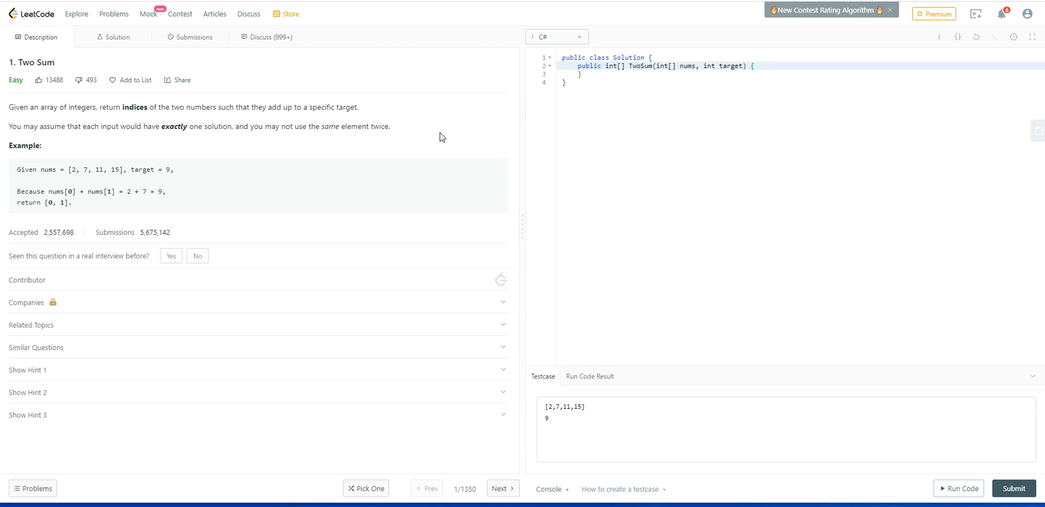
mouse_move(196, 187)
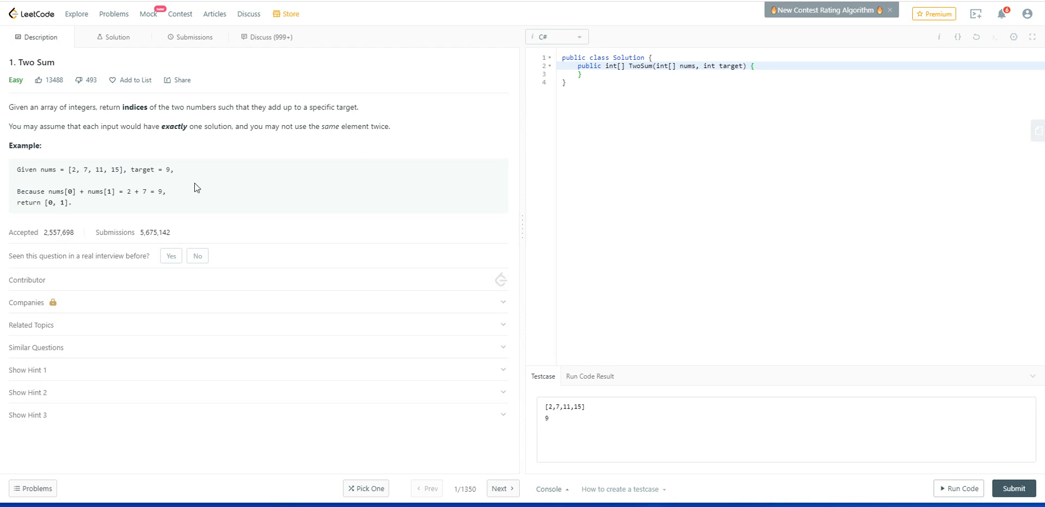
mouse_move(57, 181)
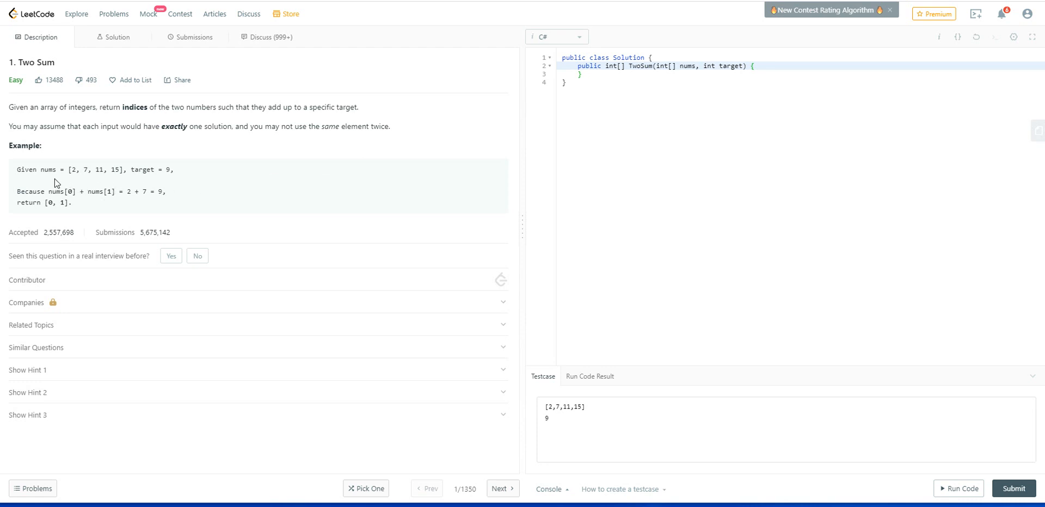
mouse_move(61, 181)
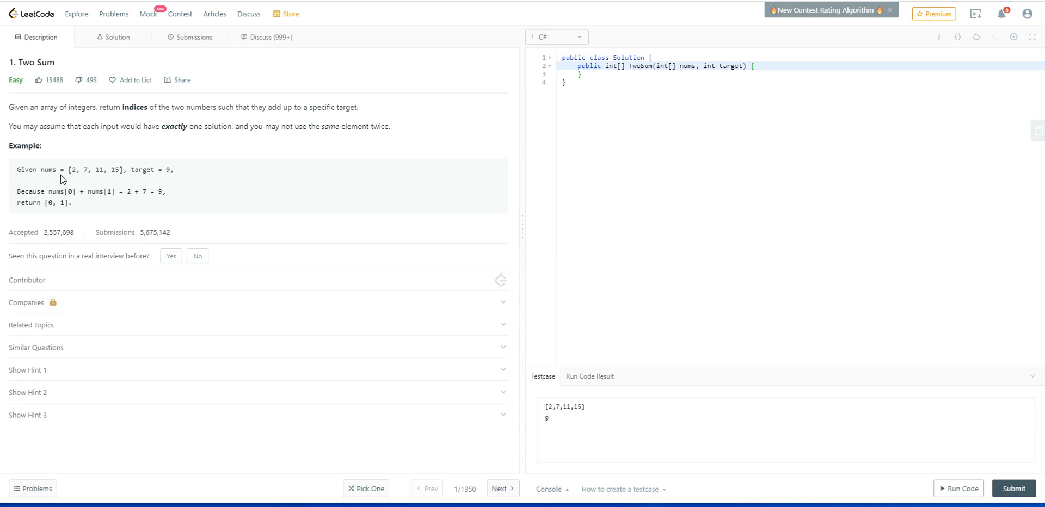
mouse_move(94, 180)
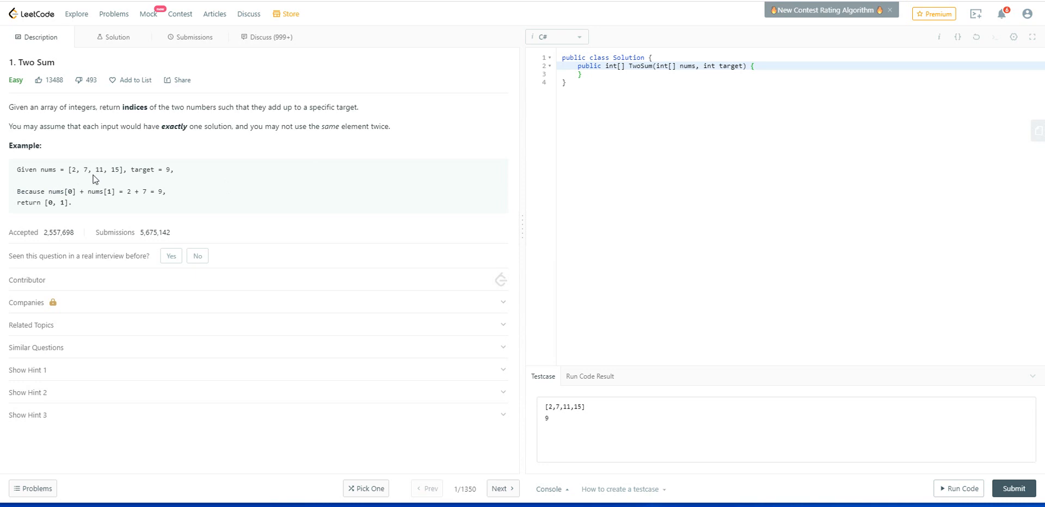
mouse_move(122, 179)
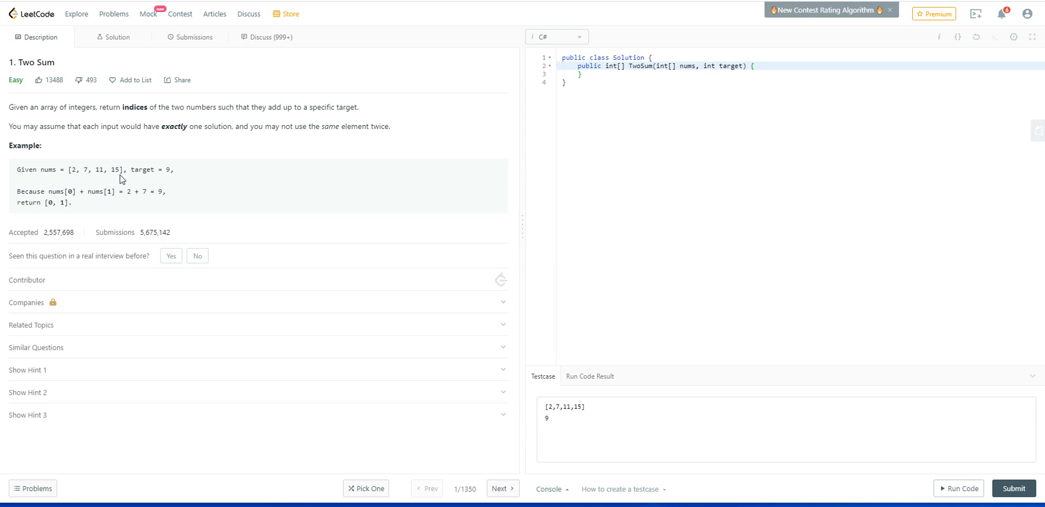
mouse_move(168, 182)
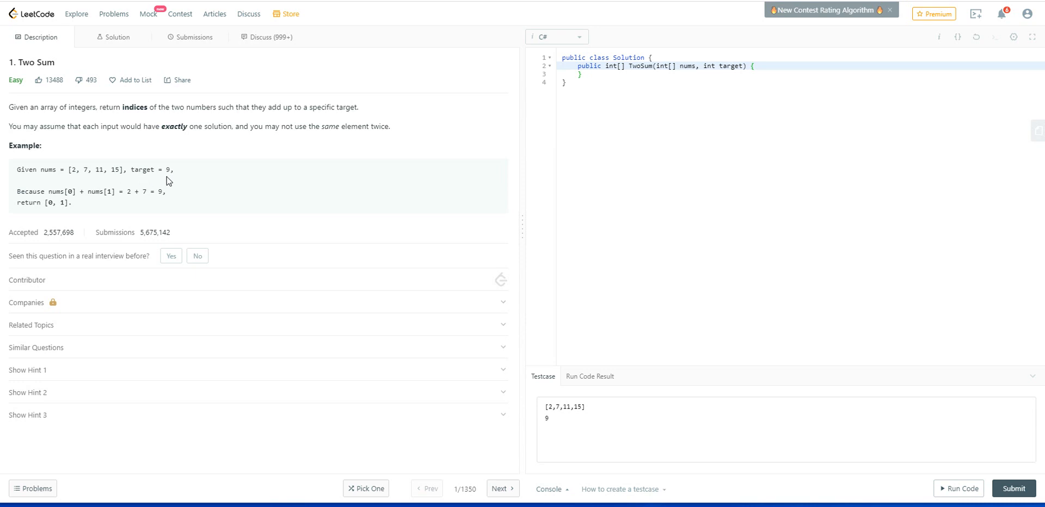
mouse_move(163, 181)
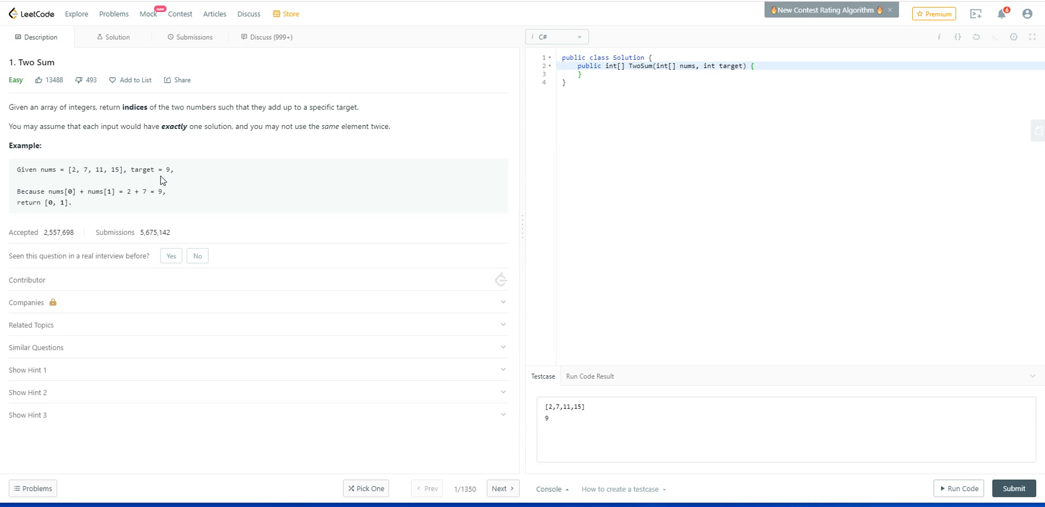
mouse_move(78, 180)
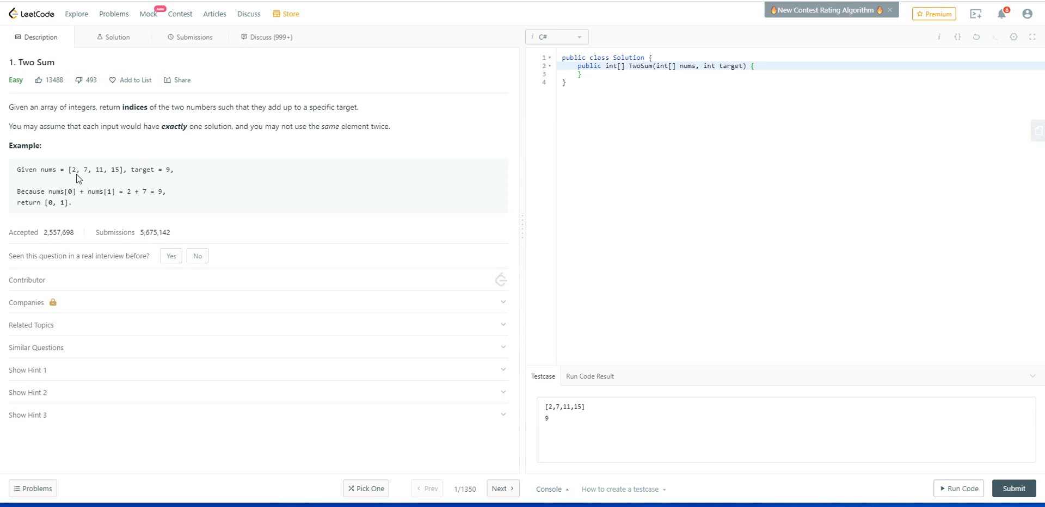
mouse_move(105, 179)
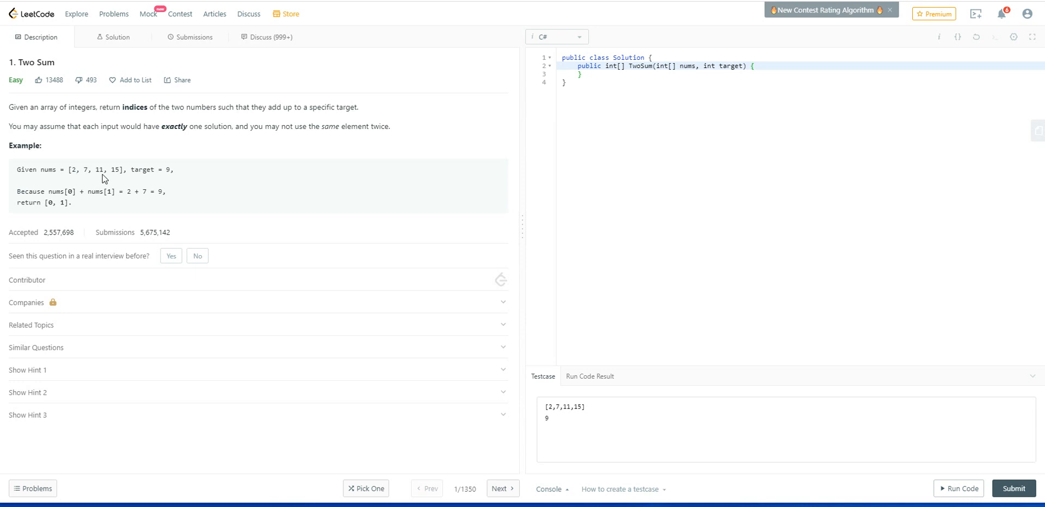
mouse_move(169, 178)
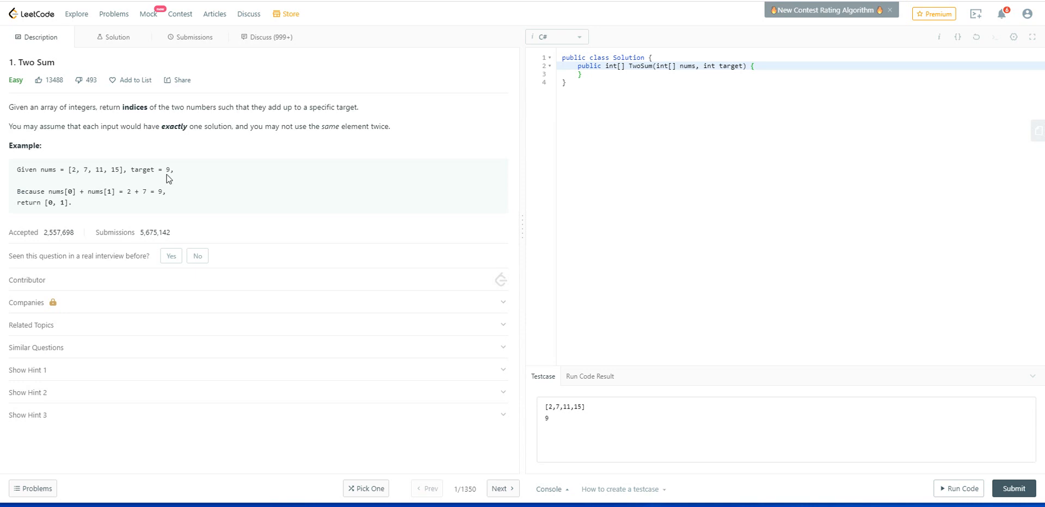
mouse_move(78, 181)
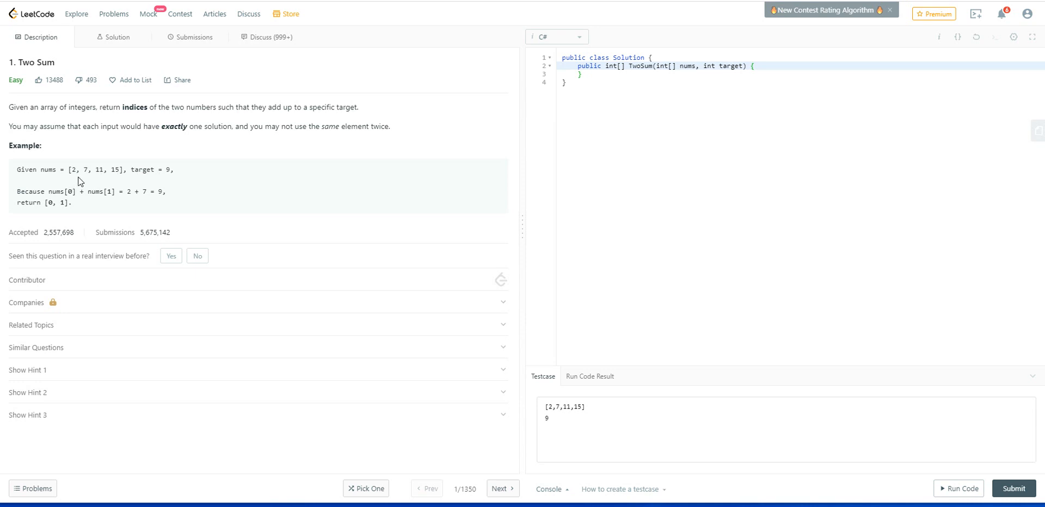
mouse_move(37, 201)
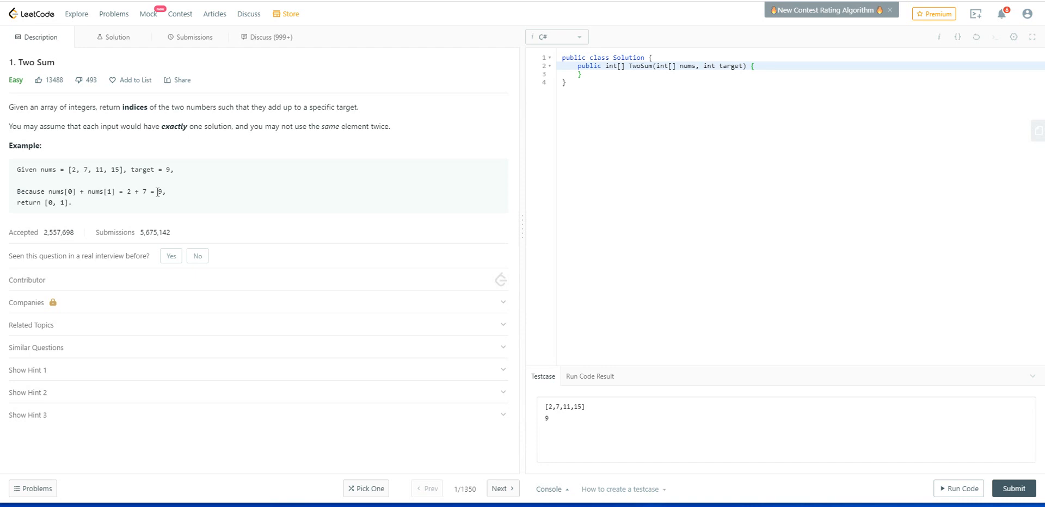
mouse_move(169, 197)
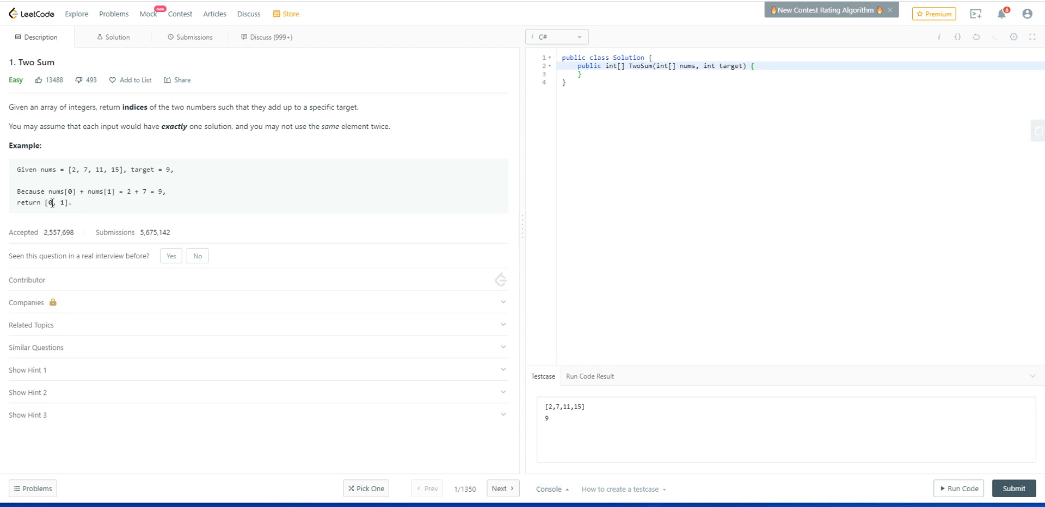
mouse_move(215, 171)
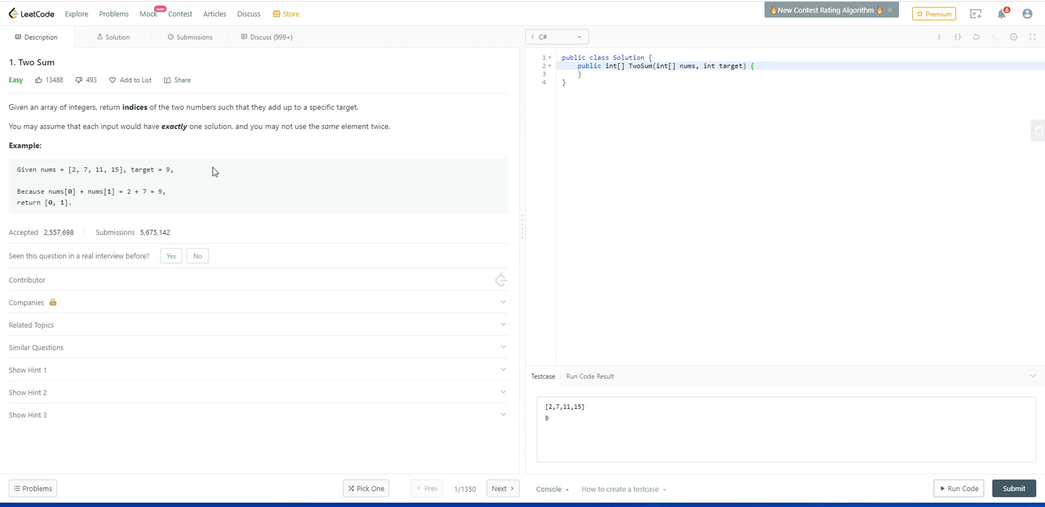
mouse_move(152, 138)
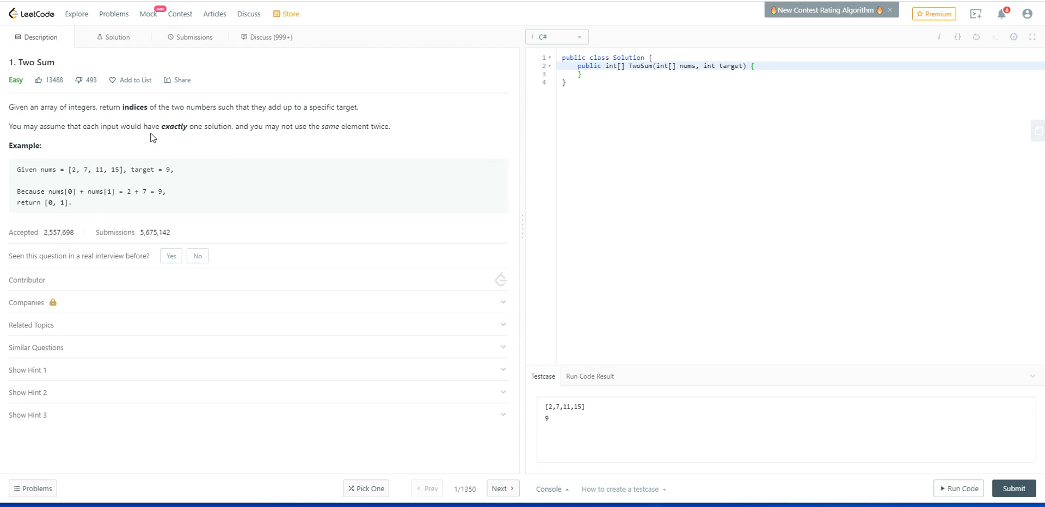
mouse_move(171, 136)
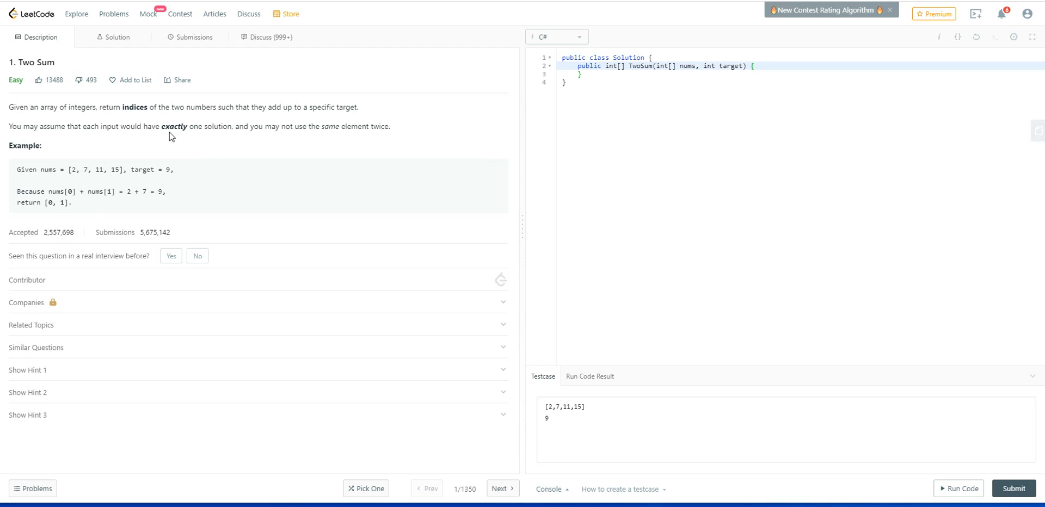
mouse_move(189, 138)
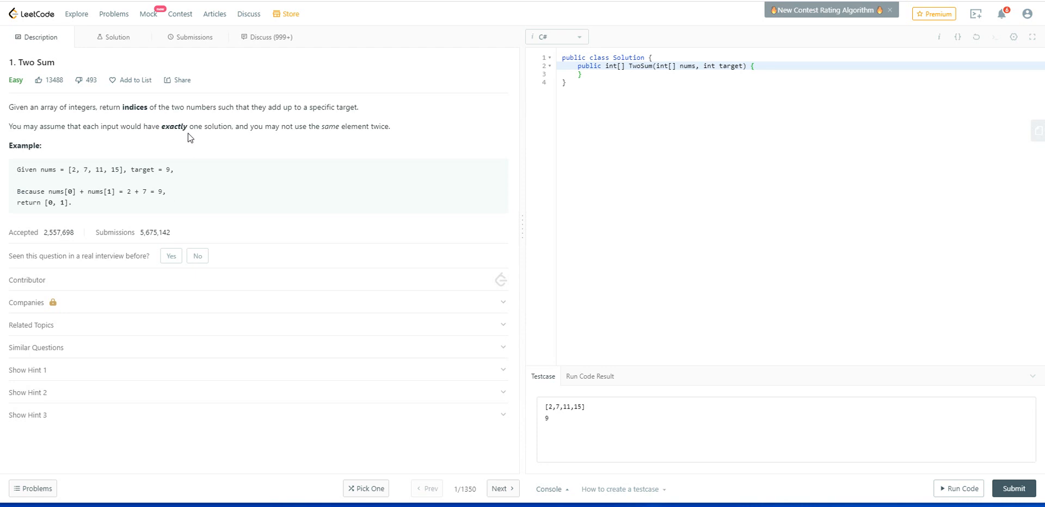
mouse_move(187, 196)
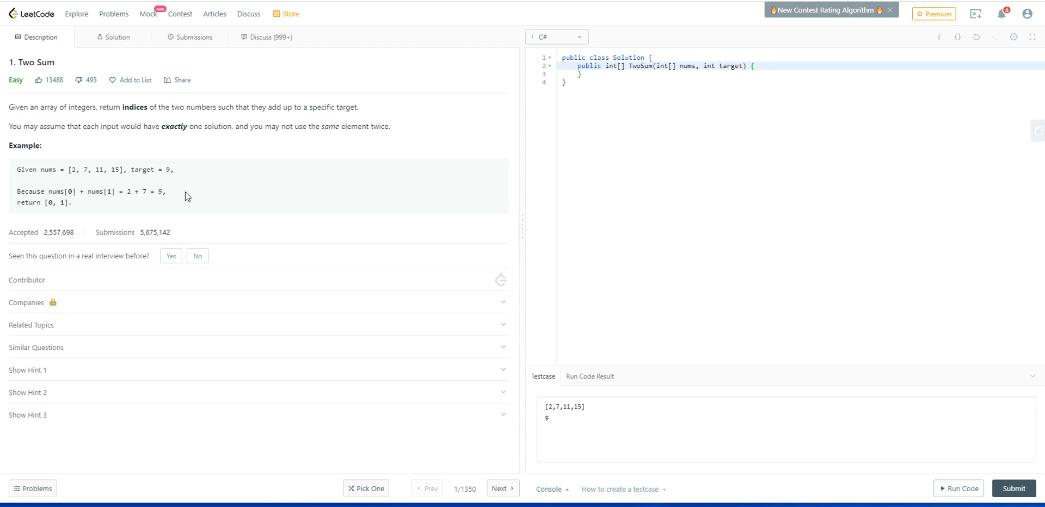
mouse_move(257, 170)
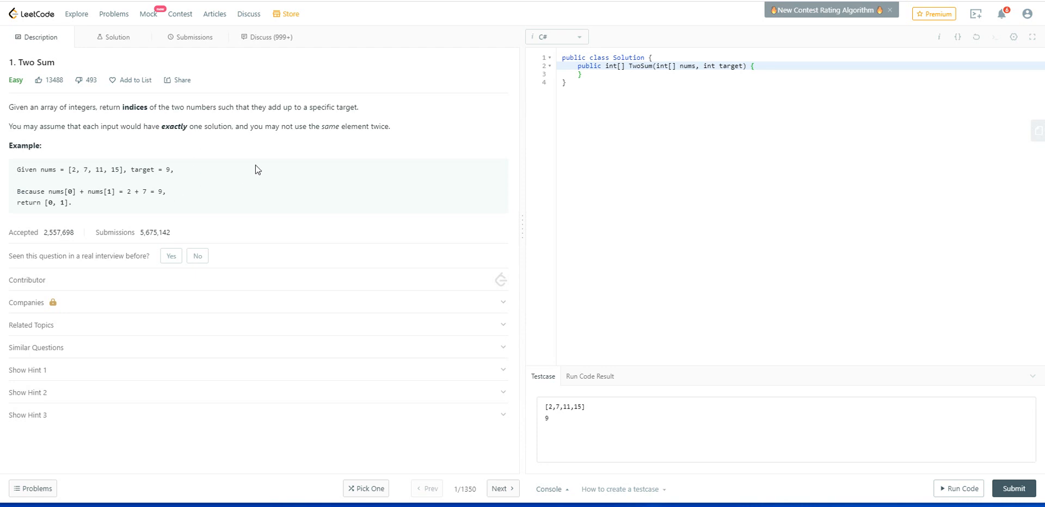
mouse_move(692, 72)
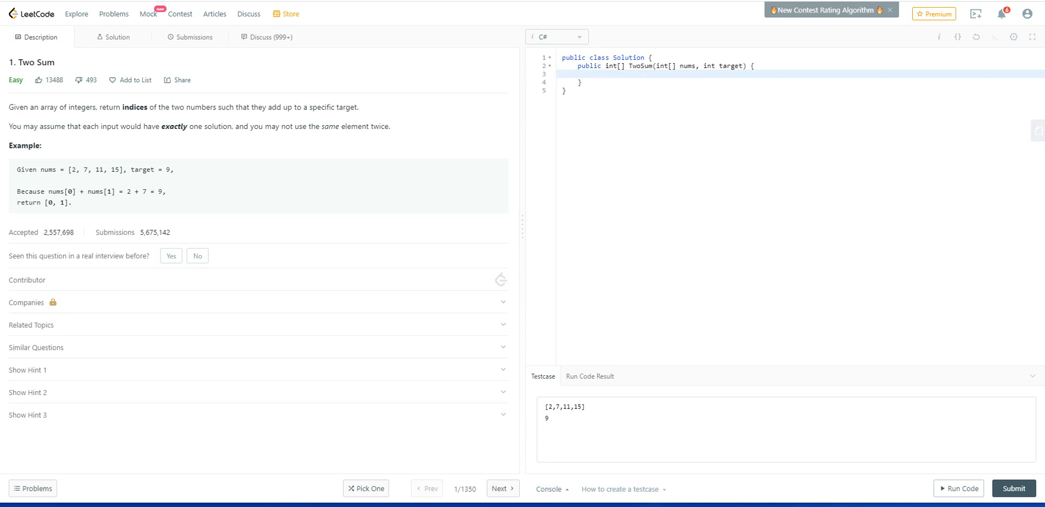
Write the outer loop for (int i = 0; i < nums.Length; i++) with an opening brace.
text(f)
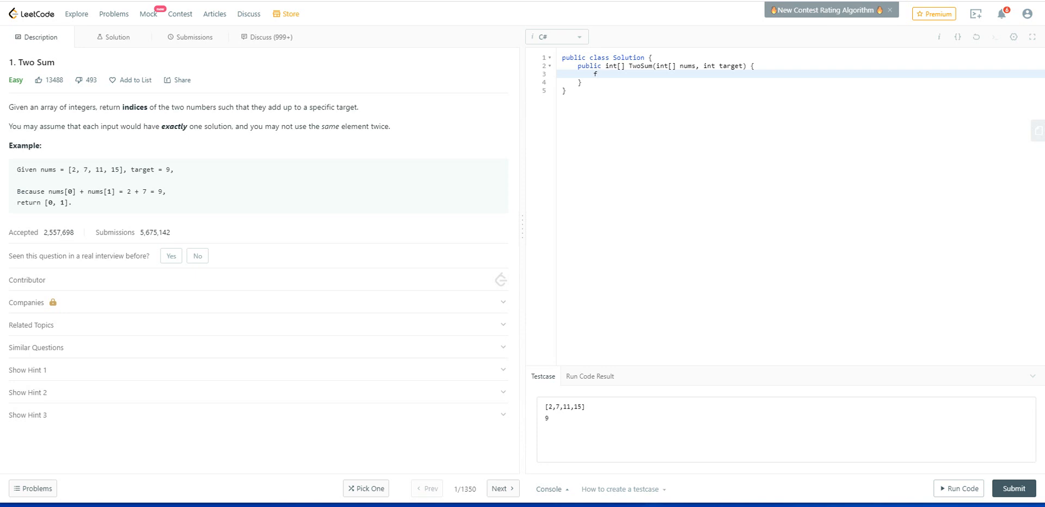
text(or ()
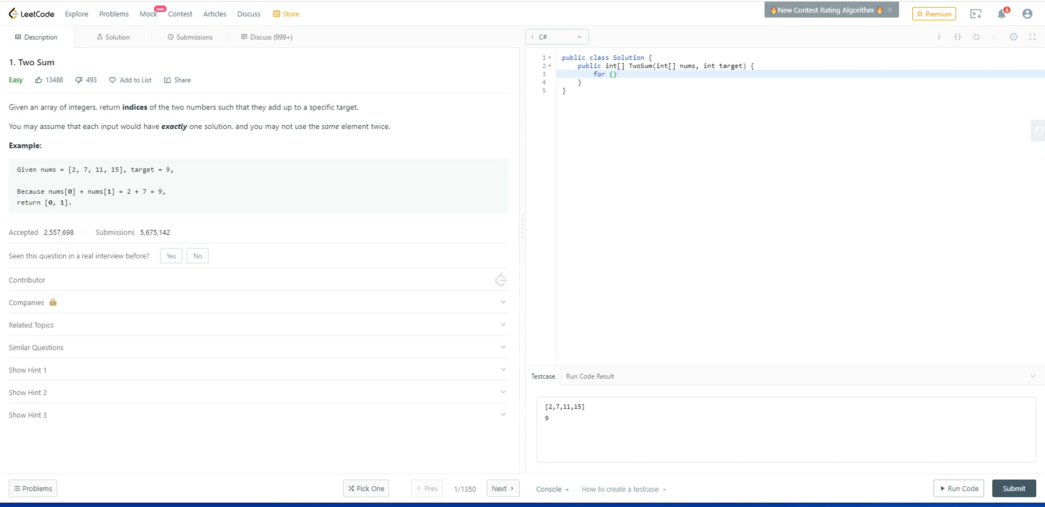
text(ii)
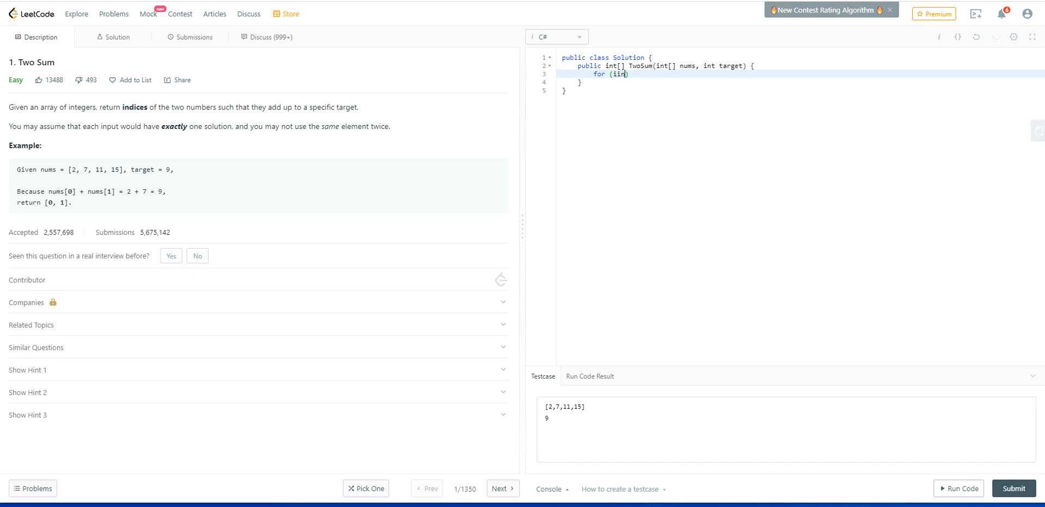
text(nt i)
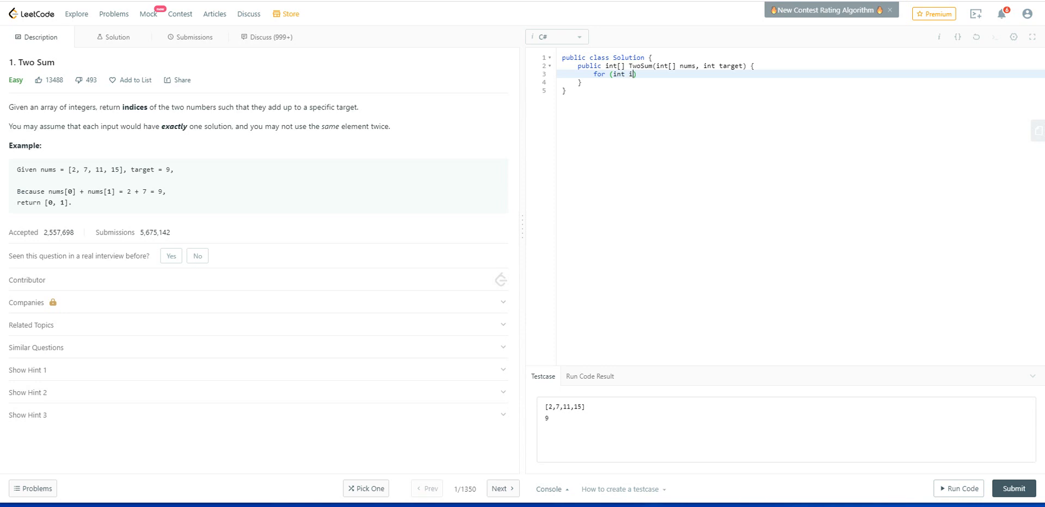
text(=0)
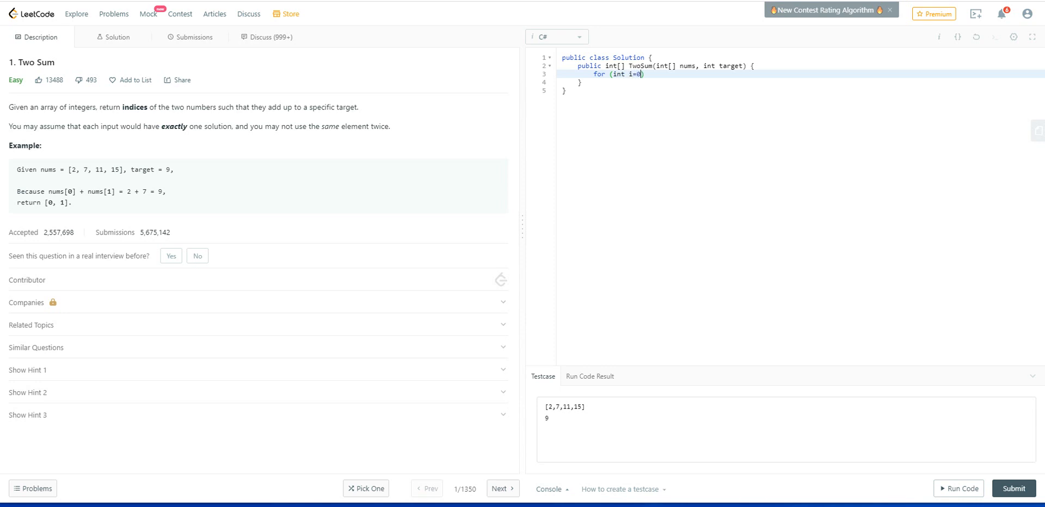
text(;))
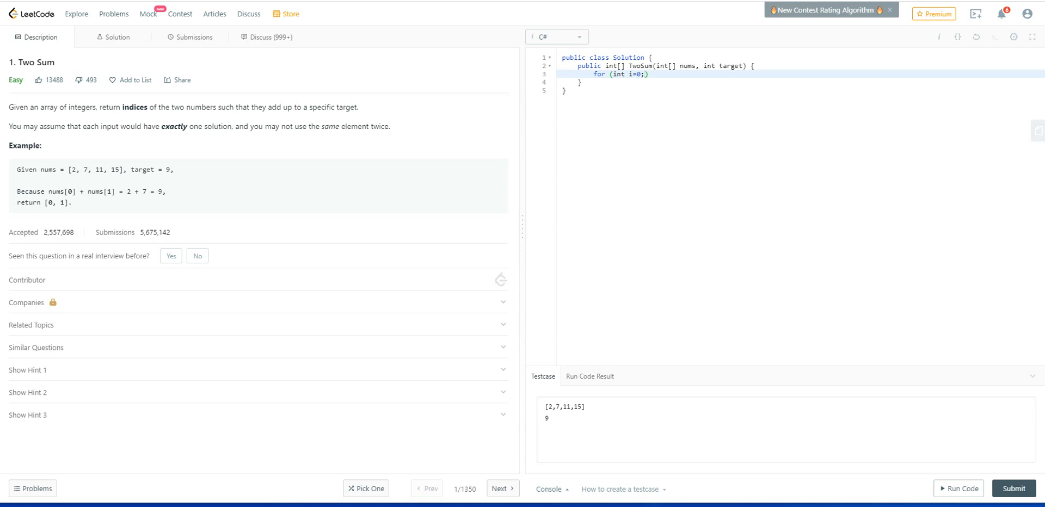
text(i<)
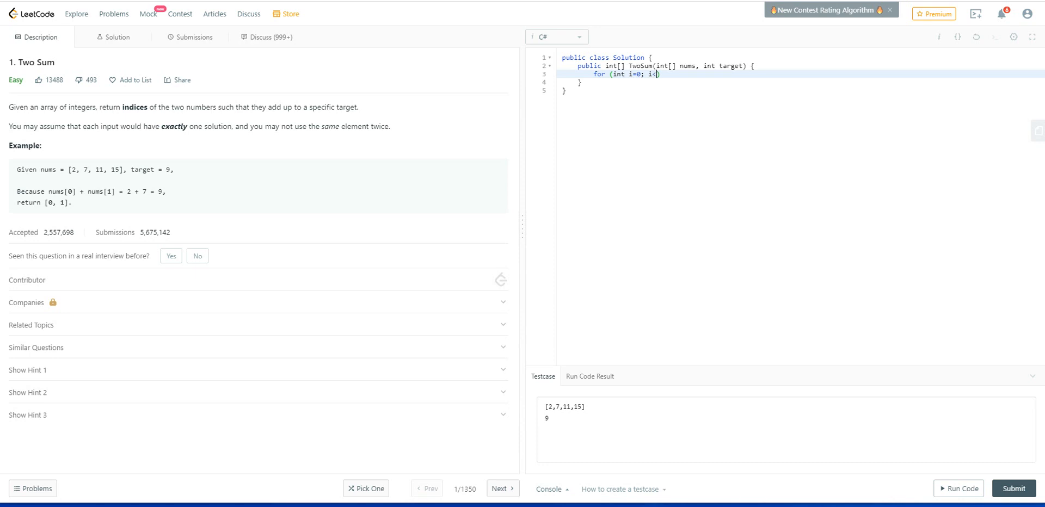
text(nums.length; i)
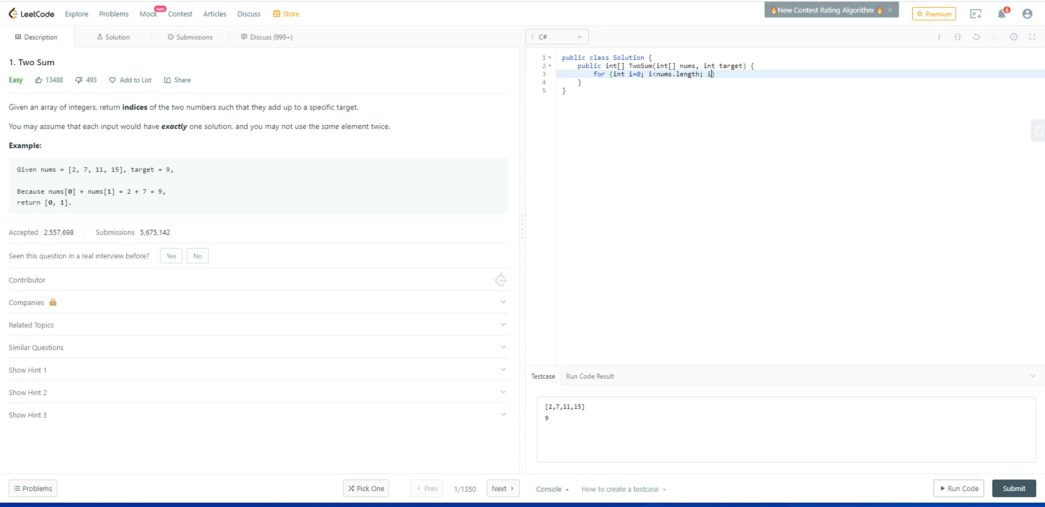
text(++))
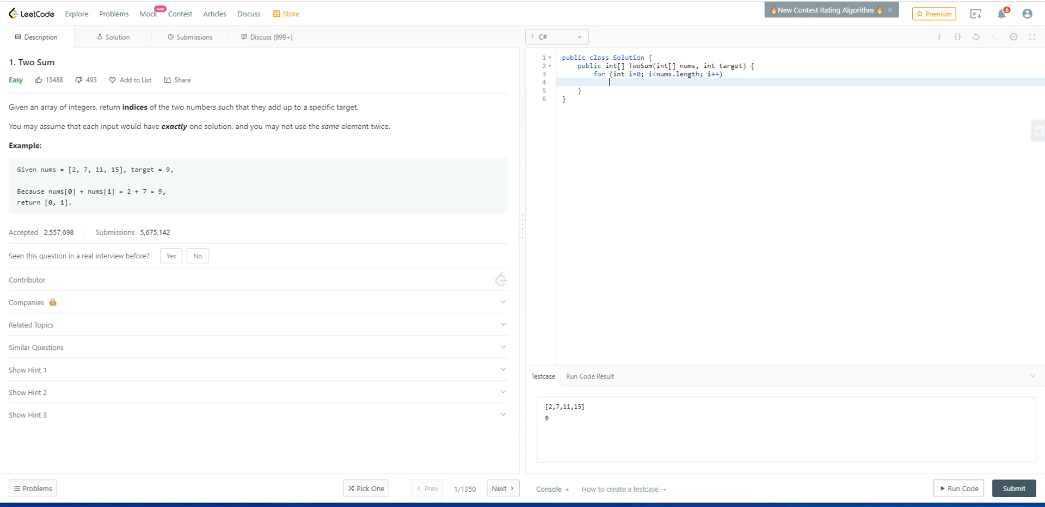
text({)
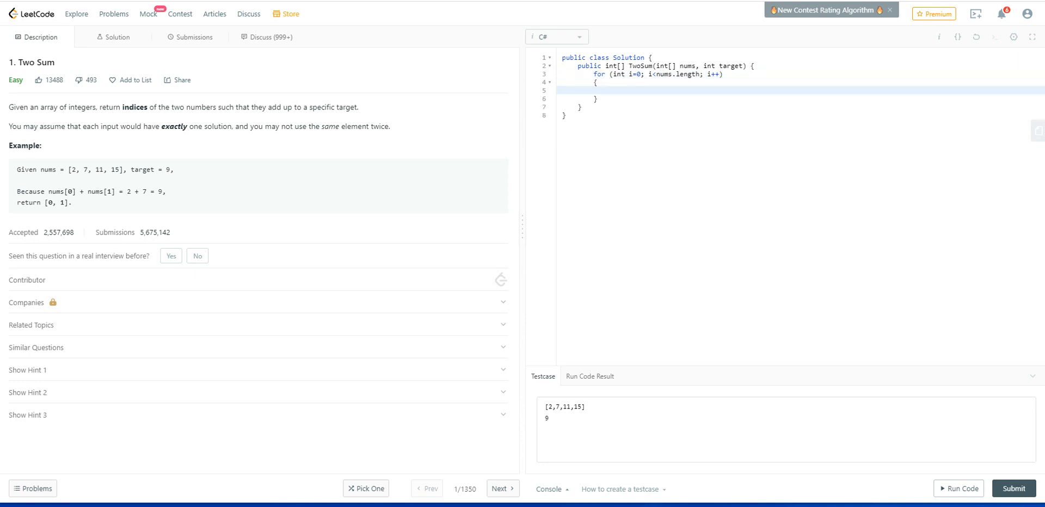
Add an inner loop with j from i + 1 to nums.Length, leaving its block empty.
text(for ())
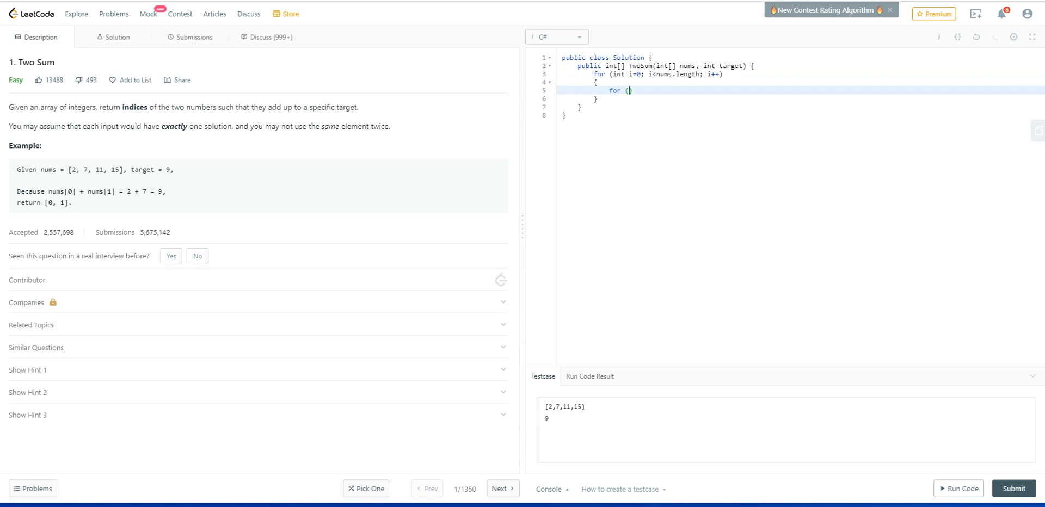
text(int)
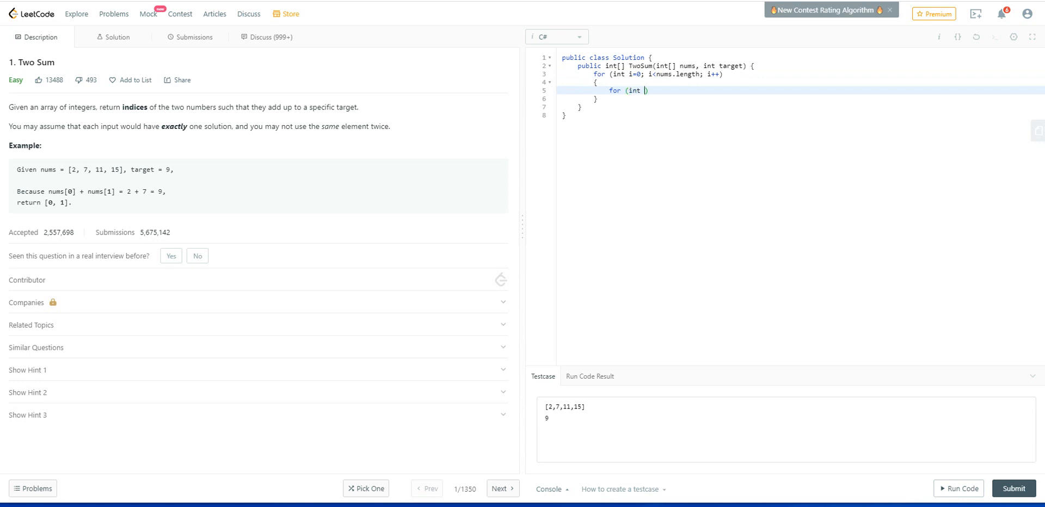
text(j=)
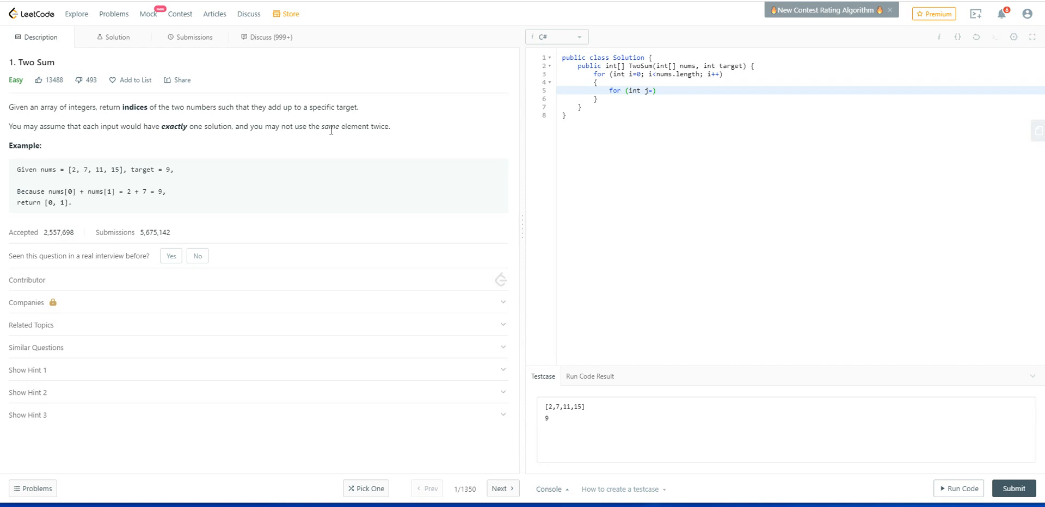
mouse_move(671, 97)
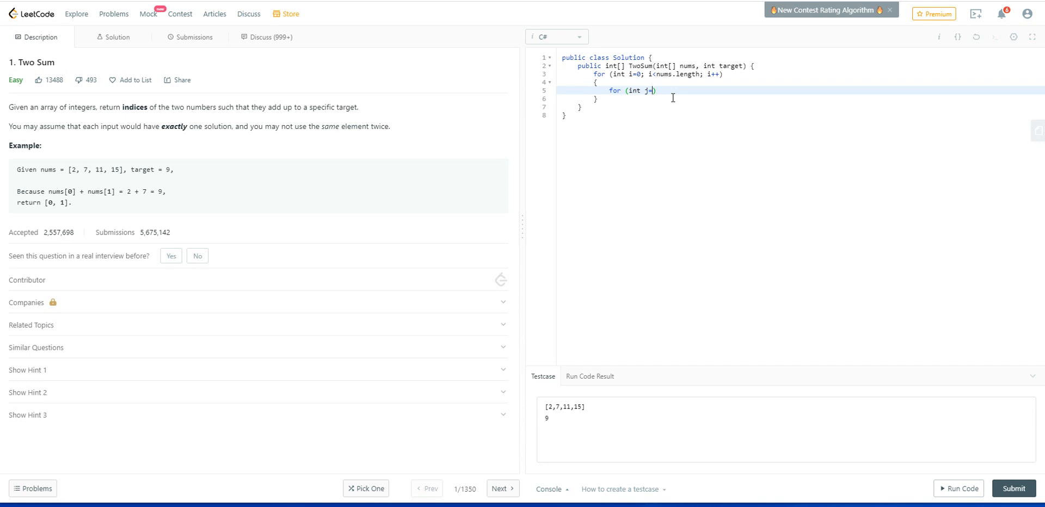
text(I)
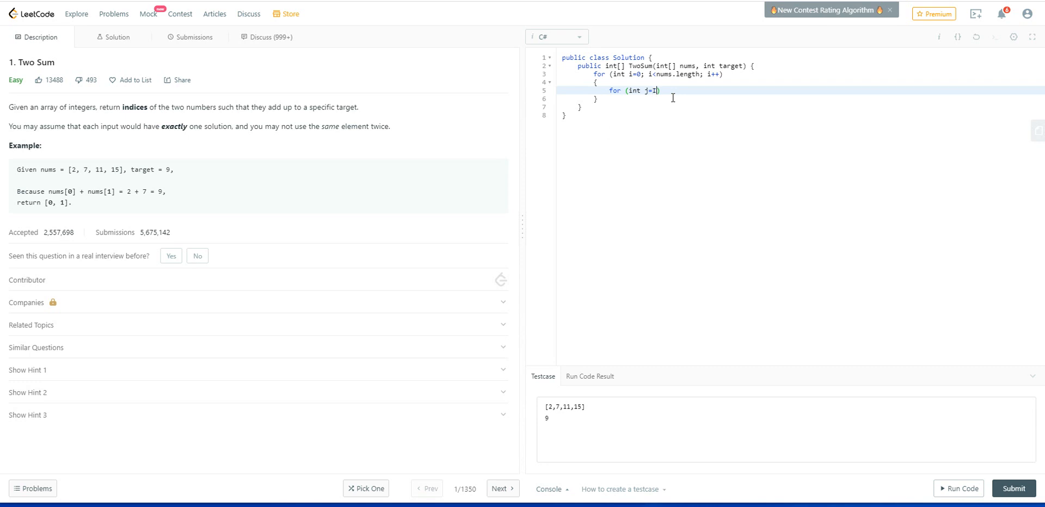
text(i+)
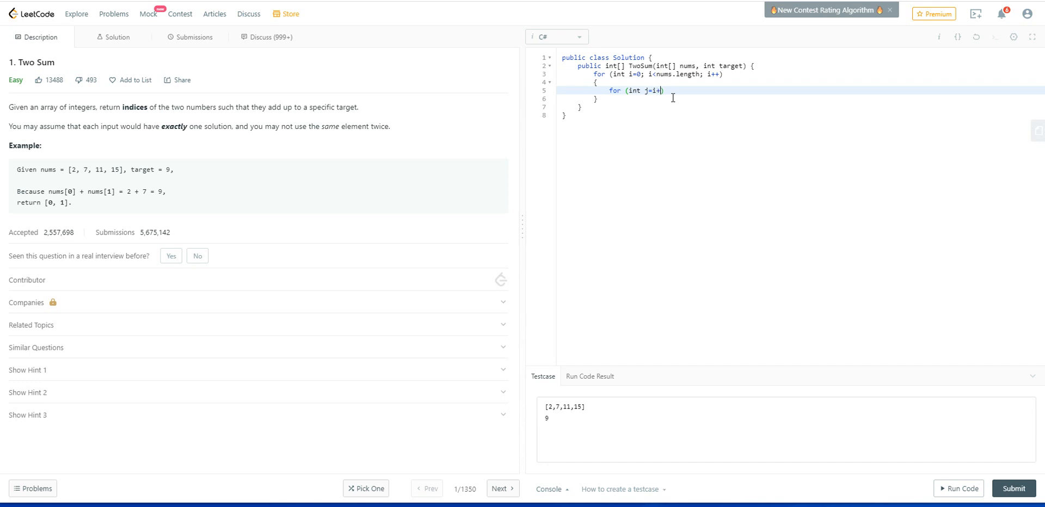
text(1; j)
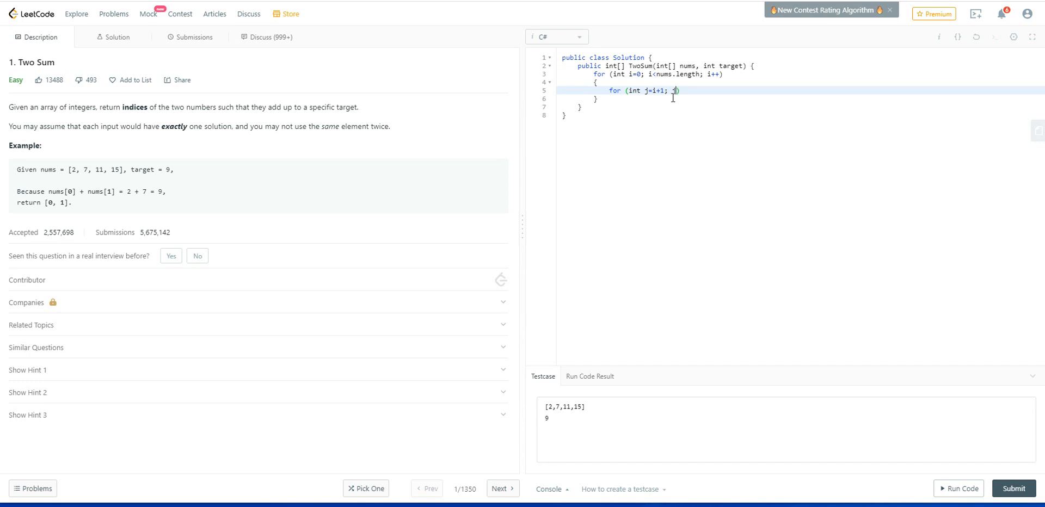
text(<)
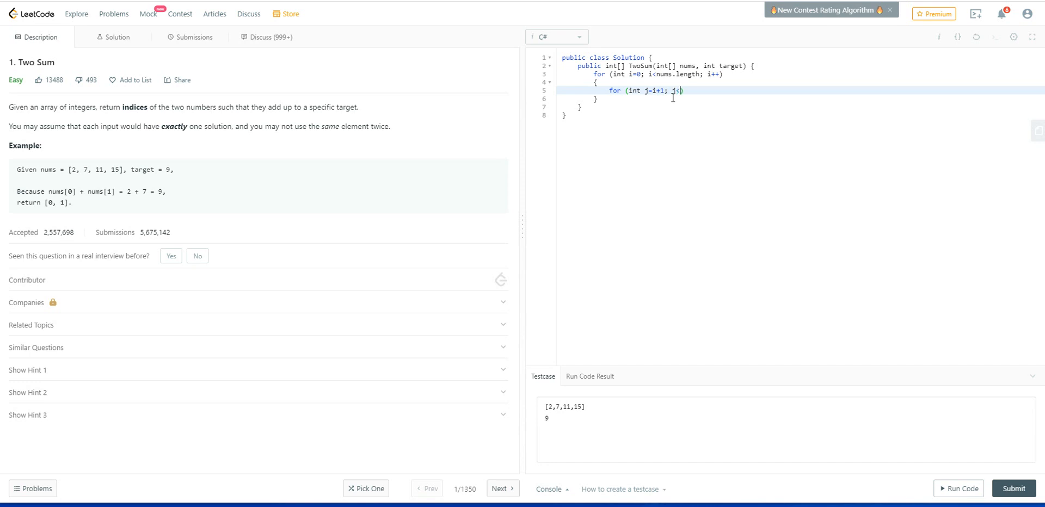
text(nums)
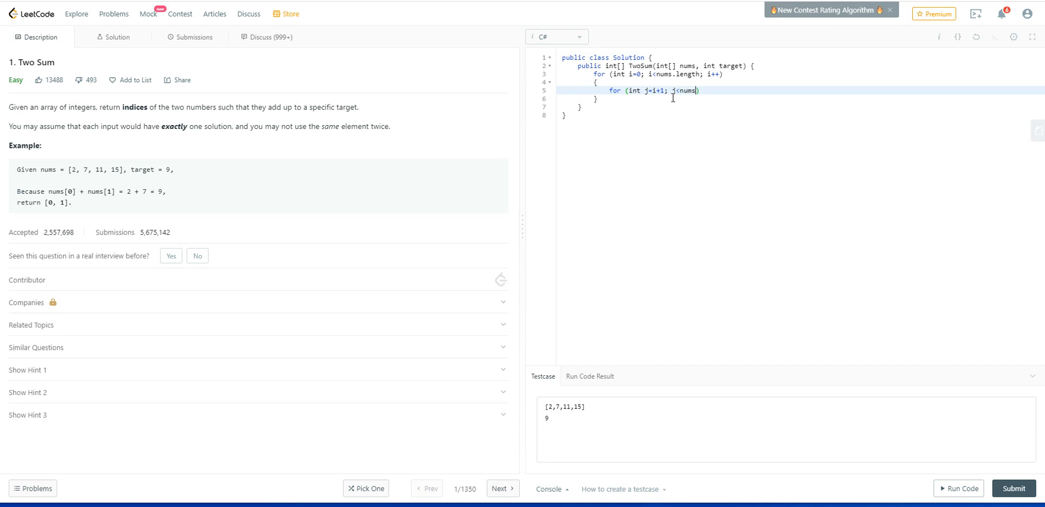
text(.length)
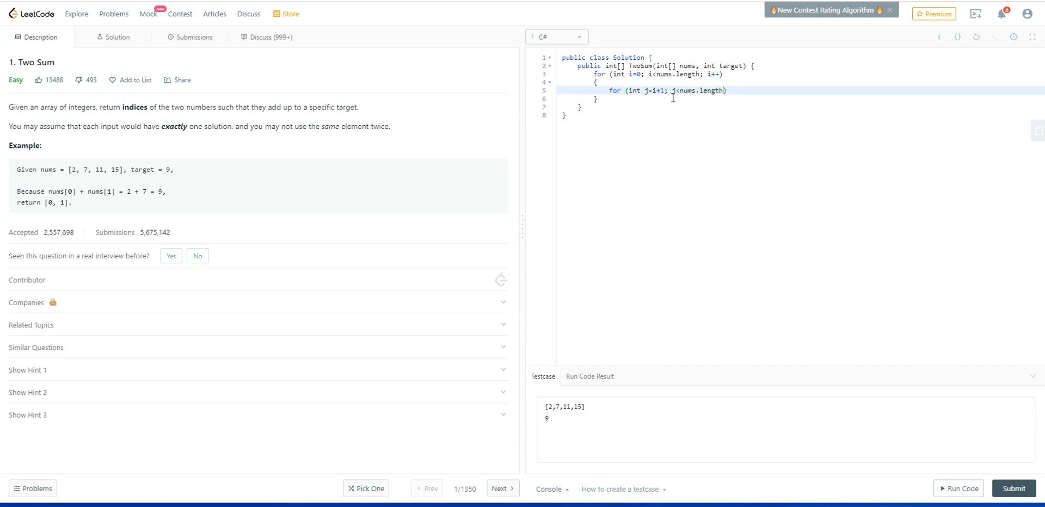
text(; j++)
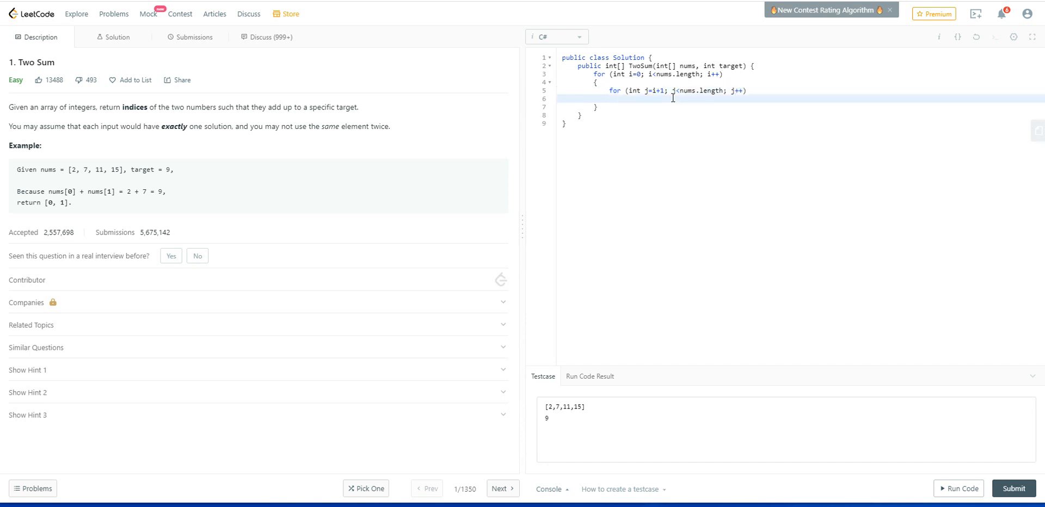
text({)
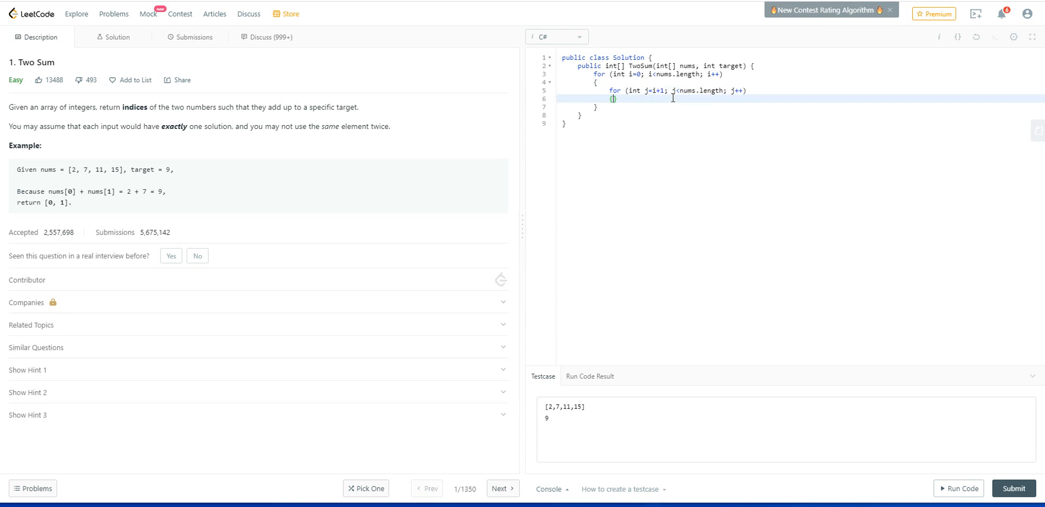
key(enter)
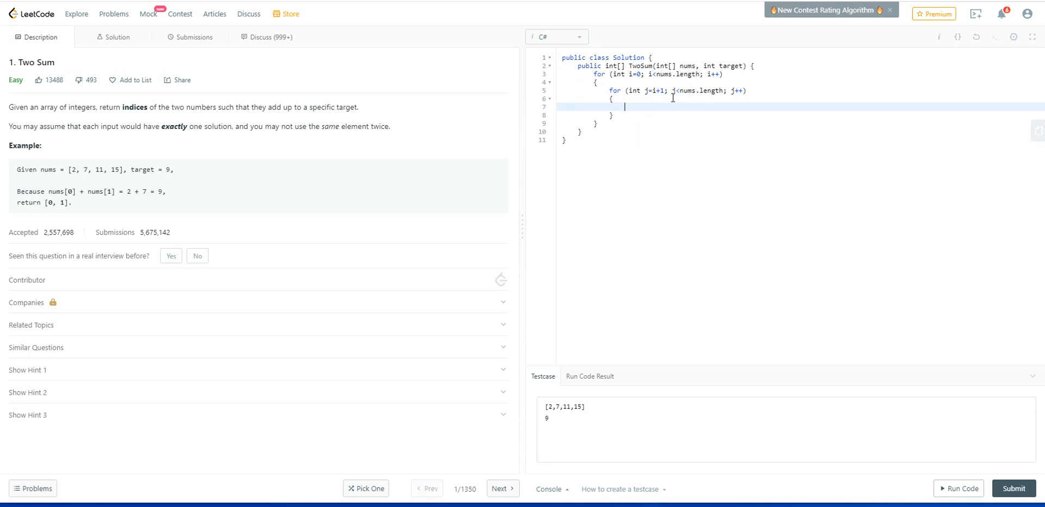
Write the condition if (nums[i] + nums[j] == target) inside the inner loop.
text(if)
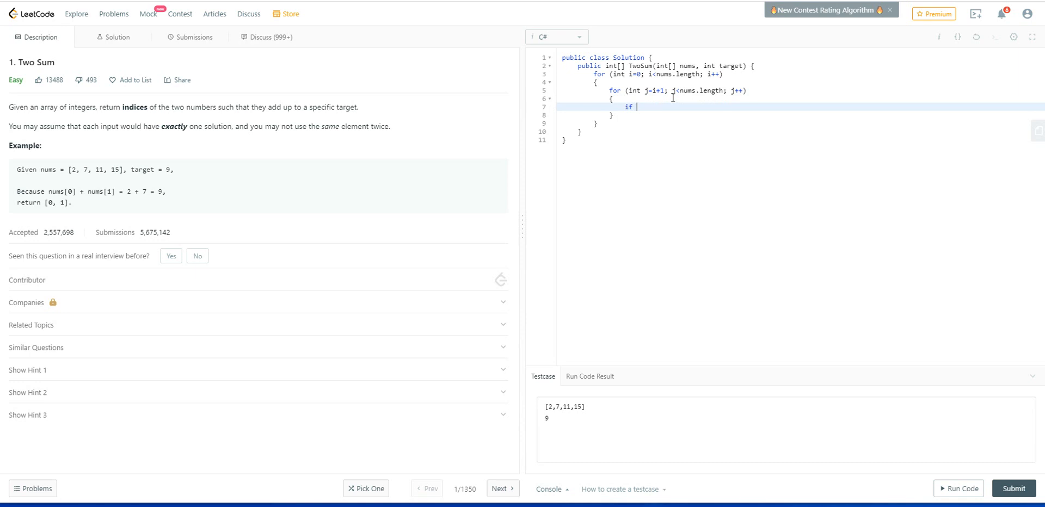
text(())
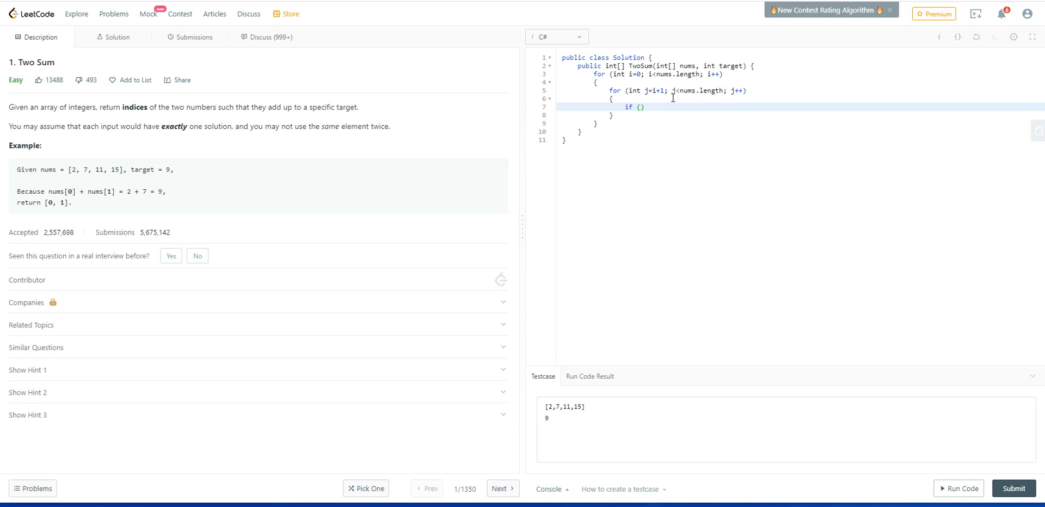
text(num)
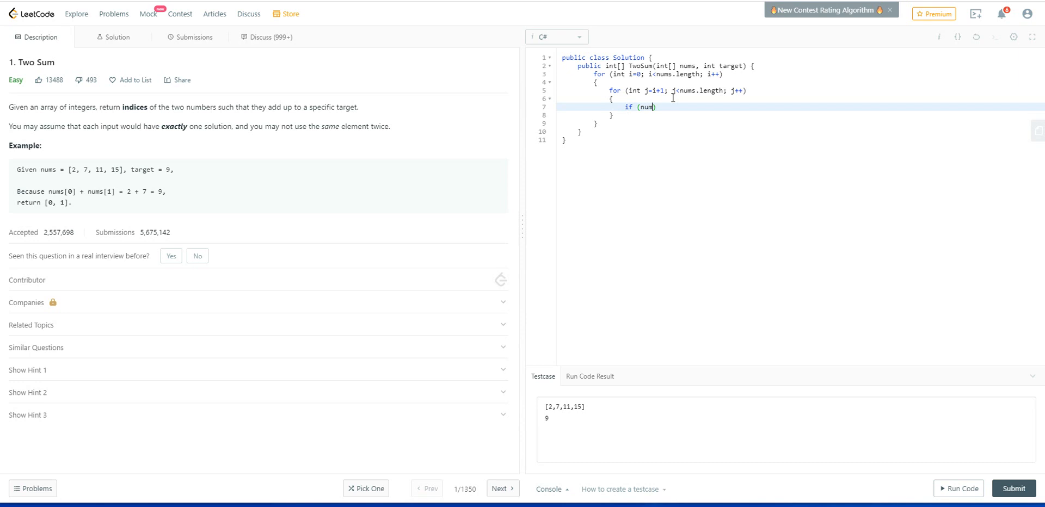
text(s)
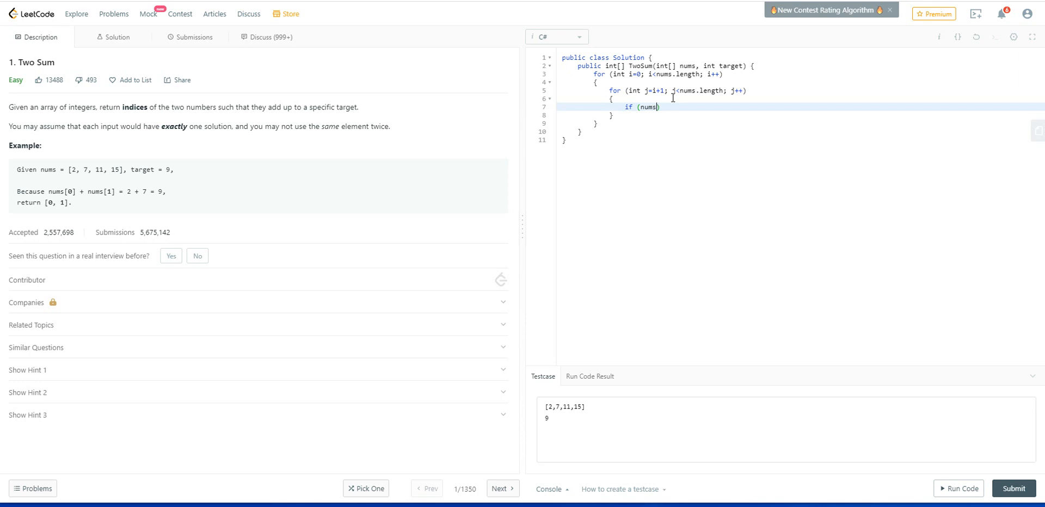
text([i])
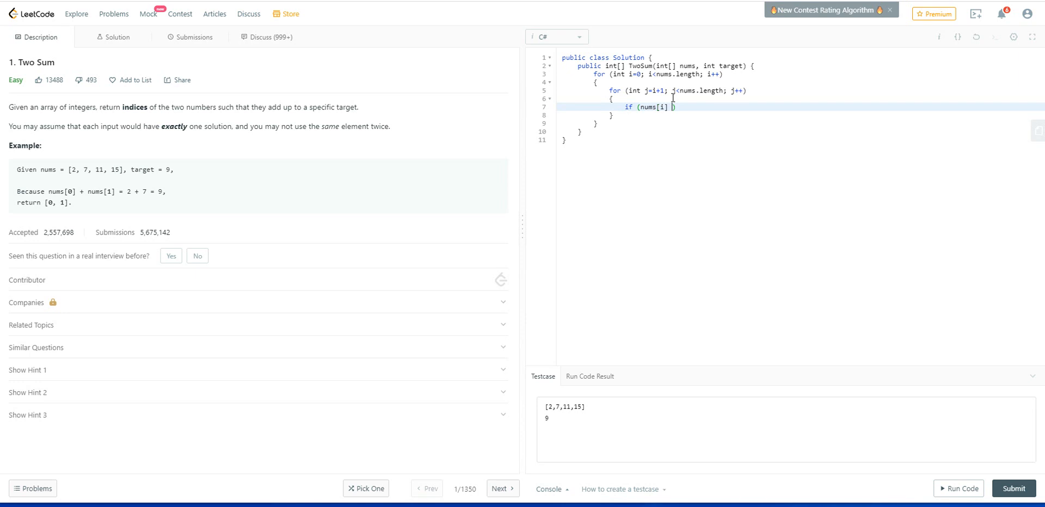
text(+ nu)
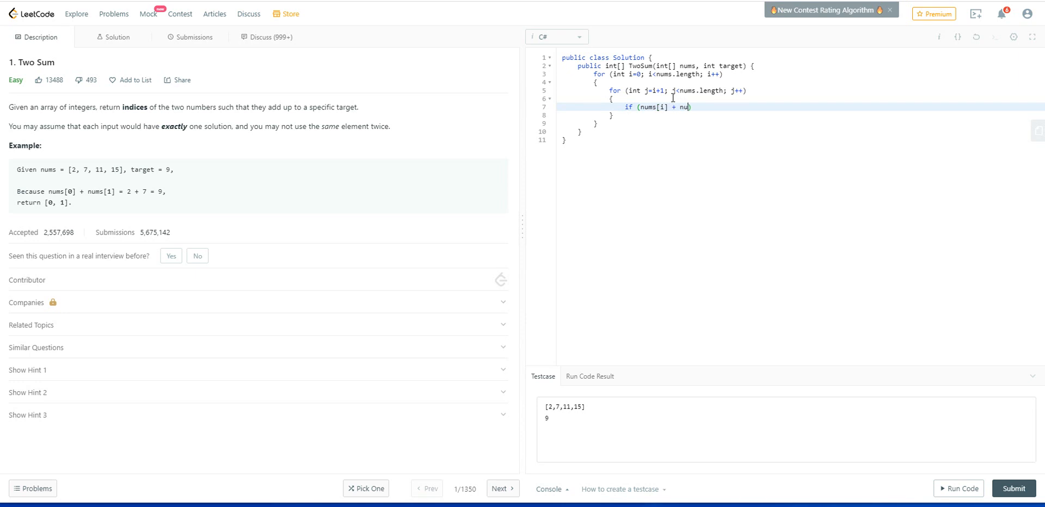
text(ms[j)
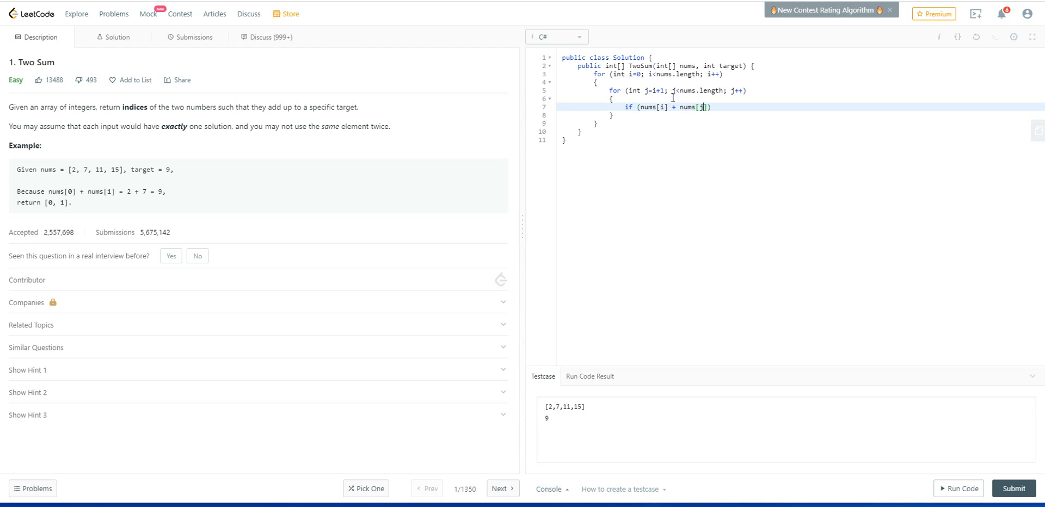
text(== targ)
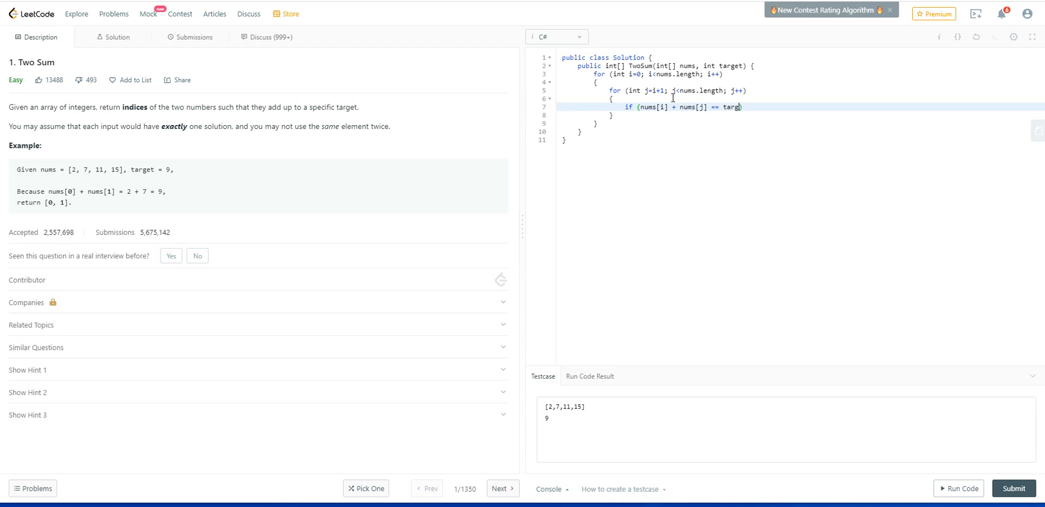
text(et)
text({)
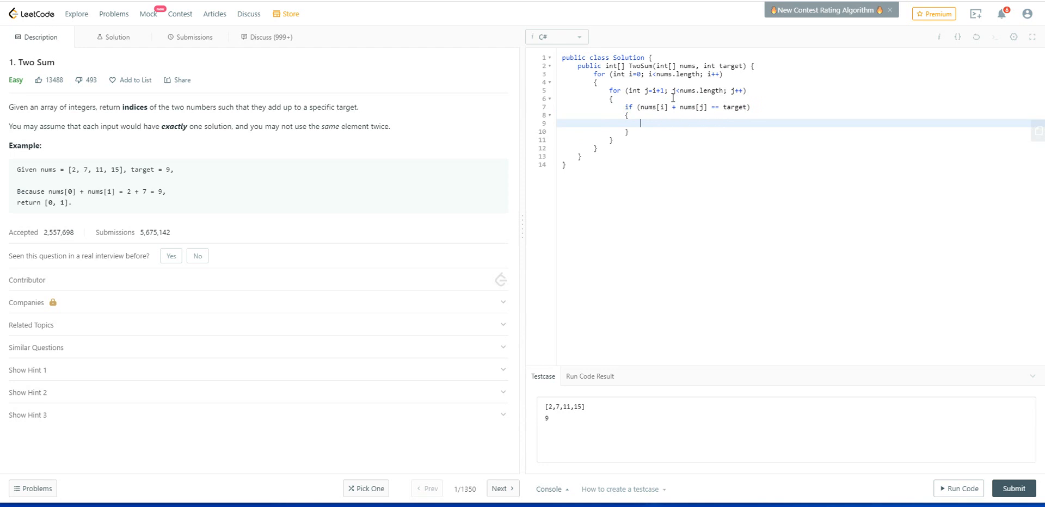
Return new int[]{i, j} when that condition holds.
text(retu)
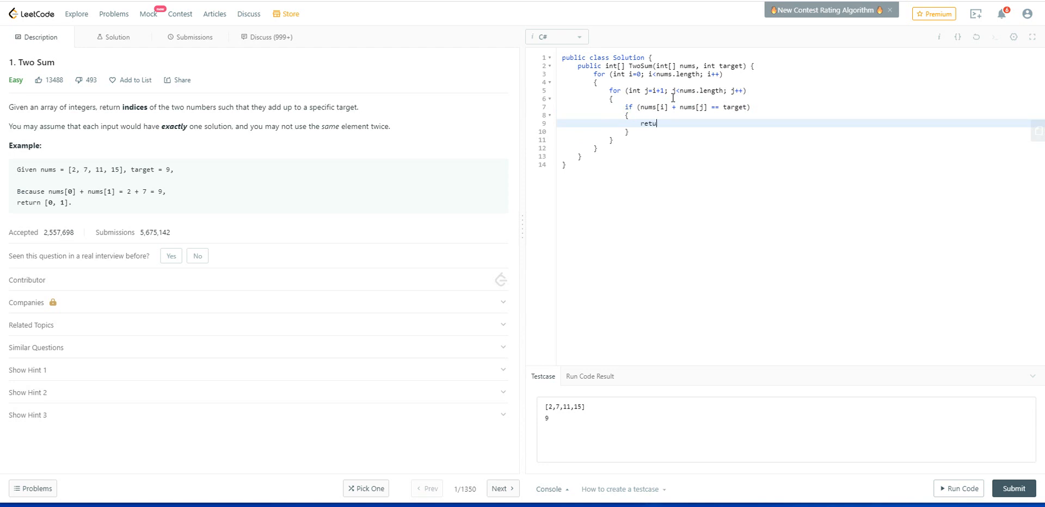
text(rn)
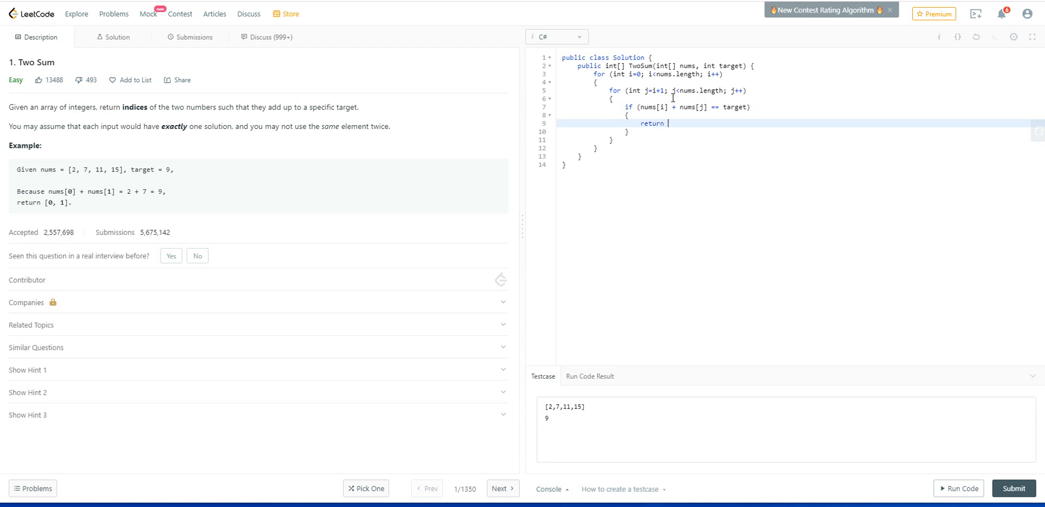
text(new)
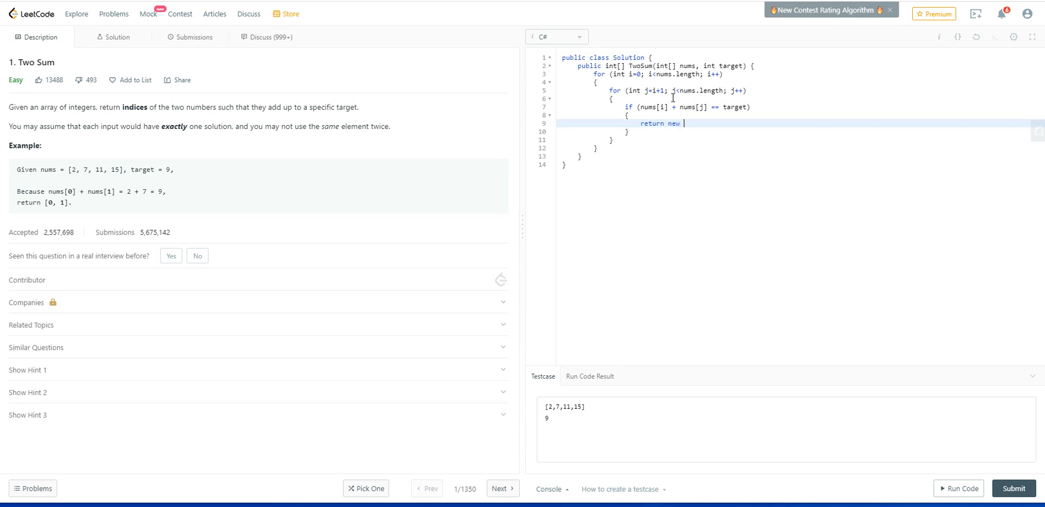
text(int[)
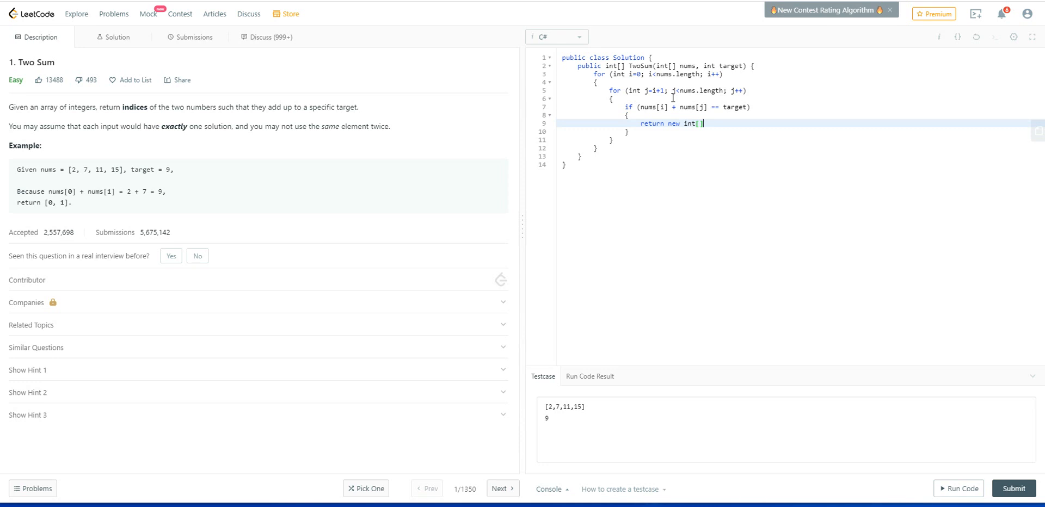
text({})
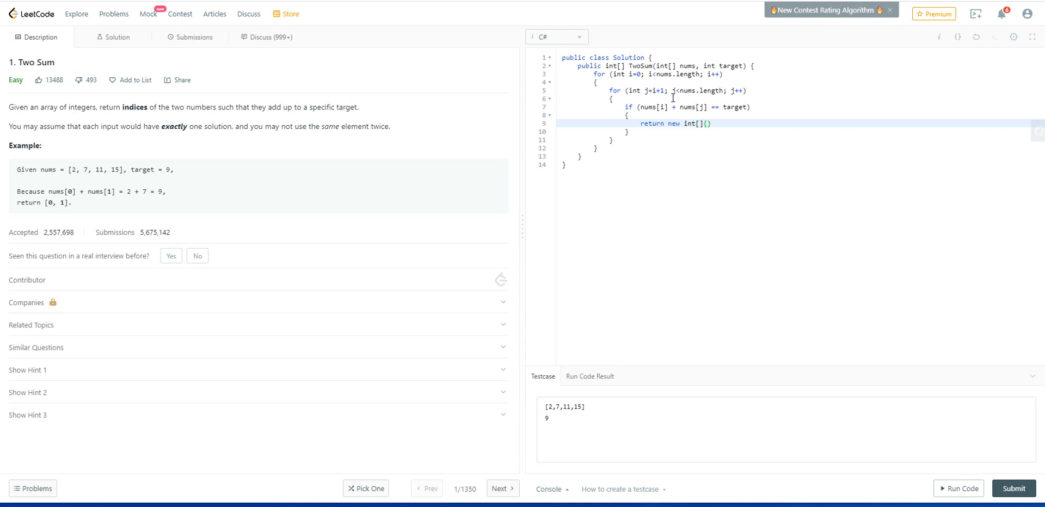
text(i)
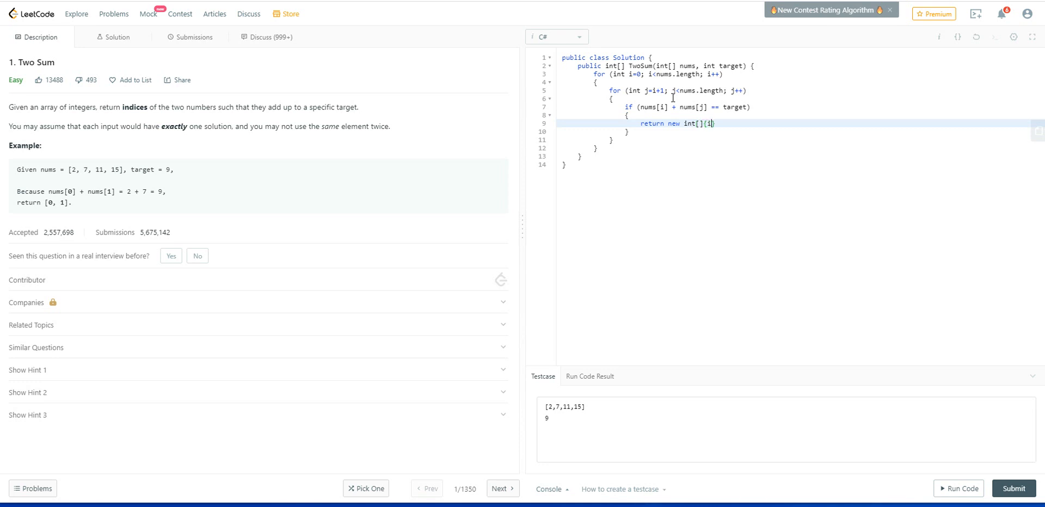
text(, j)
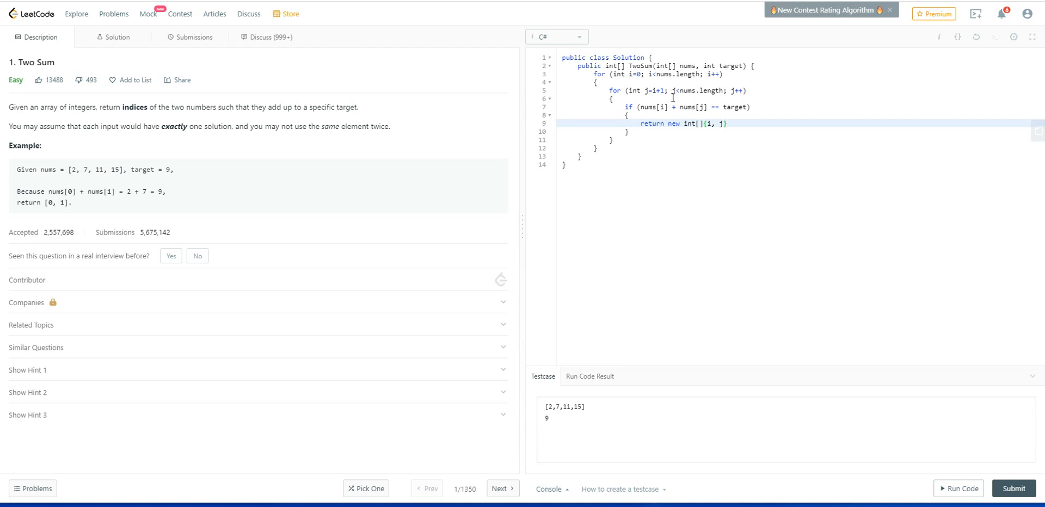
text(;)
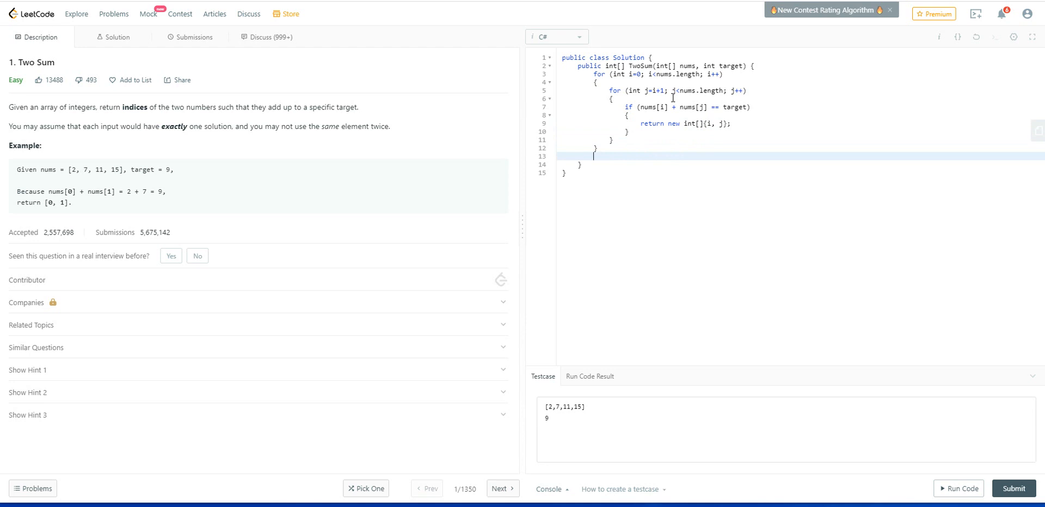
Add throw new Exception("Not found."); after the loops.
text(throw new Ex)
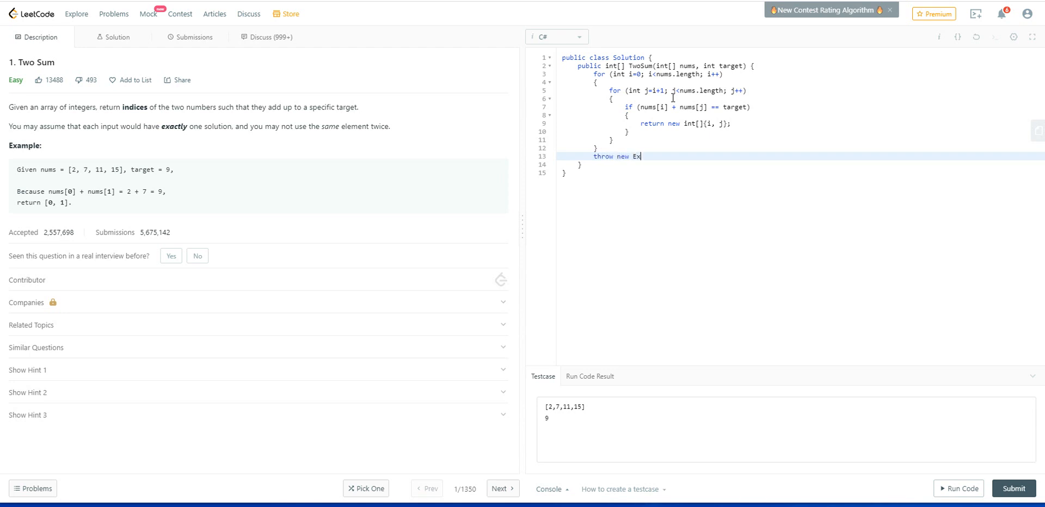
text(ception)
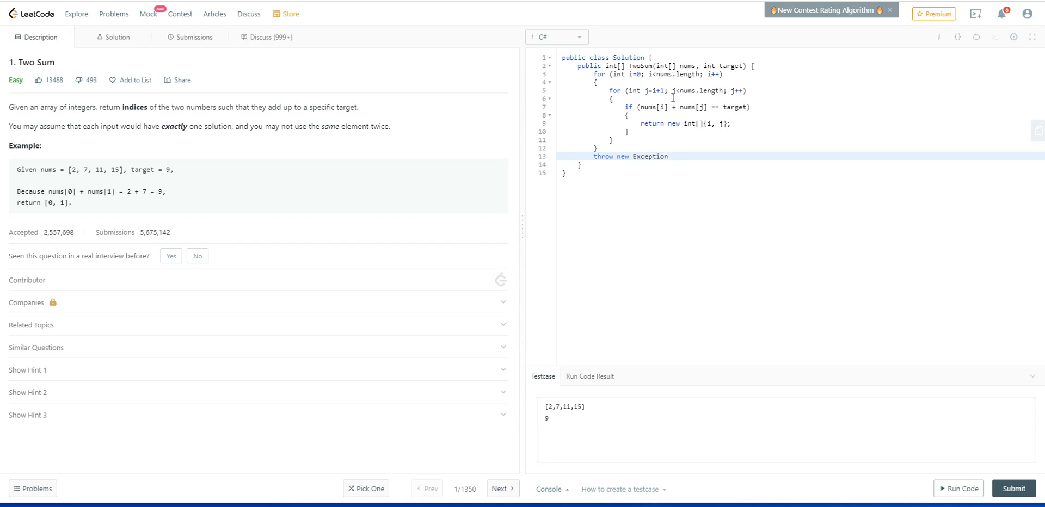
text((""))
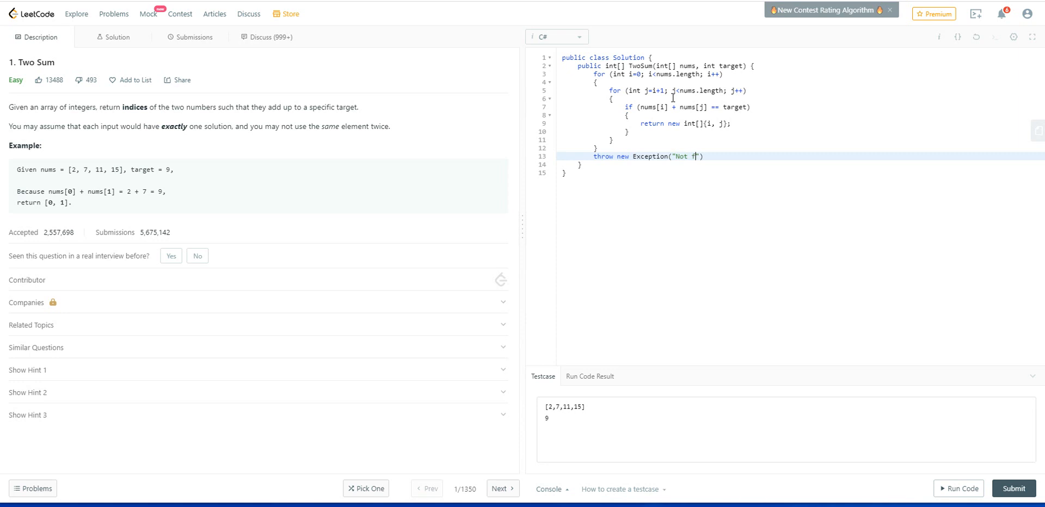
text(ound.)
click(659, 74)
text(L)
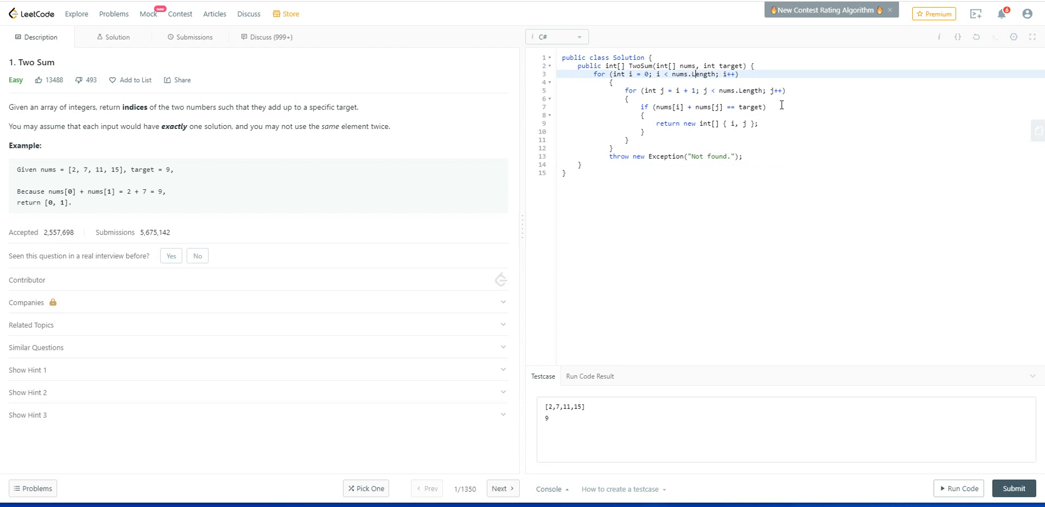
mouse_move(920, 474)
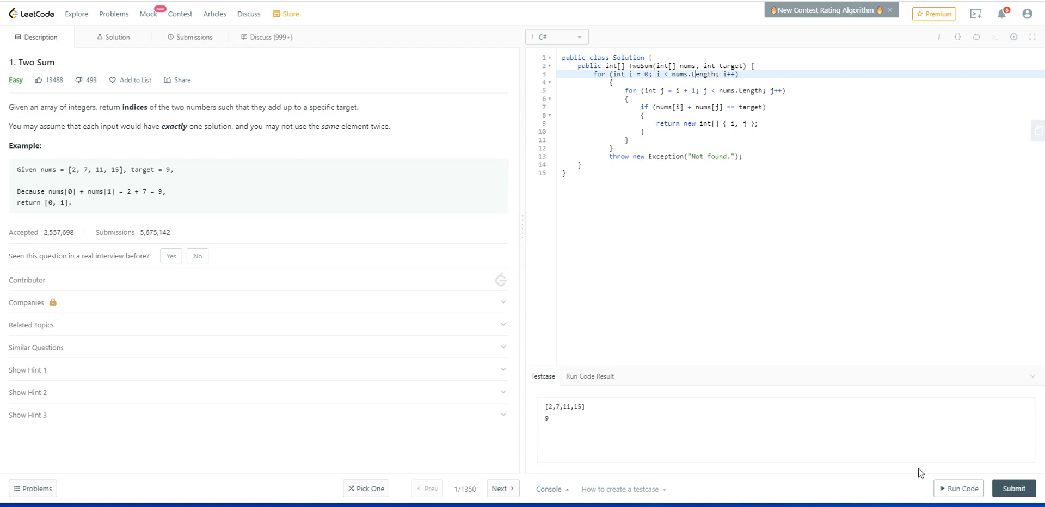
Run the code on [2,7,11,15] with target 9, getting Accepted with output [0,1].
click(958, 489)
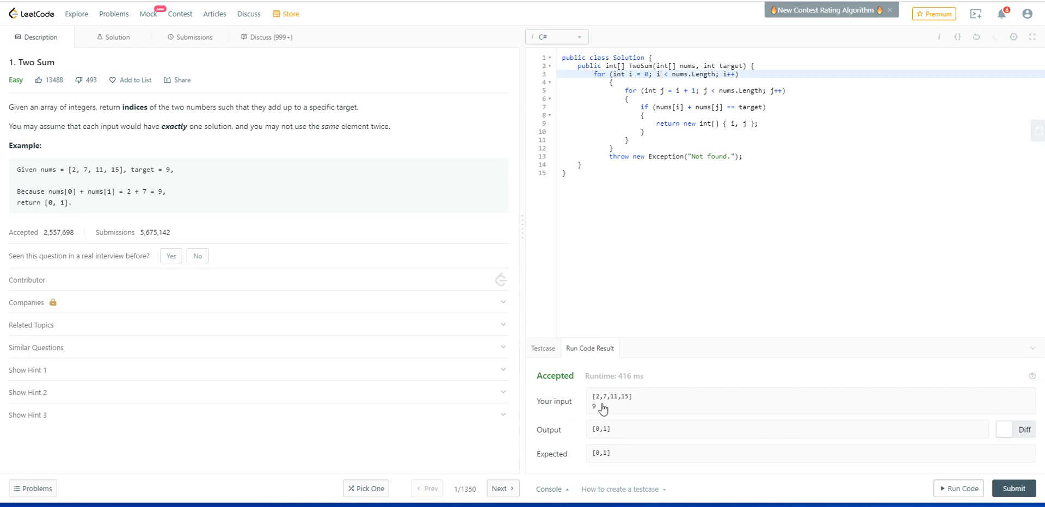
mouse_move(594, 437)
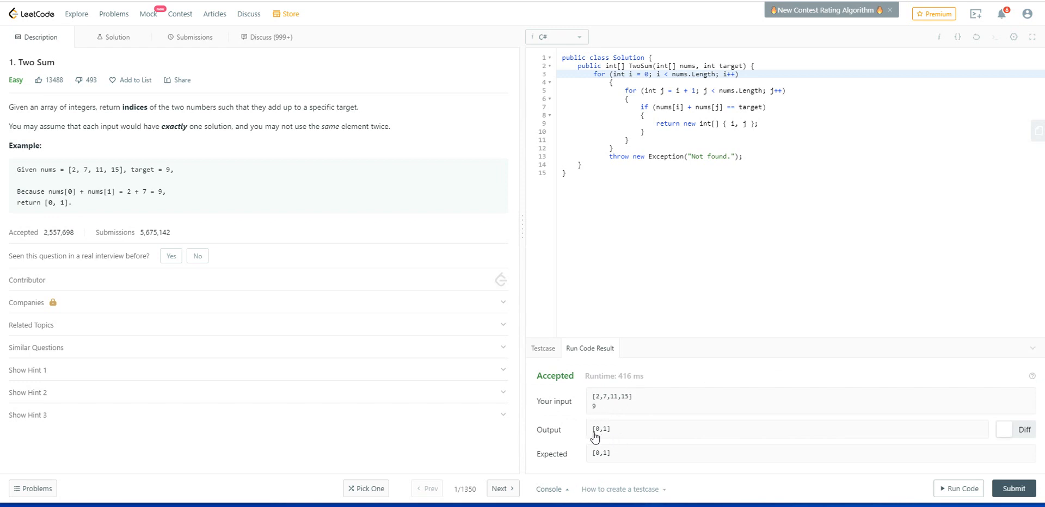
mouse_move(608, 437)
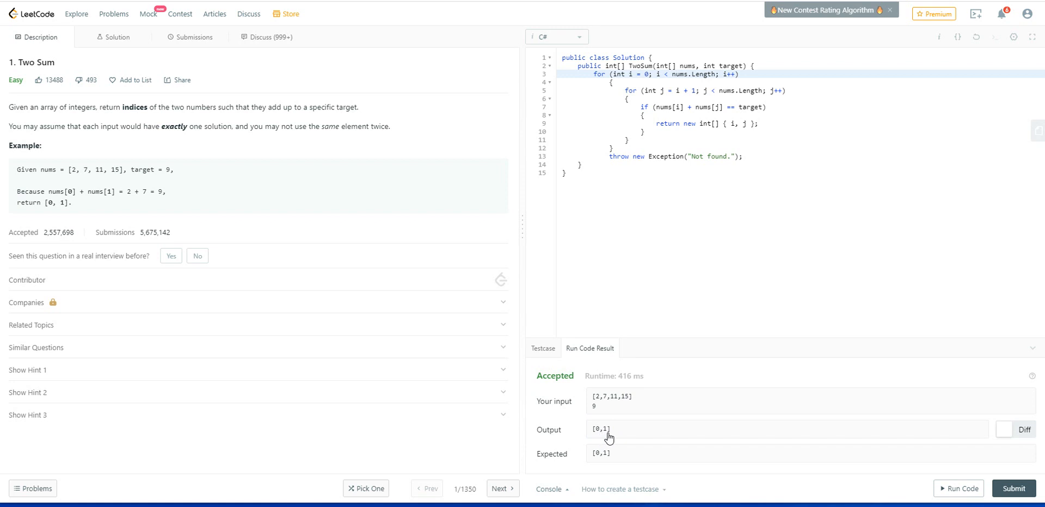
mouse_move(606, 461)
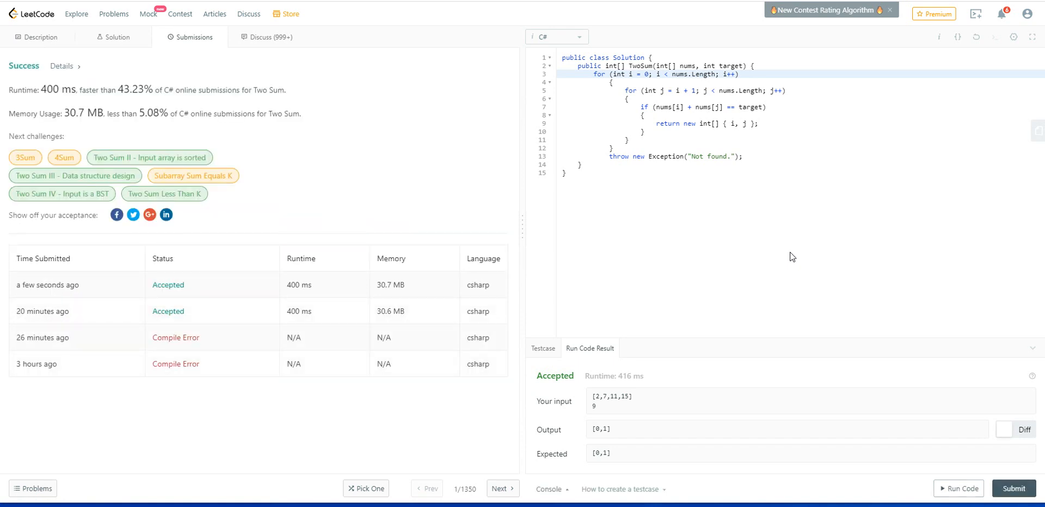
mouse_move(644, 278)
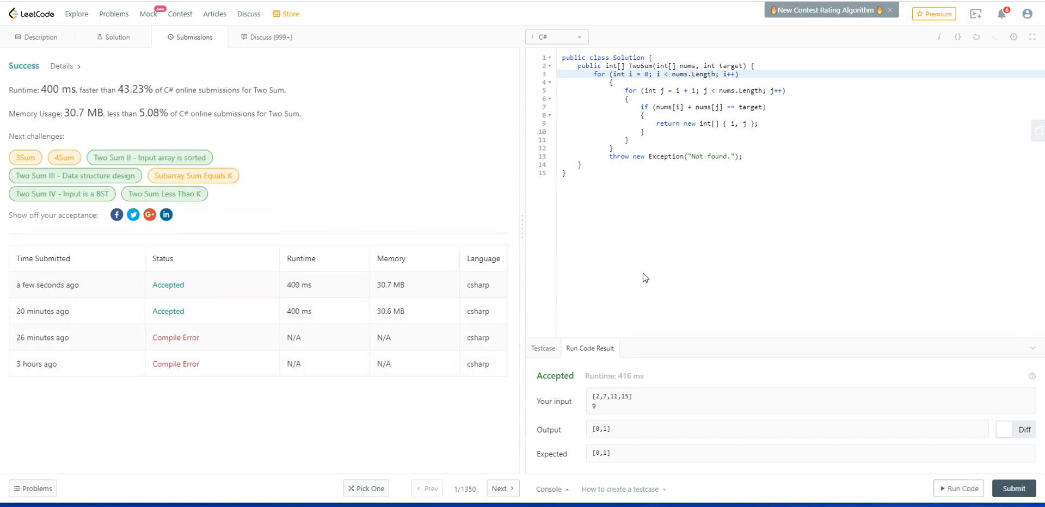
mouse_move(575, 272)
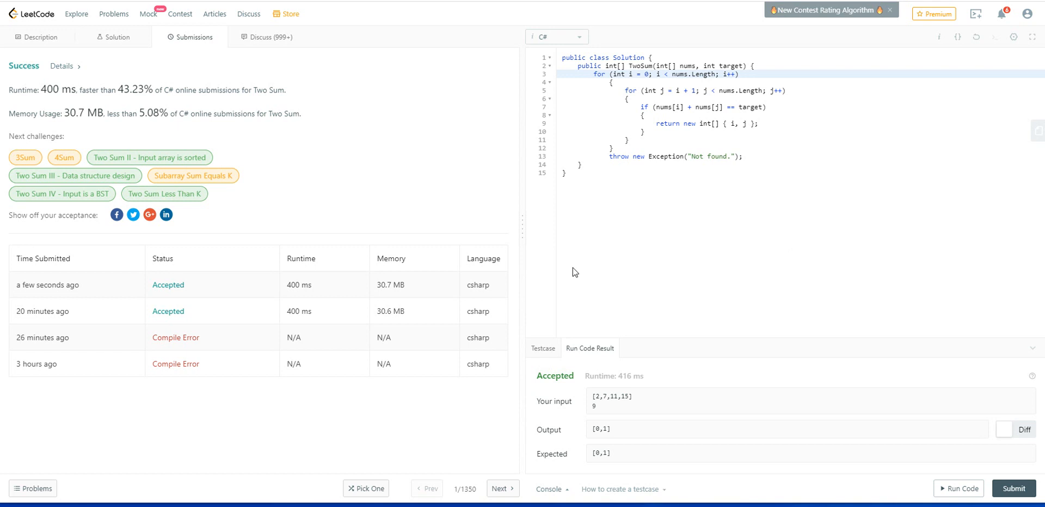
mouse_move(55, 91)
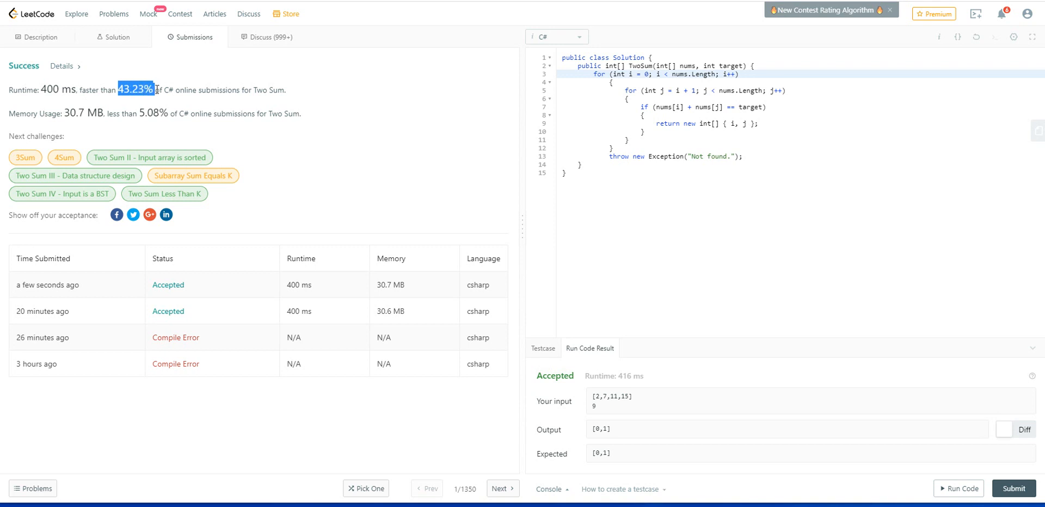
drag(116, 90, 247, 90)
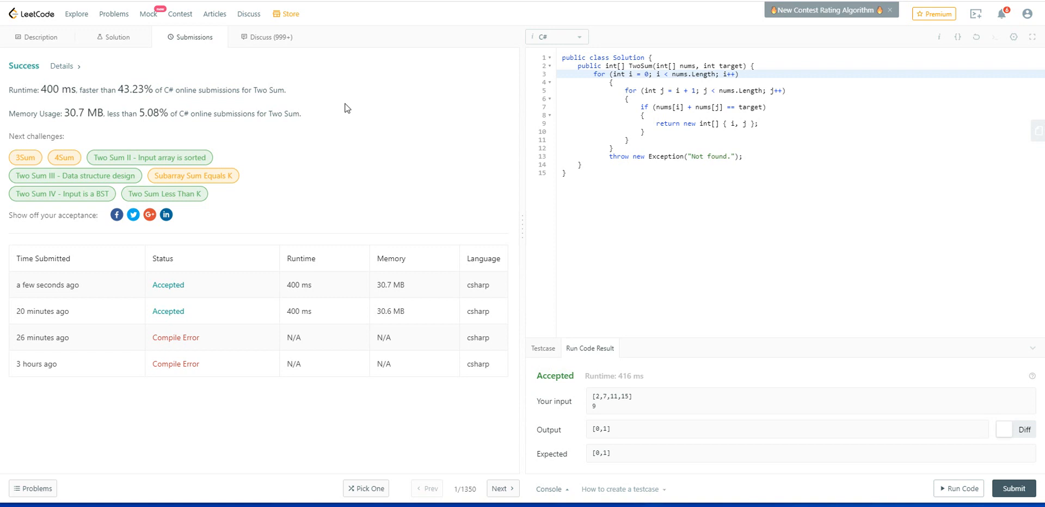
mouse_move(384, 100)
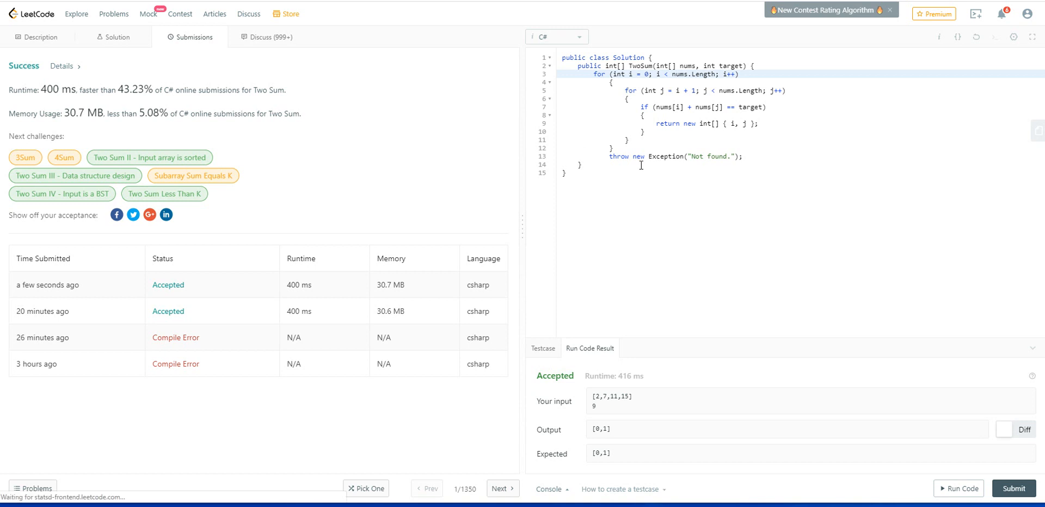
mouse_move(672, 167)
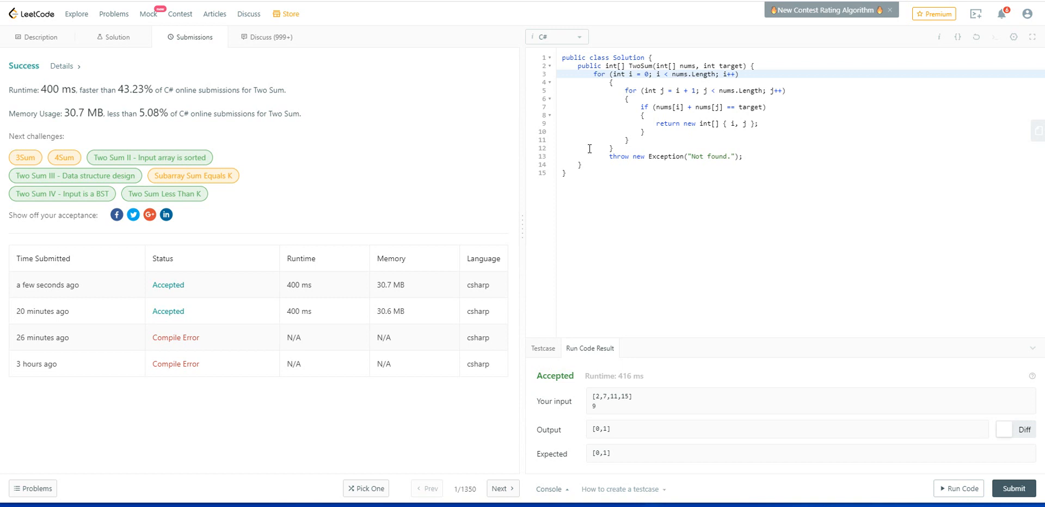
mouse_move(766, 162)
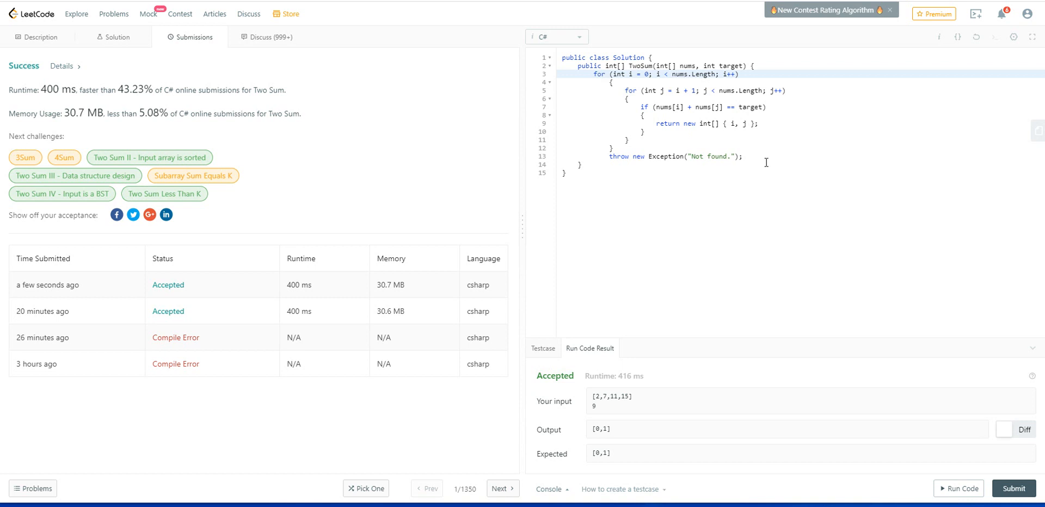
mouse_move(766, 158)
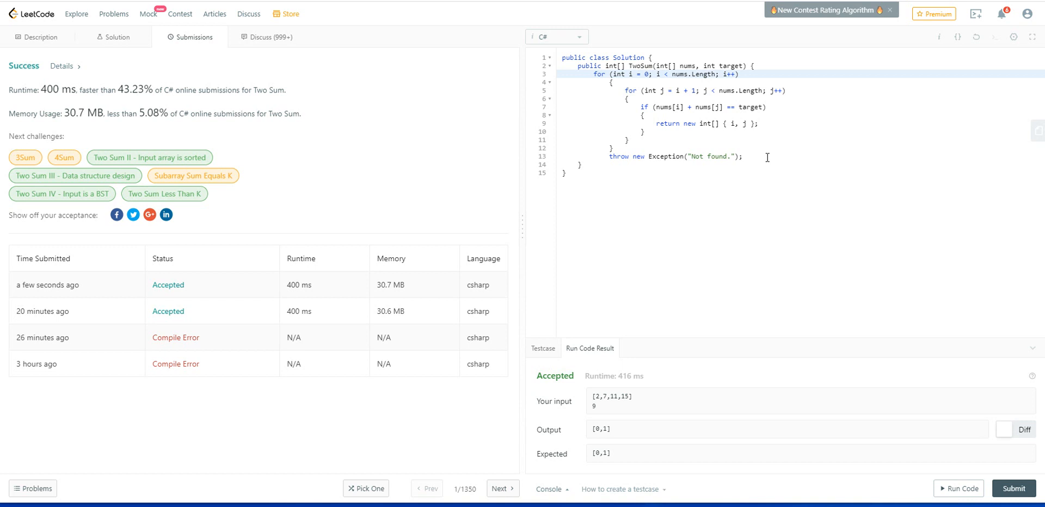
mouse_move(699, 74)
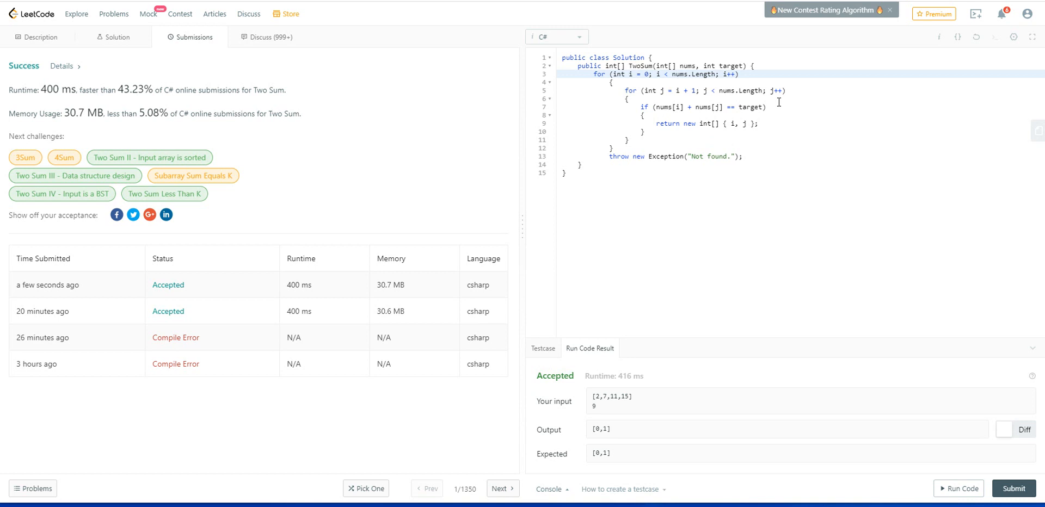
mouse_move(778, 104)
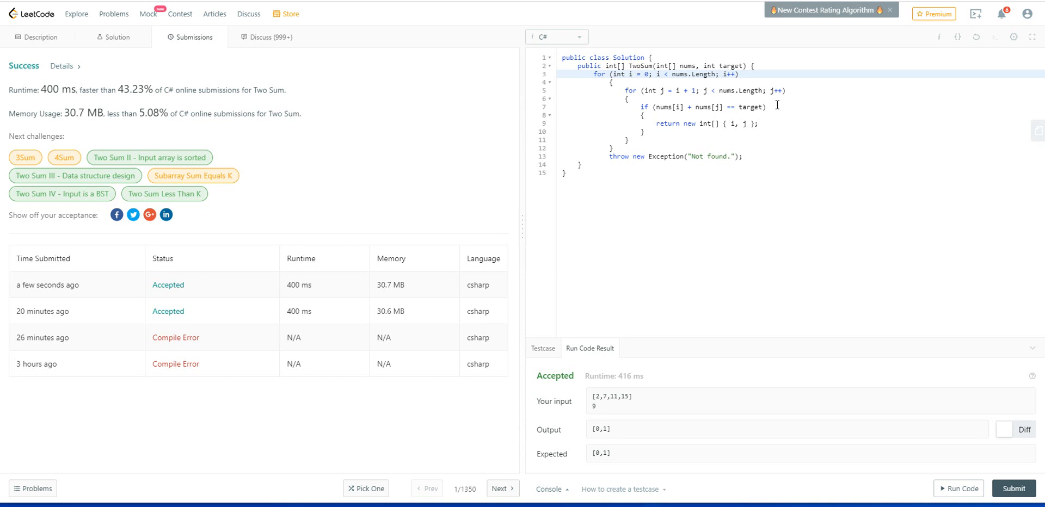
mouse_move(635, 123)
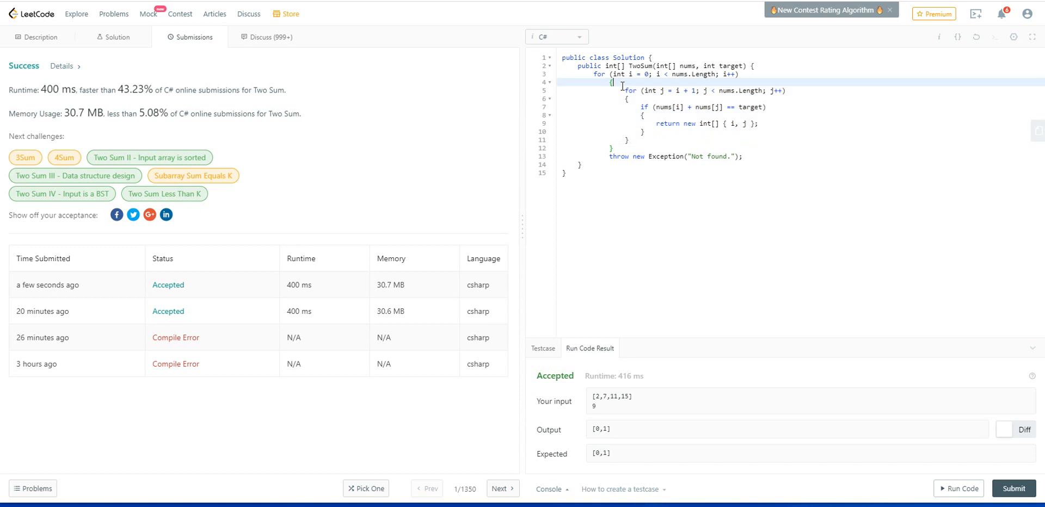
Delete the inner loop block and make room for a line above the for loop.
drag(611, 83, 628, 142)
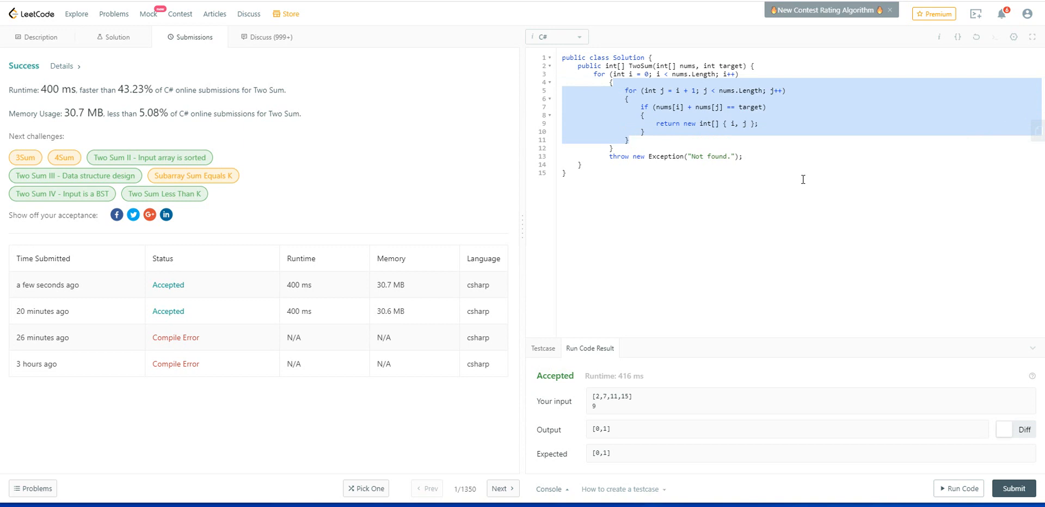
key(Delete)
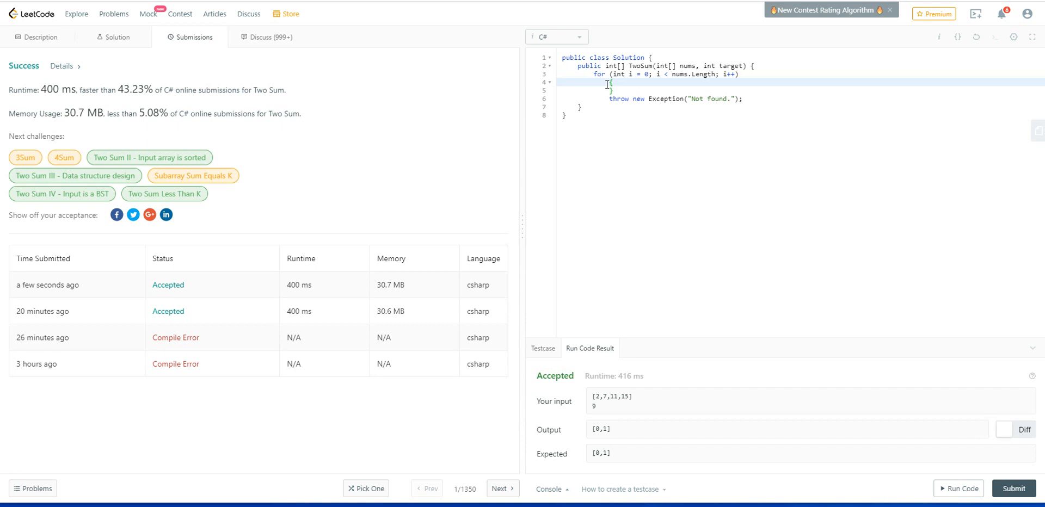
drag(608, 85, 752, 99)
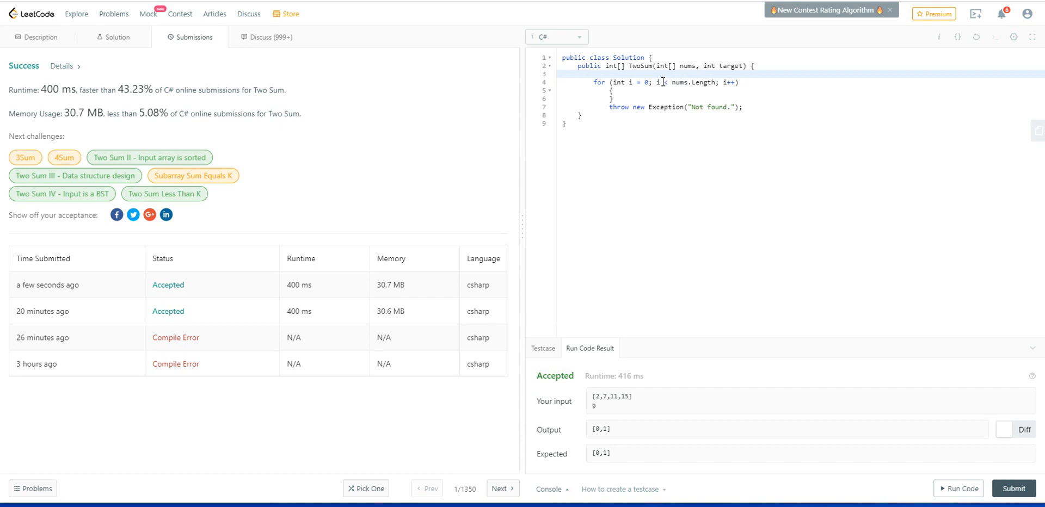
Type Dictionary<int, int> hashTable = new Dictionary<int, int>(); above the for loop.
text(Dictionary<)
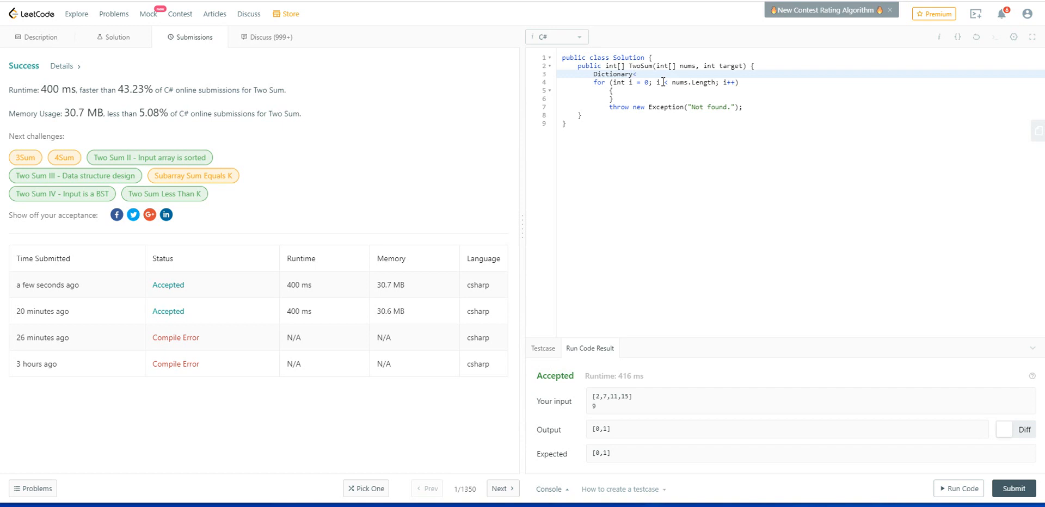
text(int)
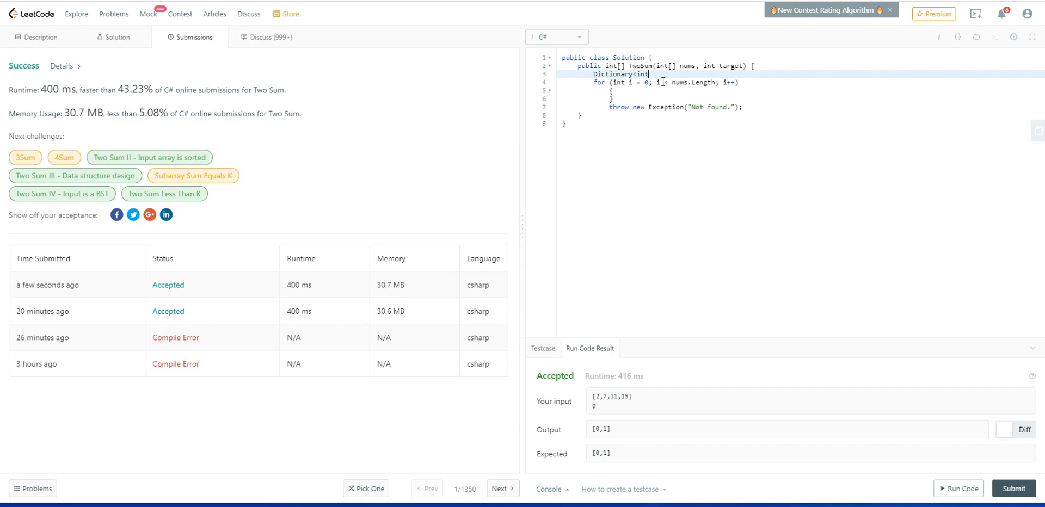
text(, int)
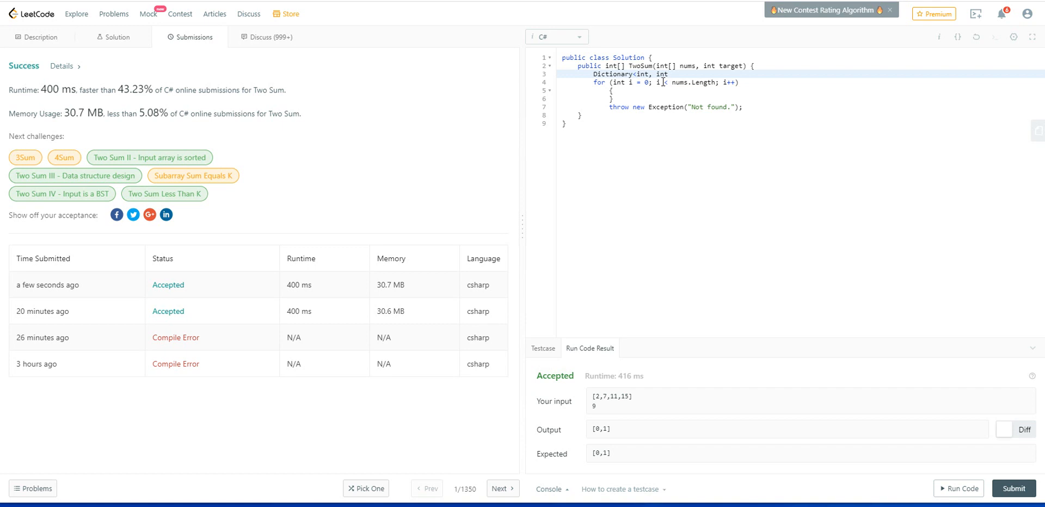
text(>)
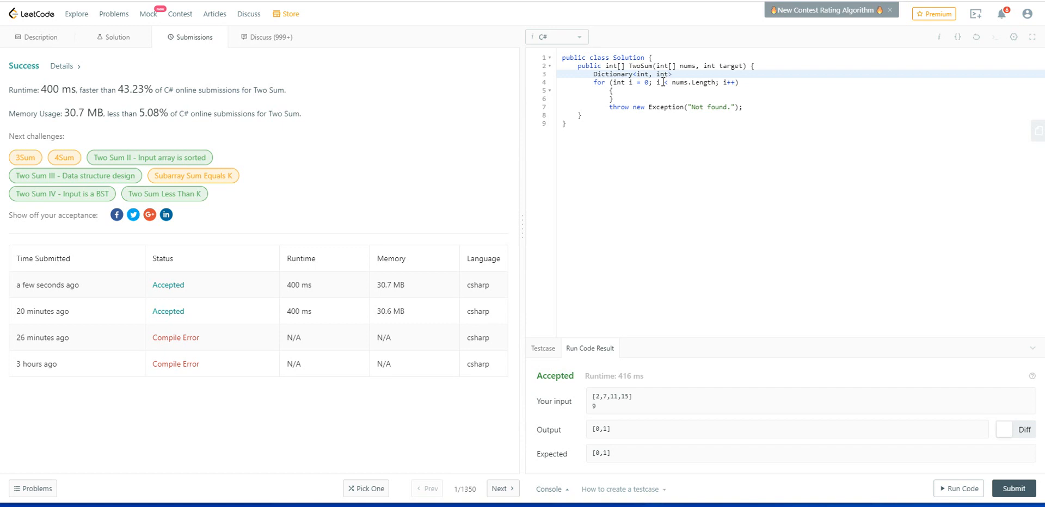
text(hash)
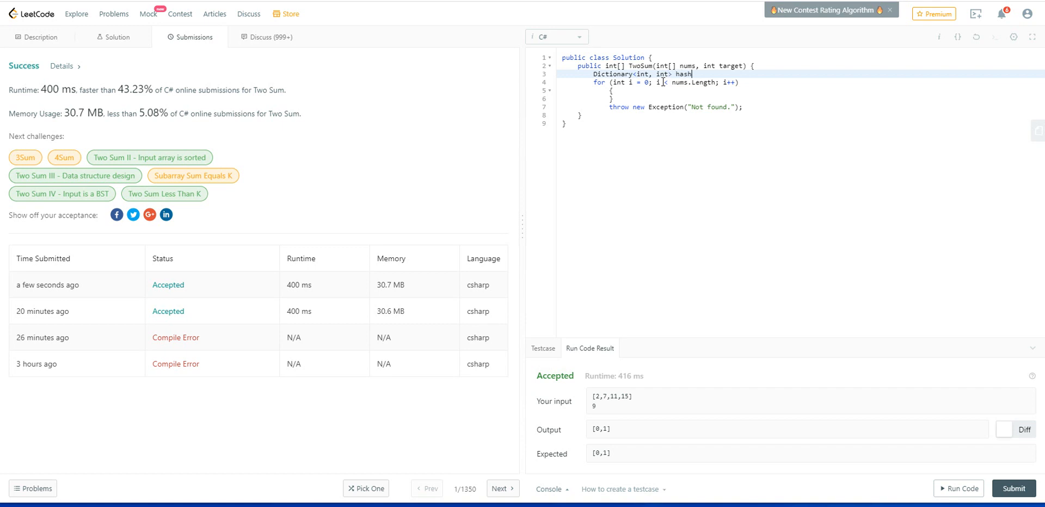
text(Table)
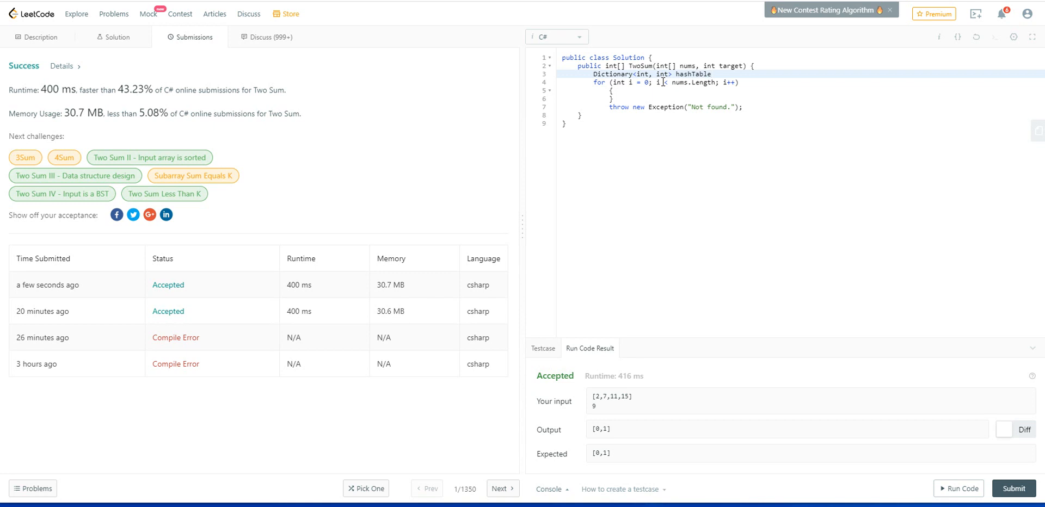
text(=)
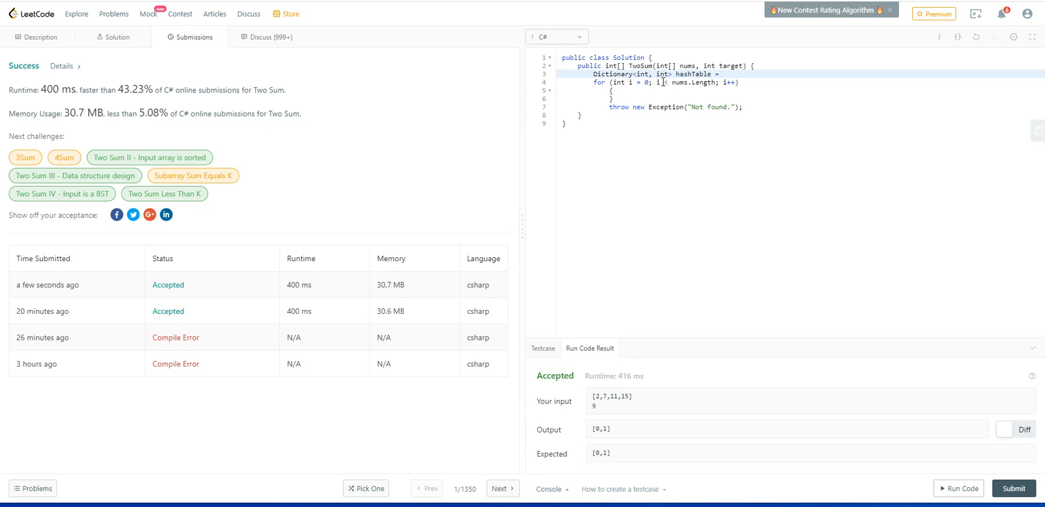
text(new)
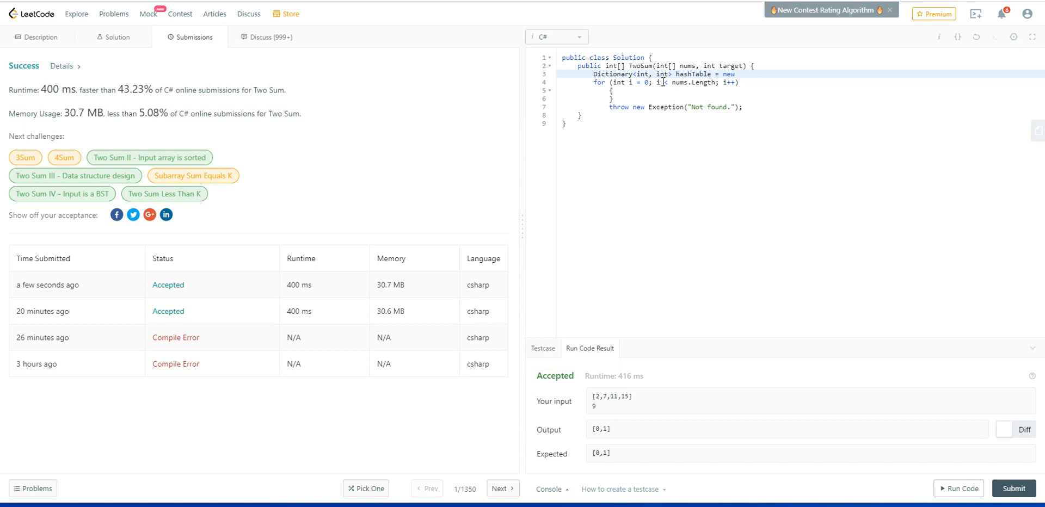
text(Dictiona)
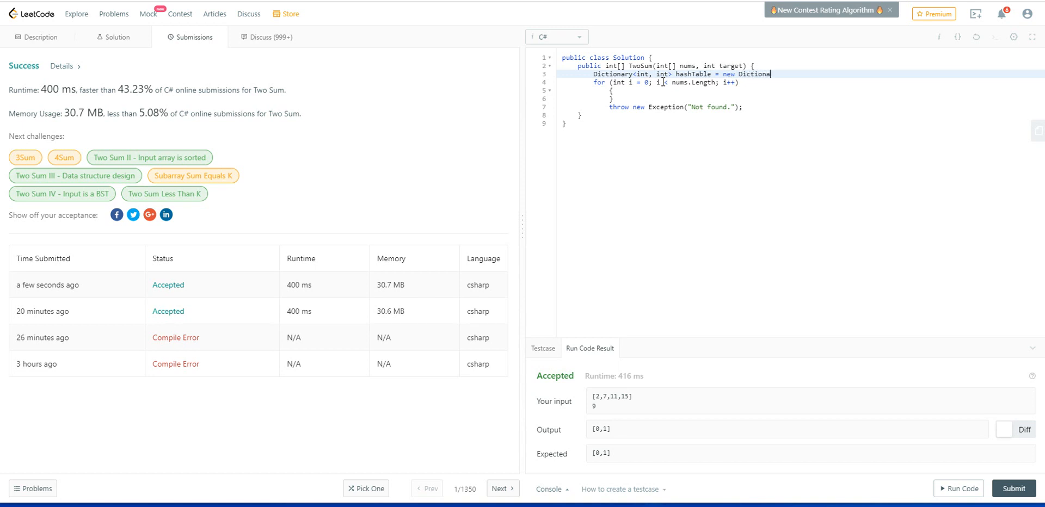
text(ry)
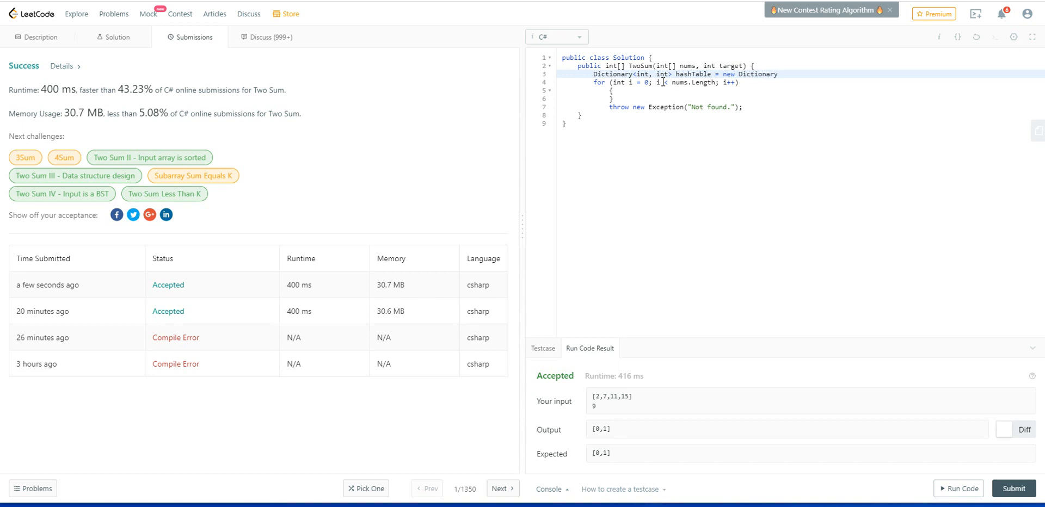
text(<int)
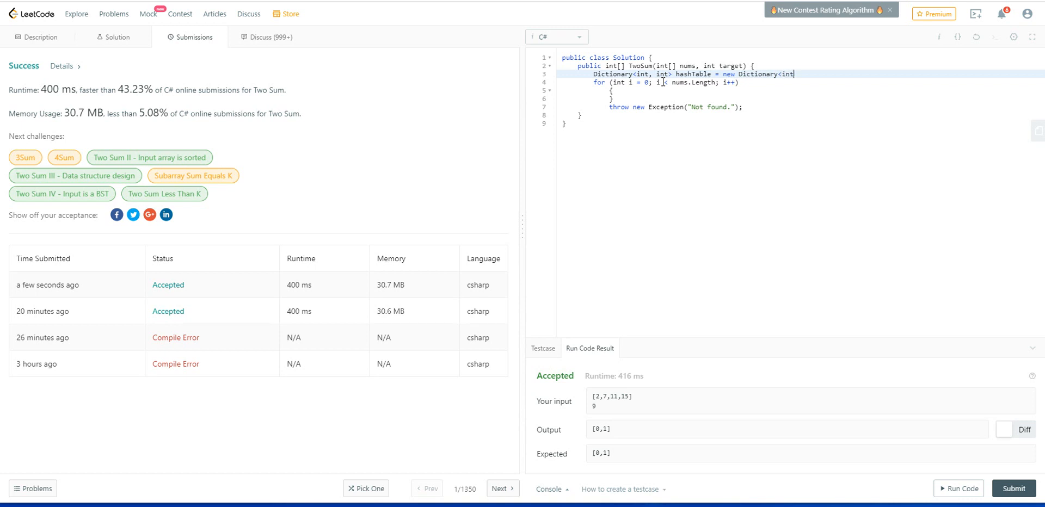
text(, int)
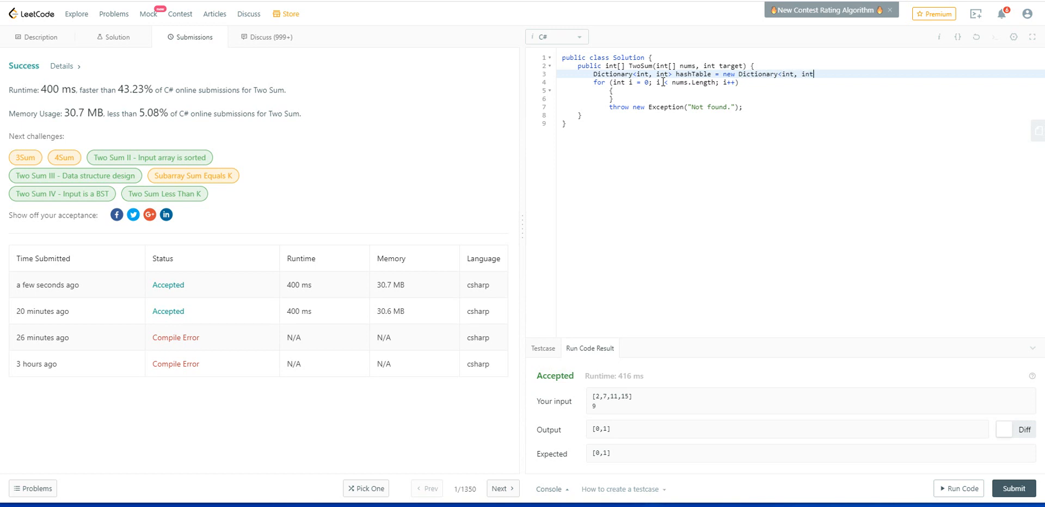
text(>)
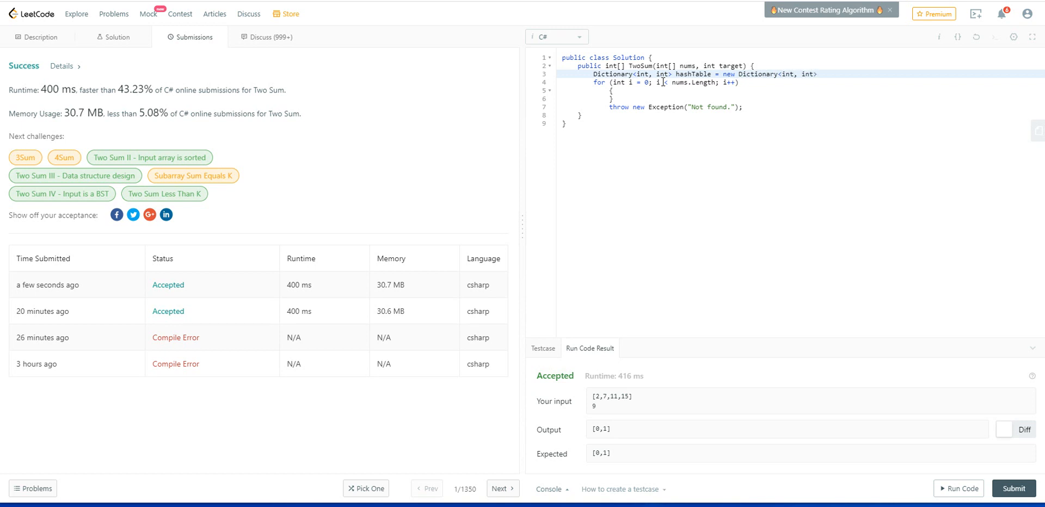
text(())
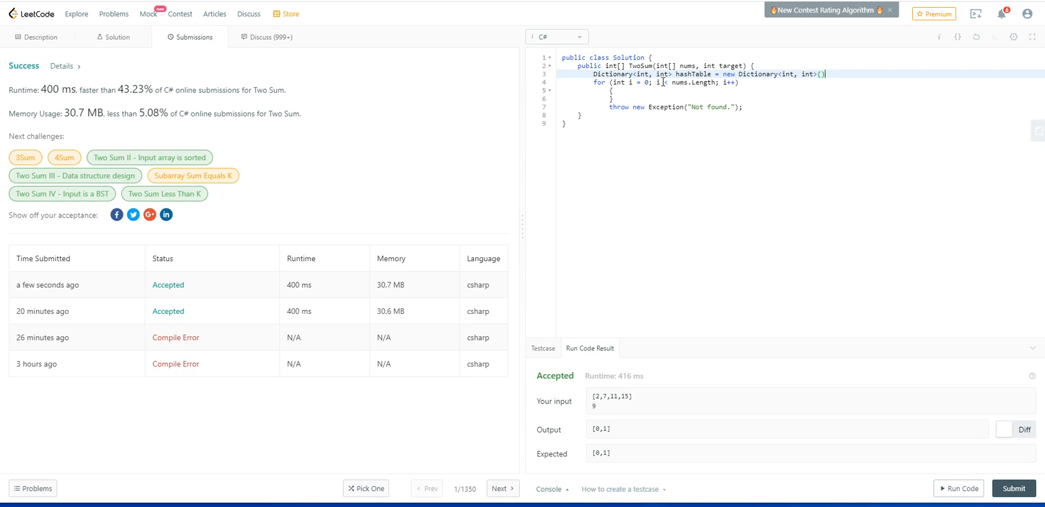
text(;)
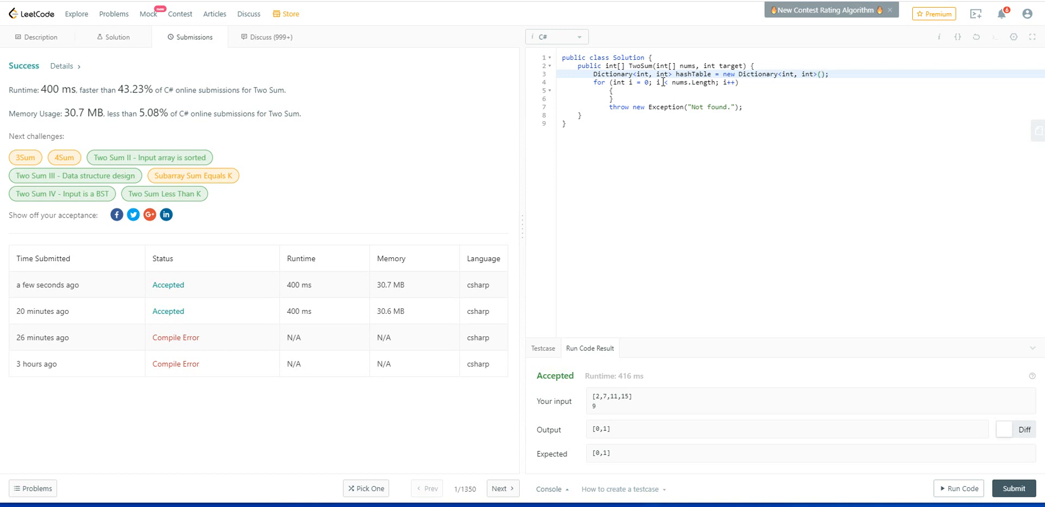
click(37, 37)
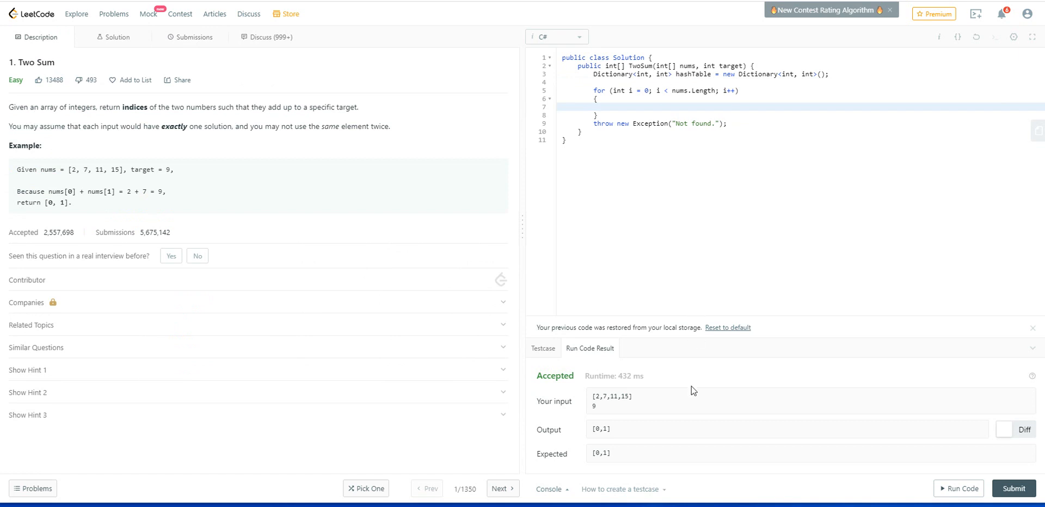
mouse_move(600, 401)
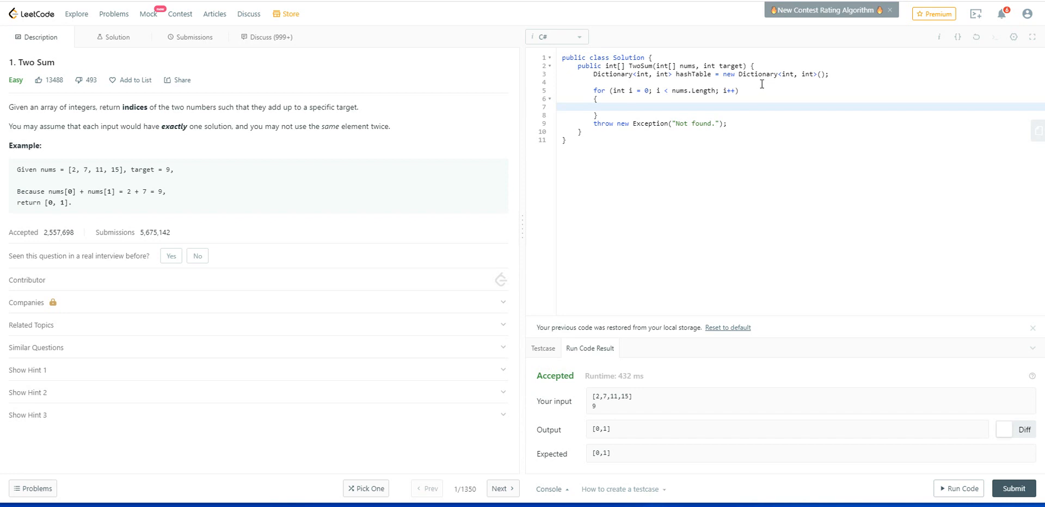
mouse_move(696, 349)
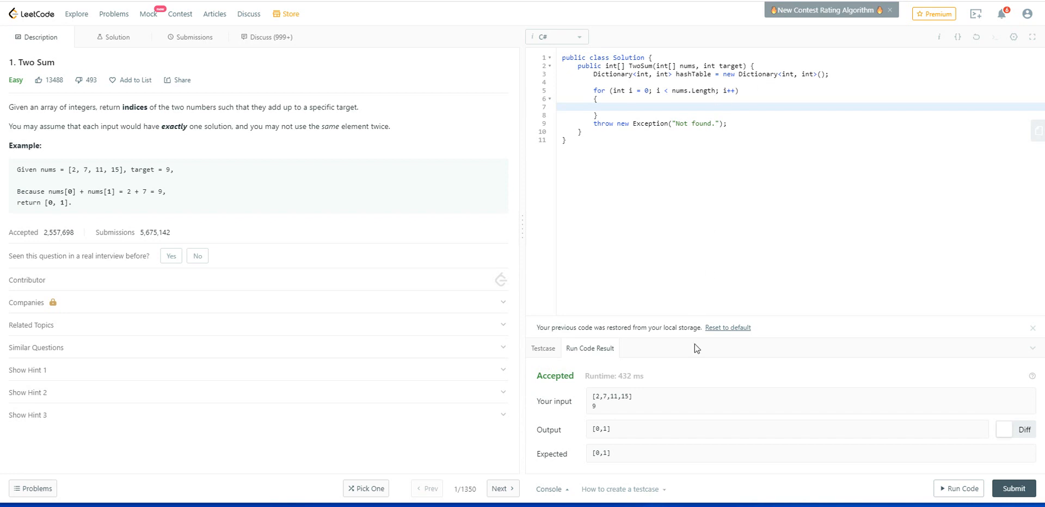
mouse_move(700, 394)
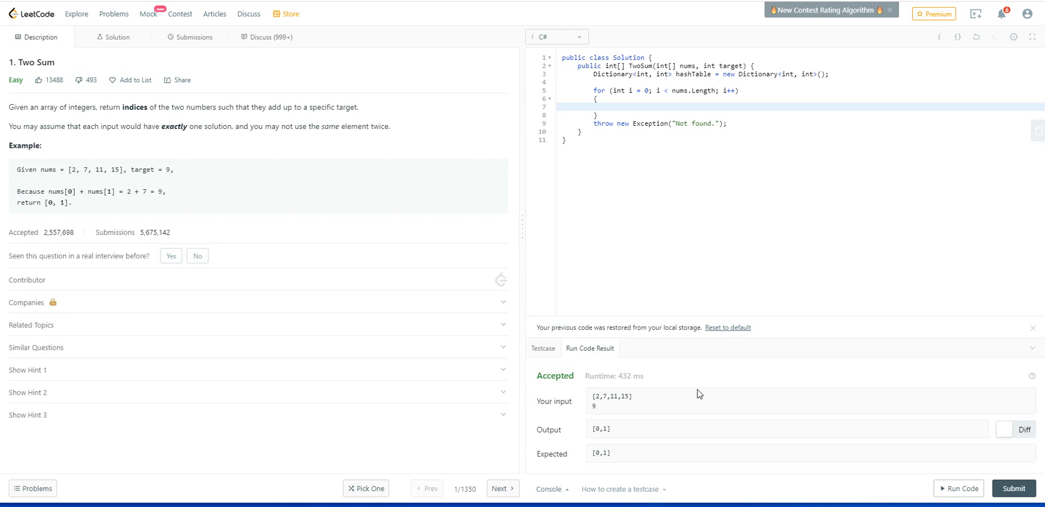
mouse_move(635, 407)
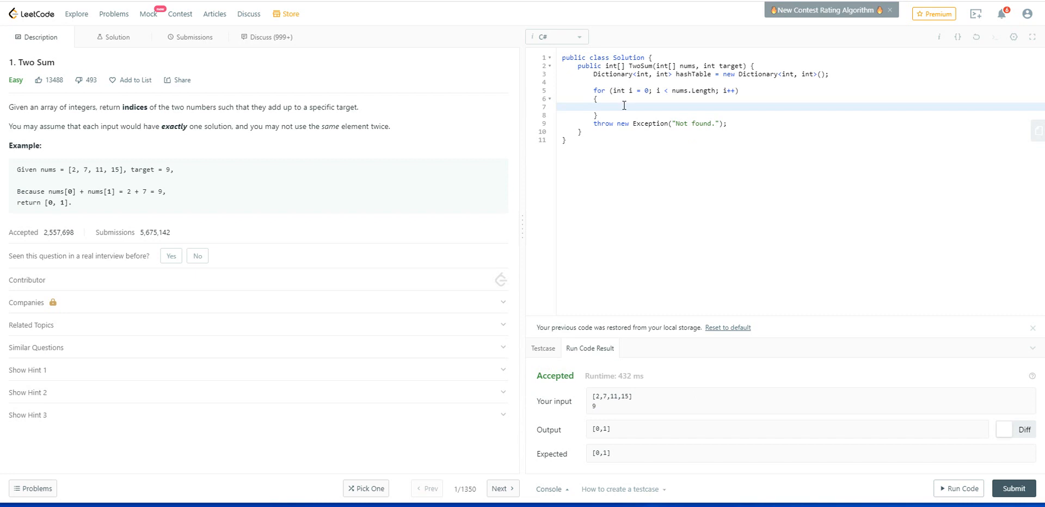
mouse_move(625, 107)
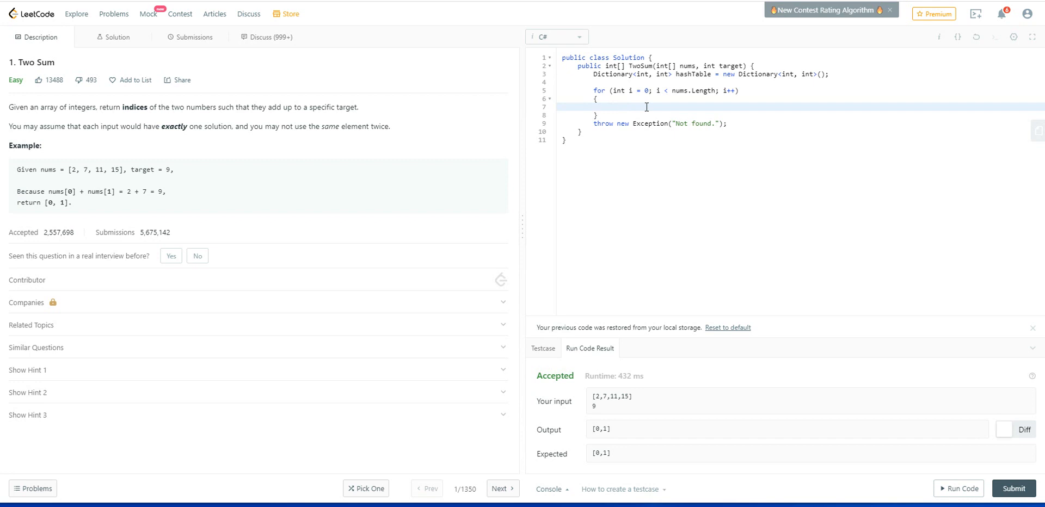
Compute int complement = target - nums[i]; inside the loop.
text(int co)
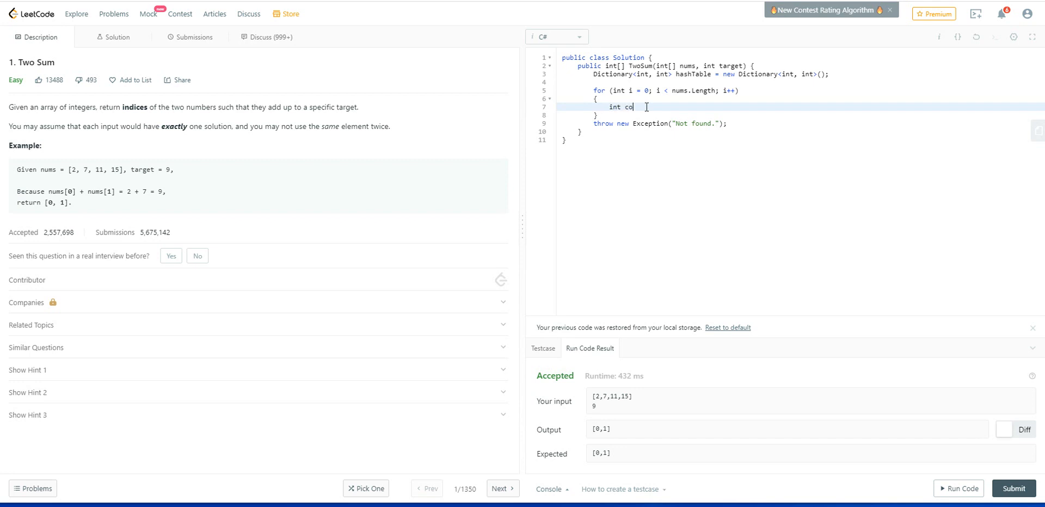
text(mplement)
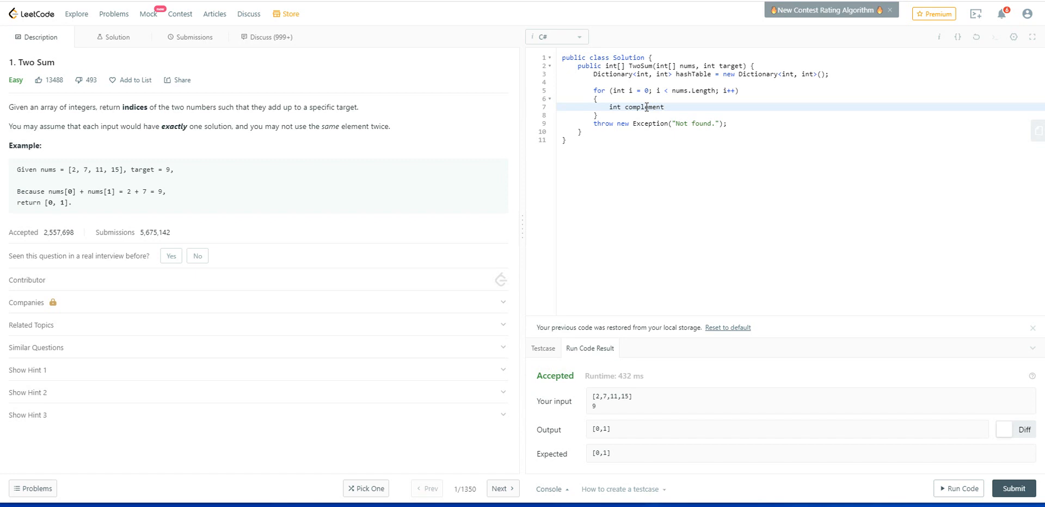
text(=)
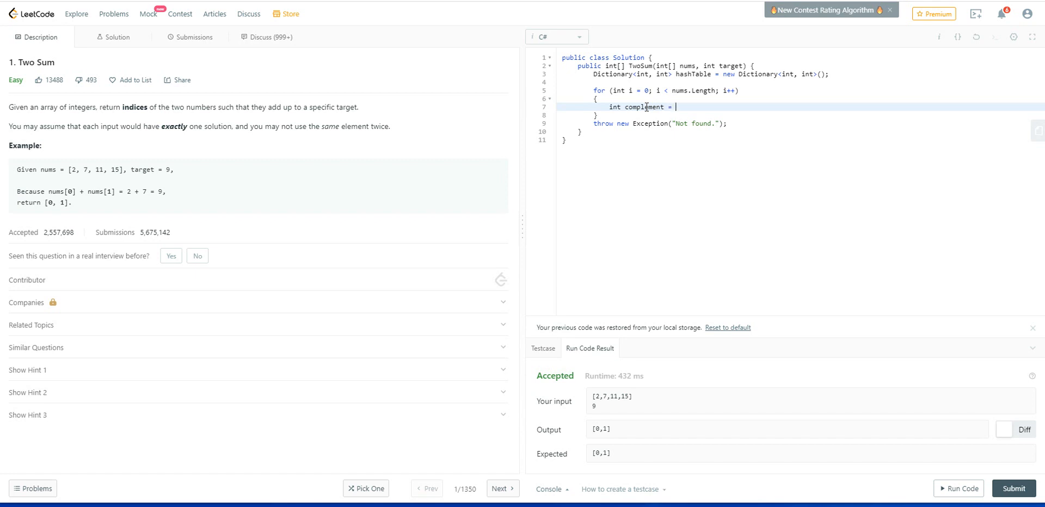
text(t)
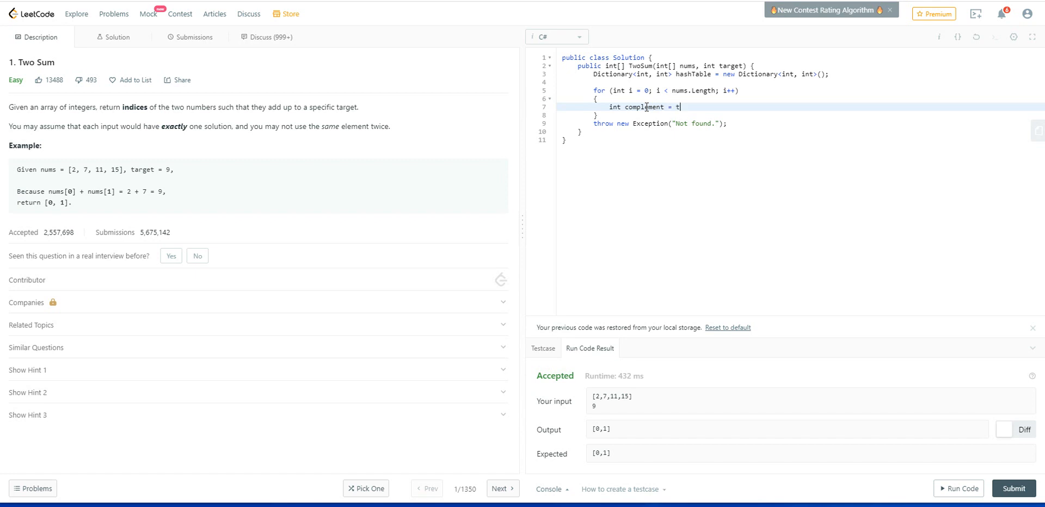
text(arget)
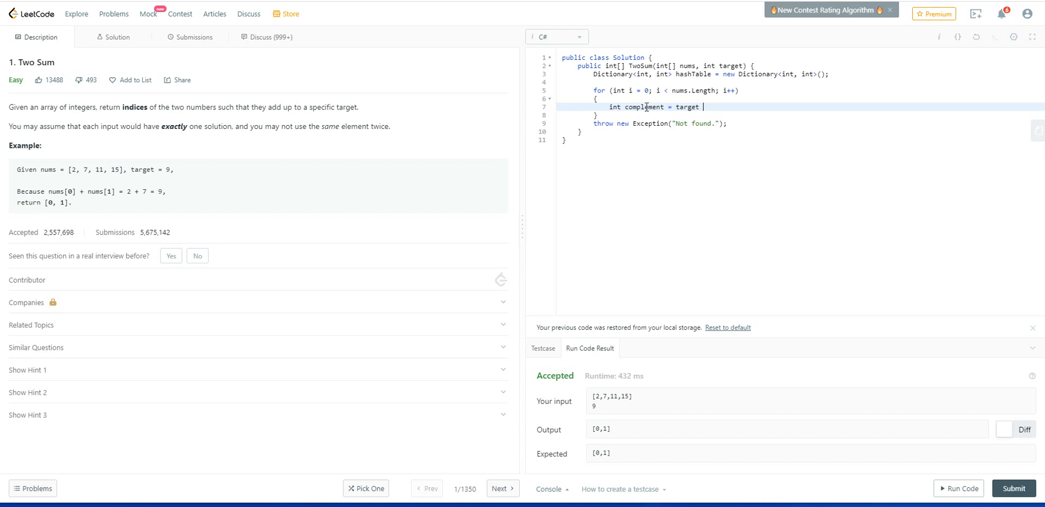
text(-)
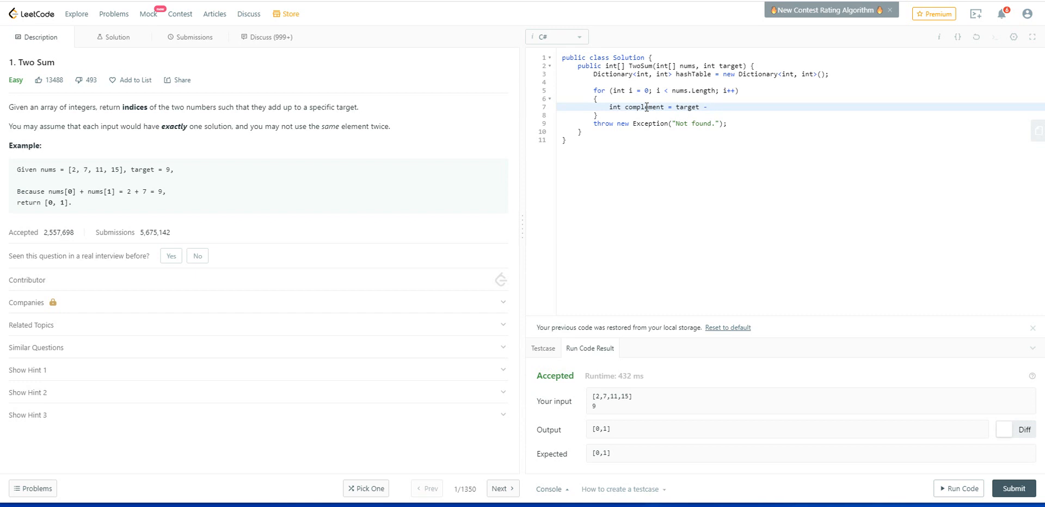
text(nums[i)
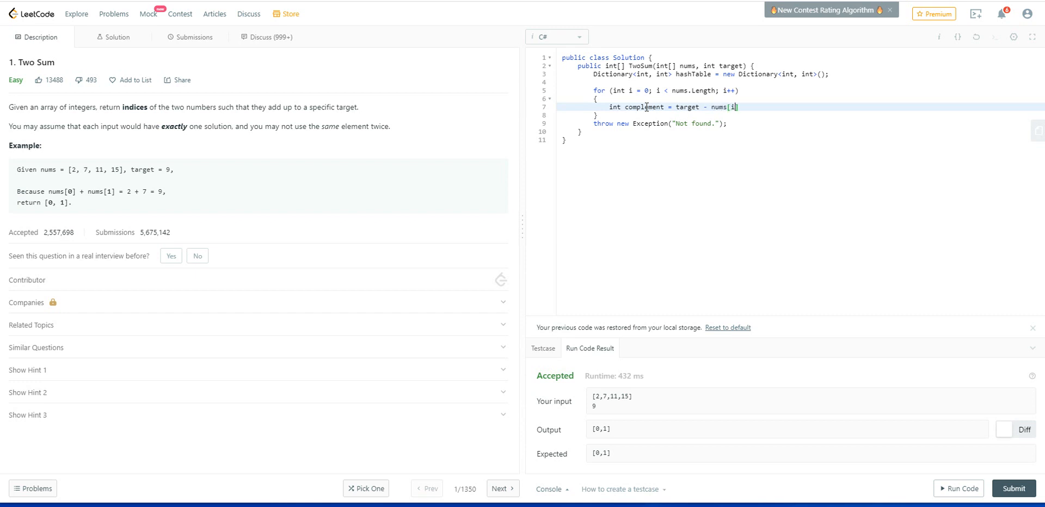
text(];)
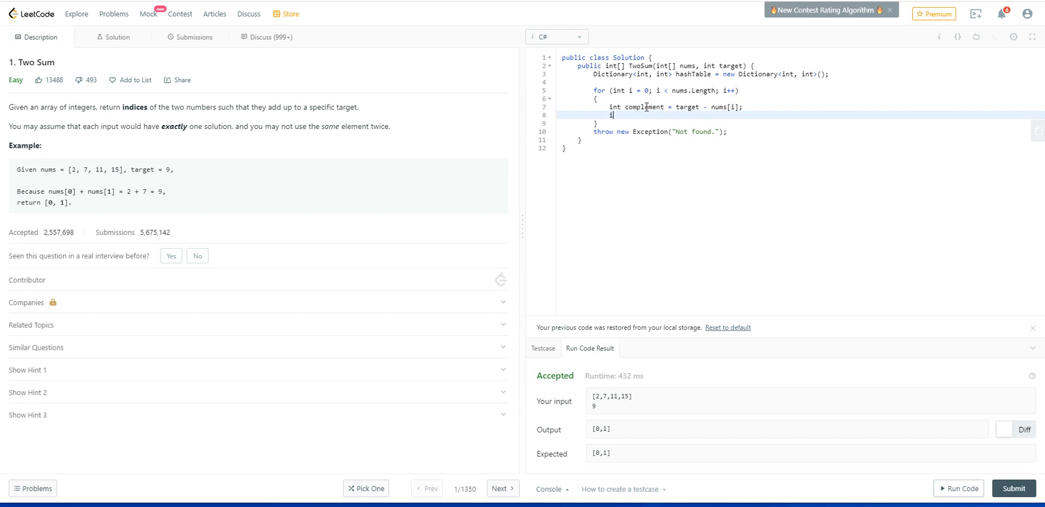
Add the condition if (hashTable.ContainsKey(complement)).
text(if)
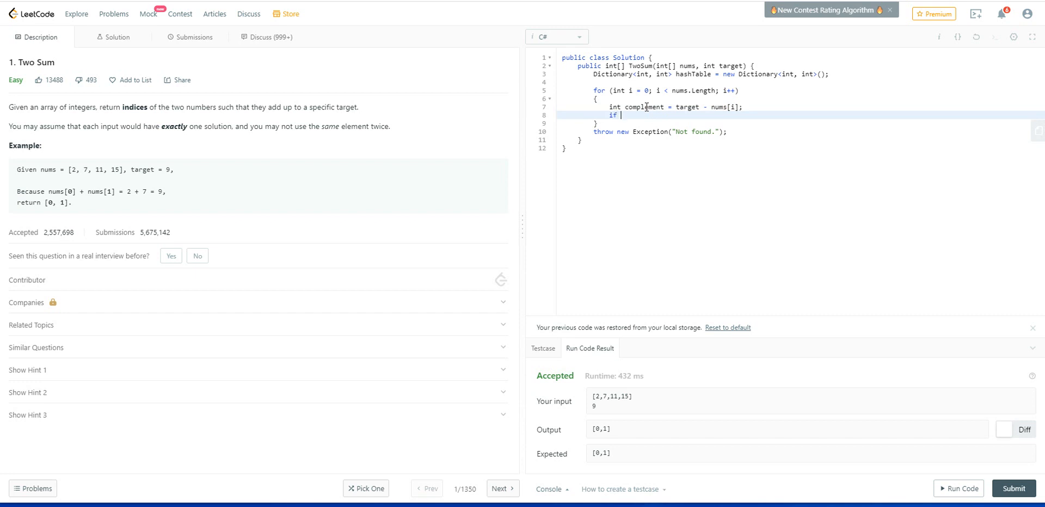
text(())
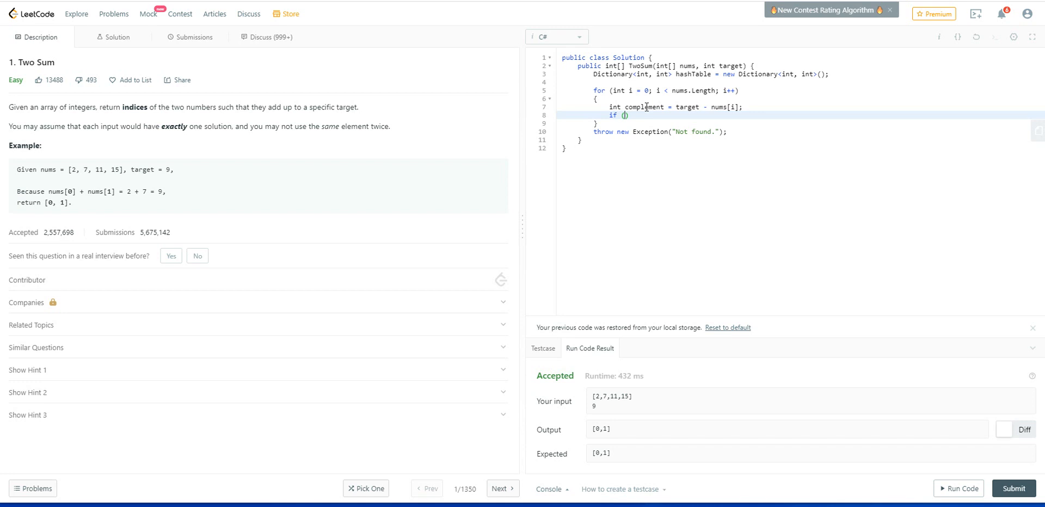
text(hashTable)
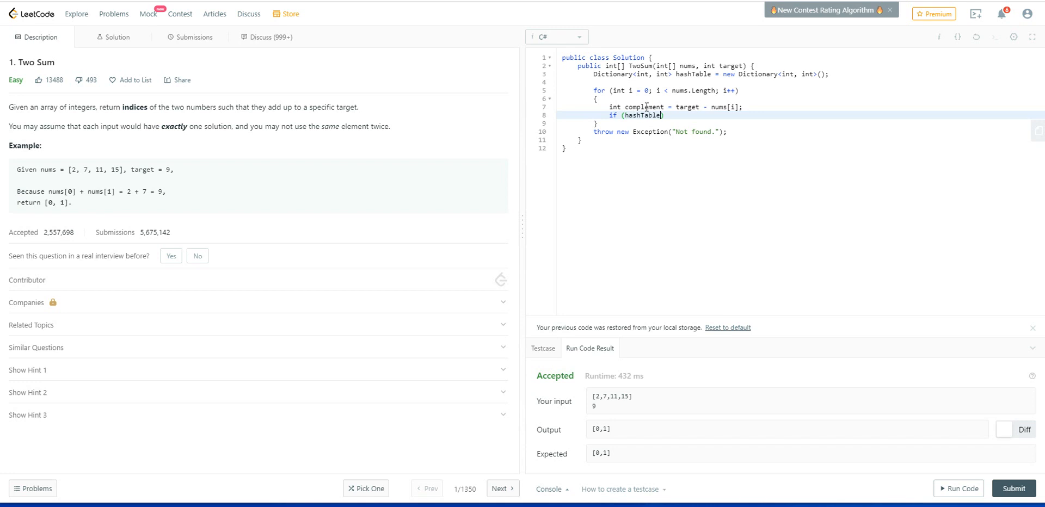
text(Co)
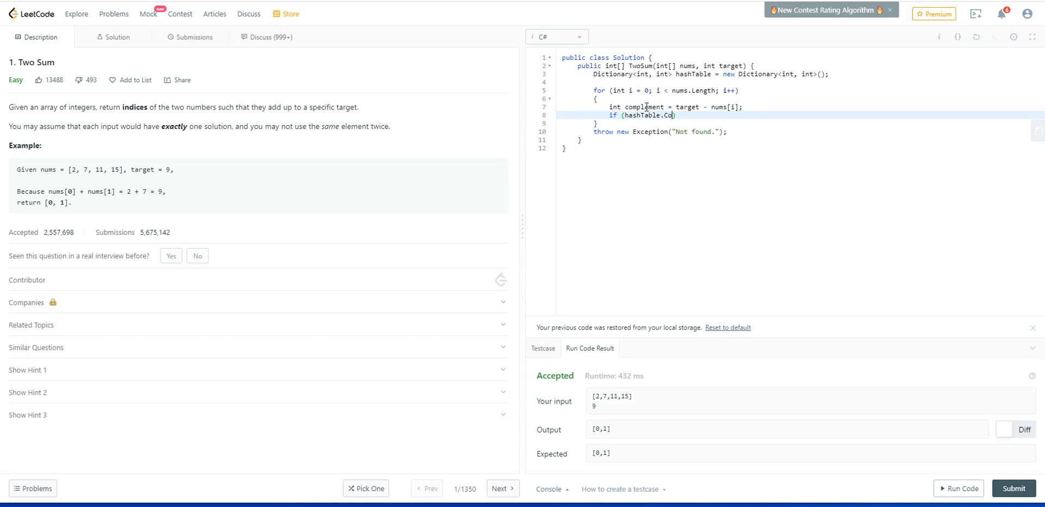
text(ntainsK)
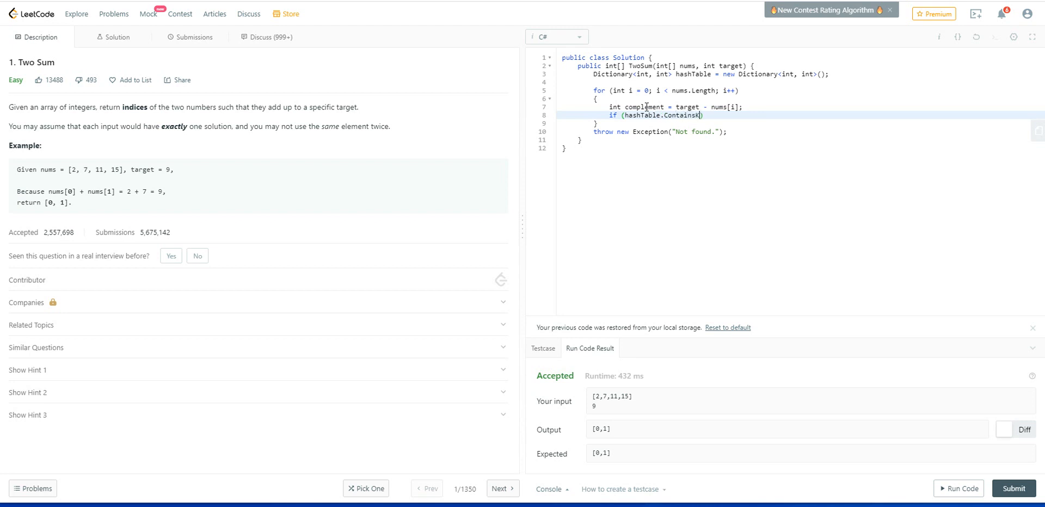
text(Key)
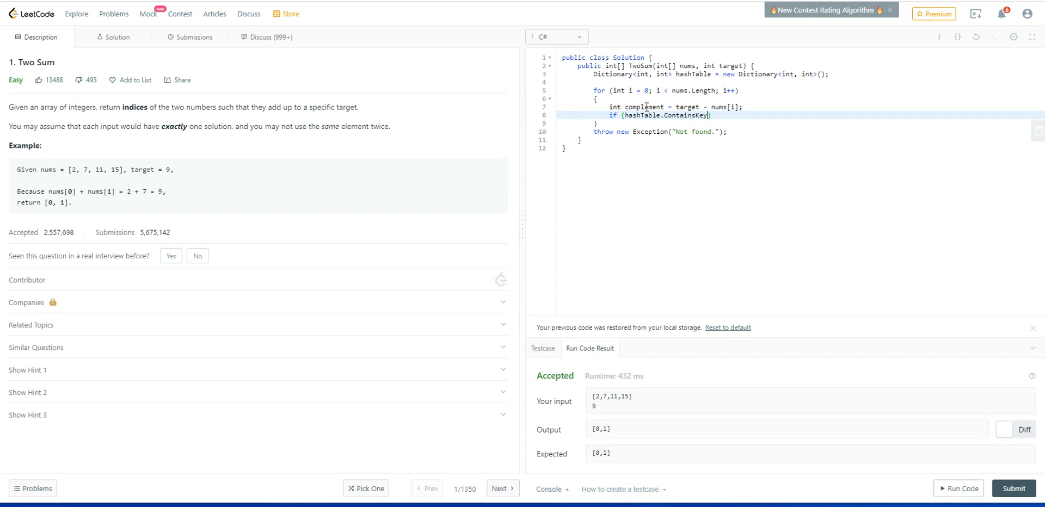
text(complement)
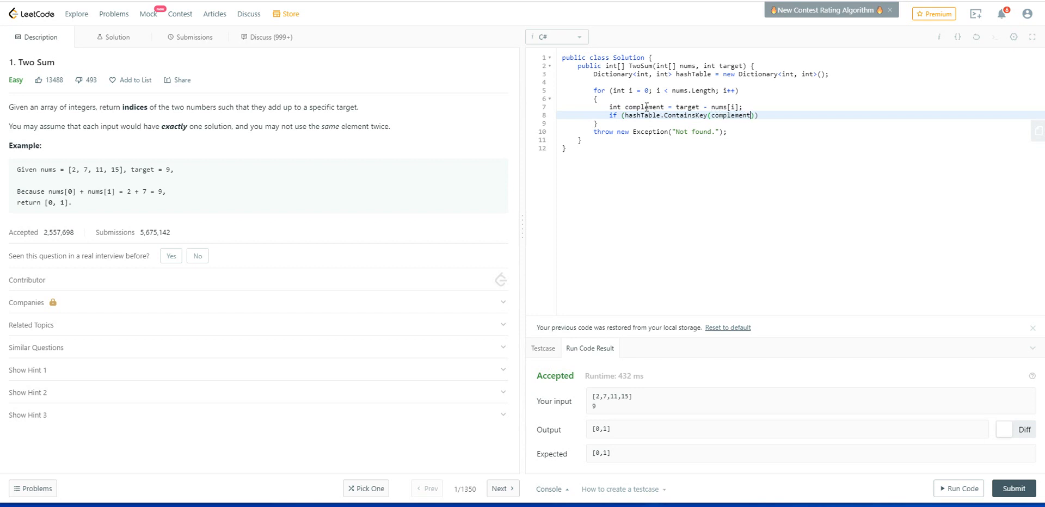
key(Enter)
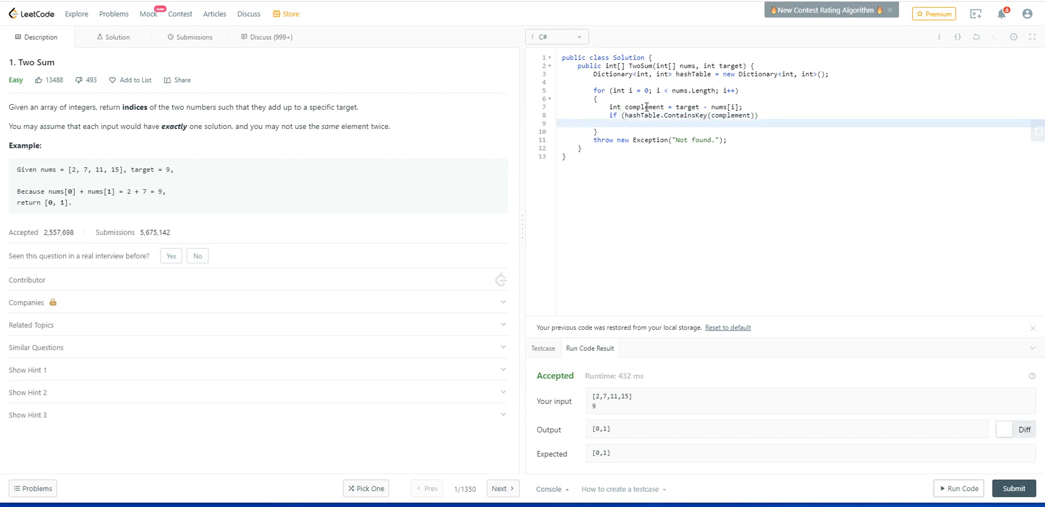
Return new int[] {hashTable[complement], i} when the complement is found.
text({})
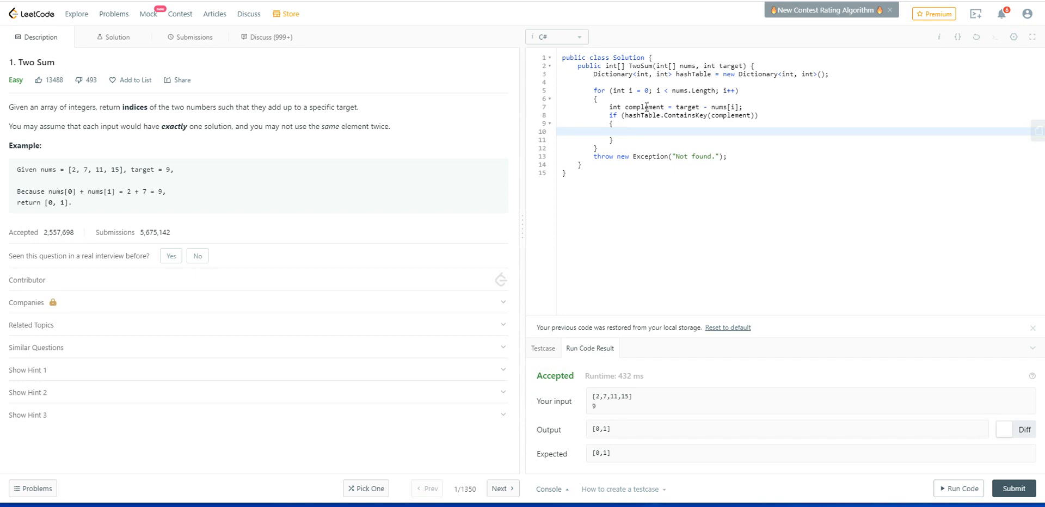
text(retr)
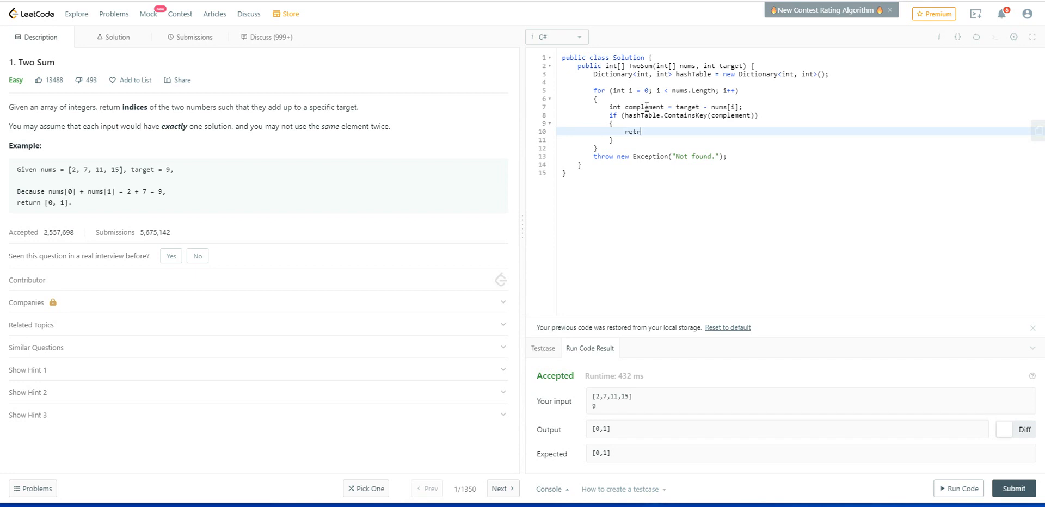
text(urn new int)
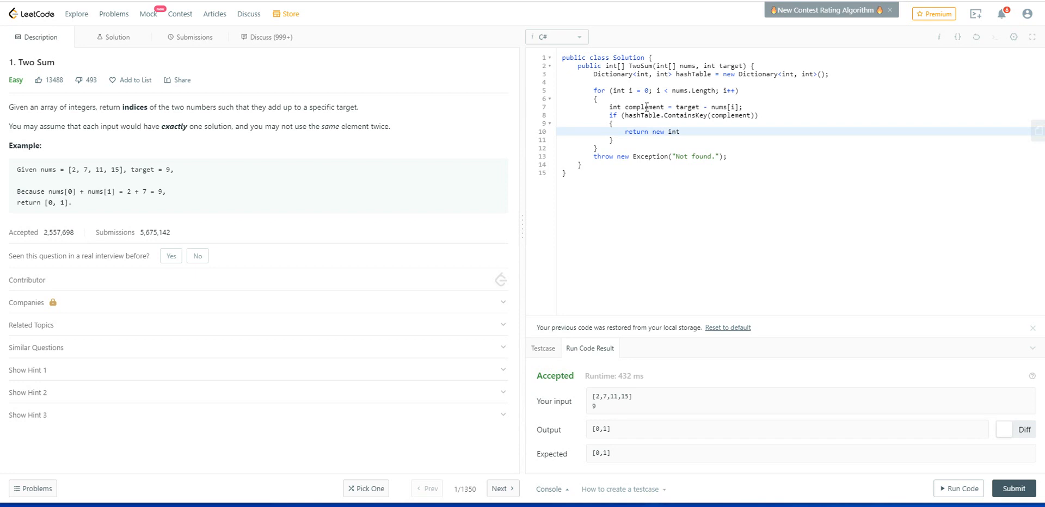
text([])
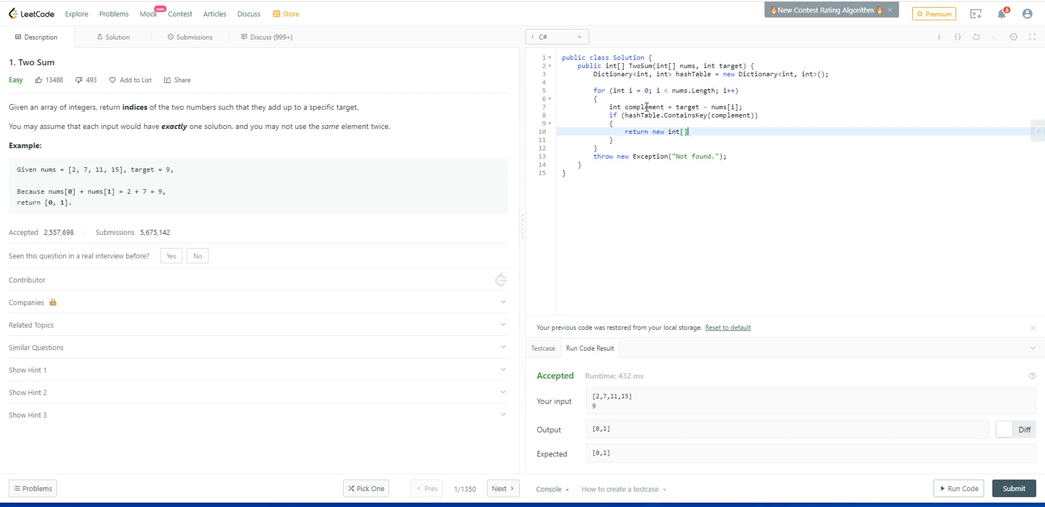
text({})
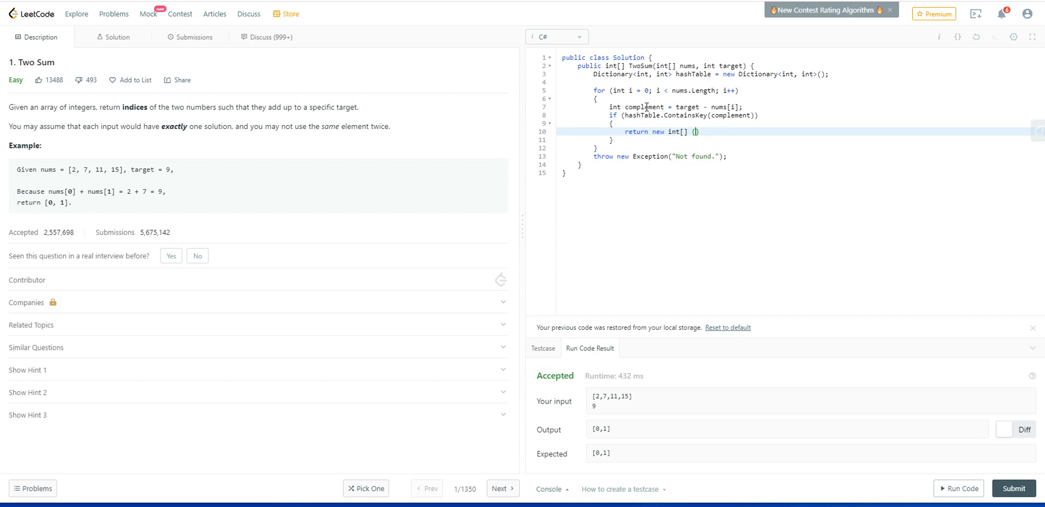
text(hash)
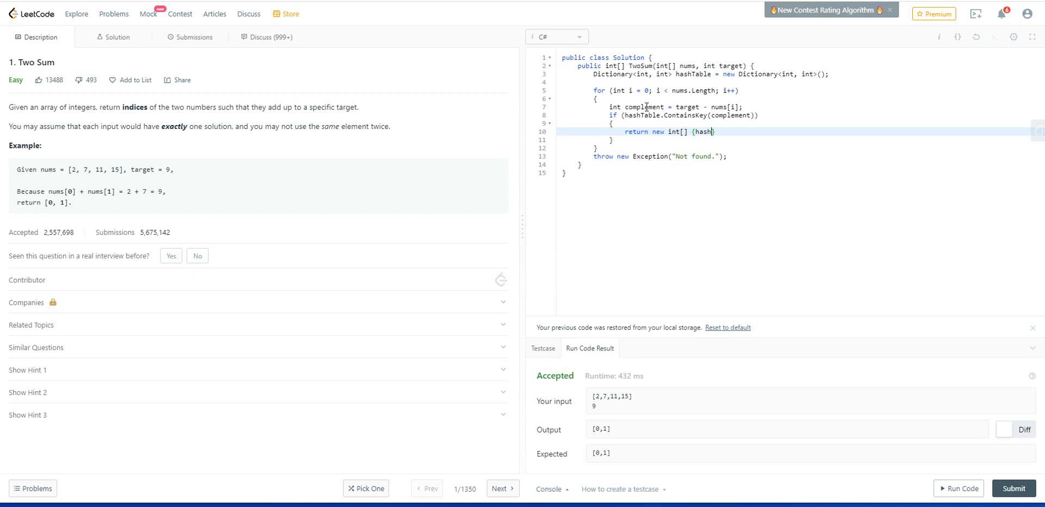
text(Table)
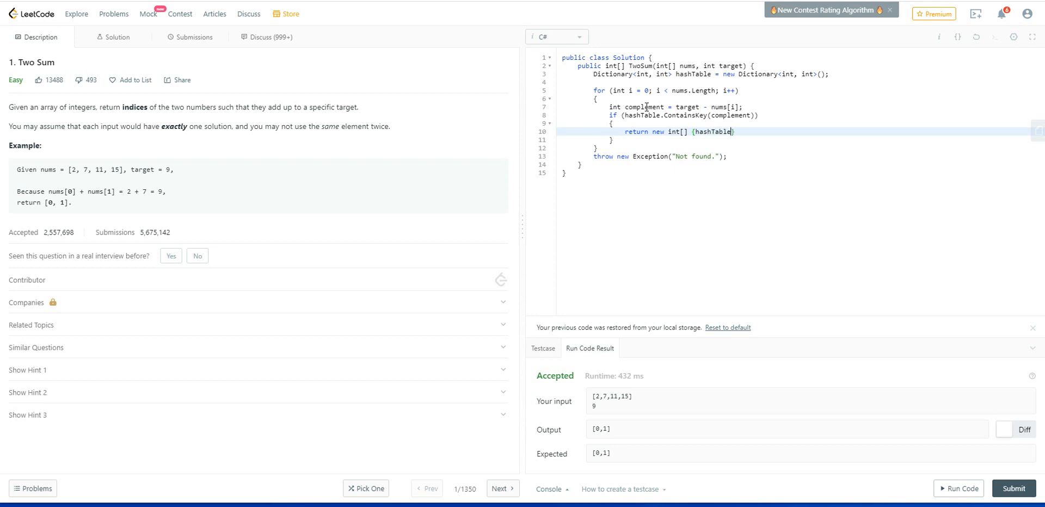
text([)
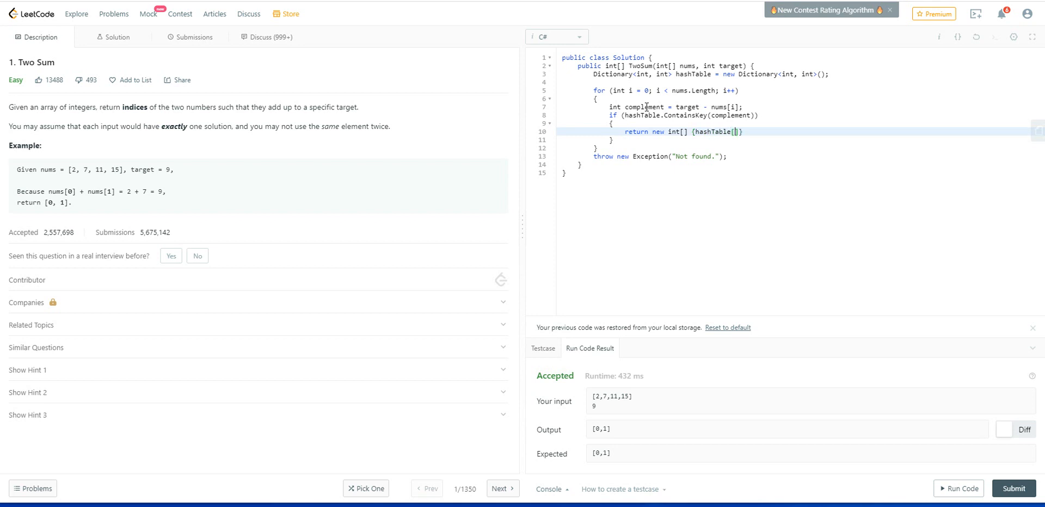
text(complement)
click(797, 139)
text( else)
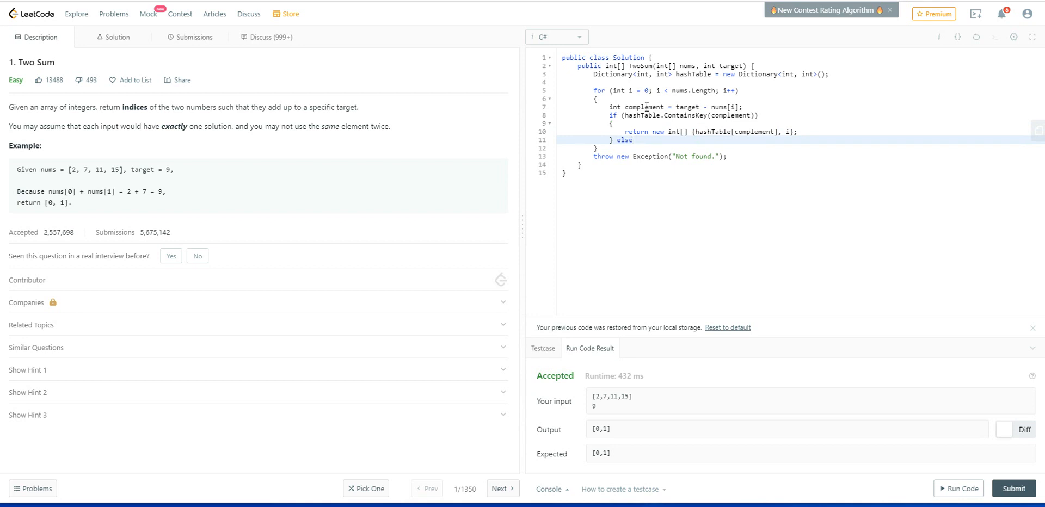
Inside the else block, store the index with hashTable[input[i]] = i;.
key(enter)
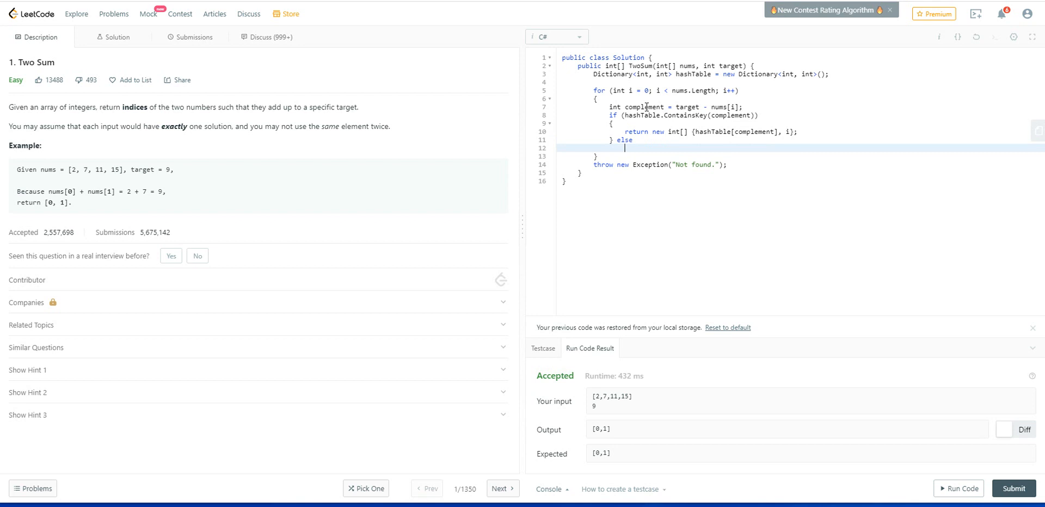
key(enter)
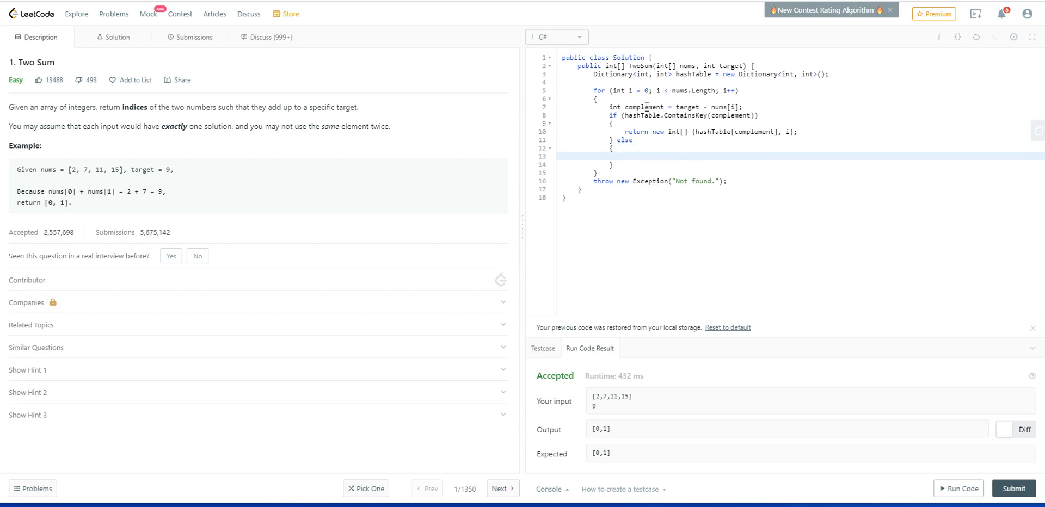
text(ha)
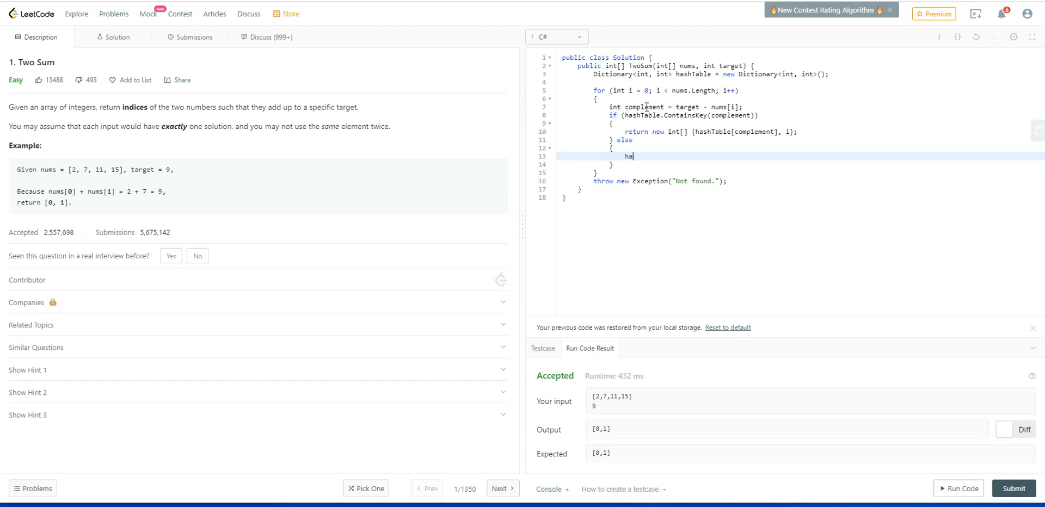
text(shTable)
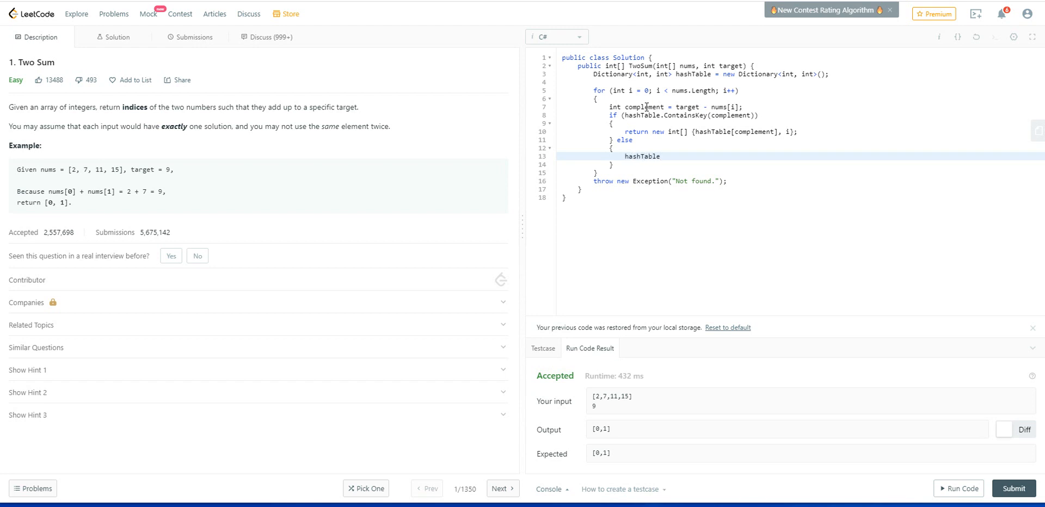
text([])
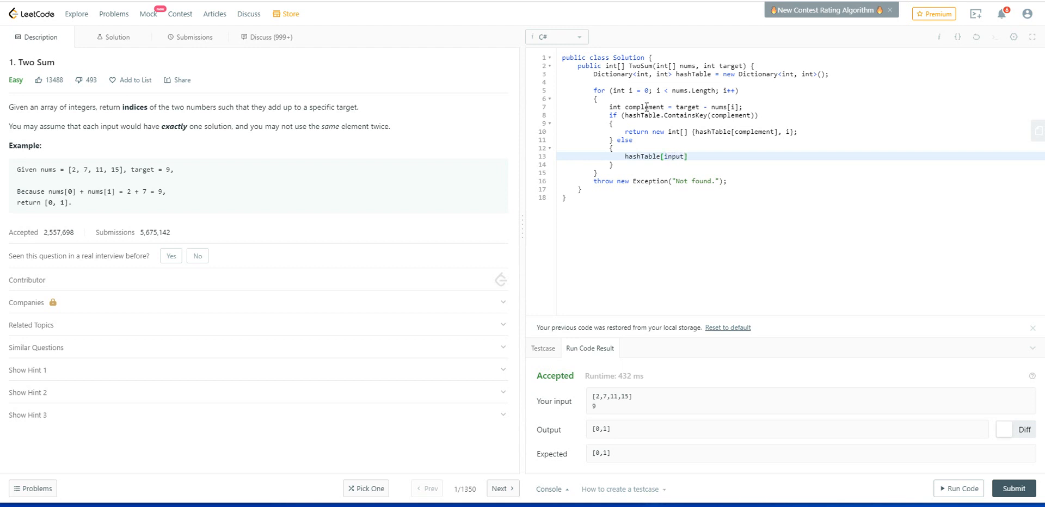
text([i])
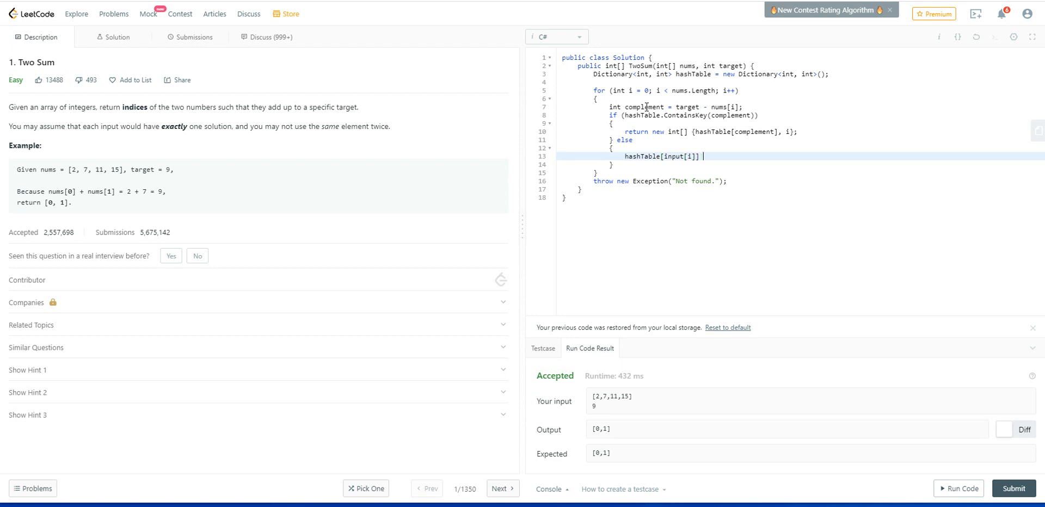
text(= i)
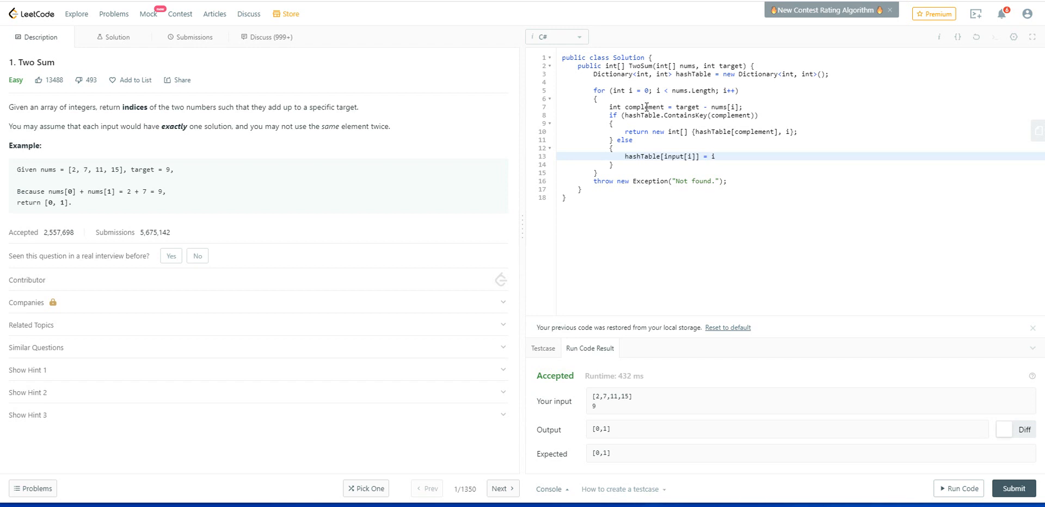
text(;)
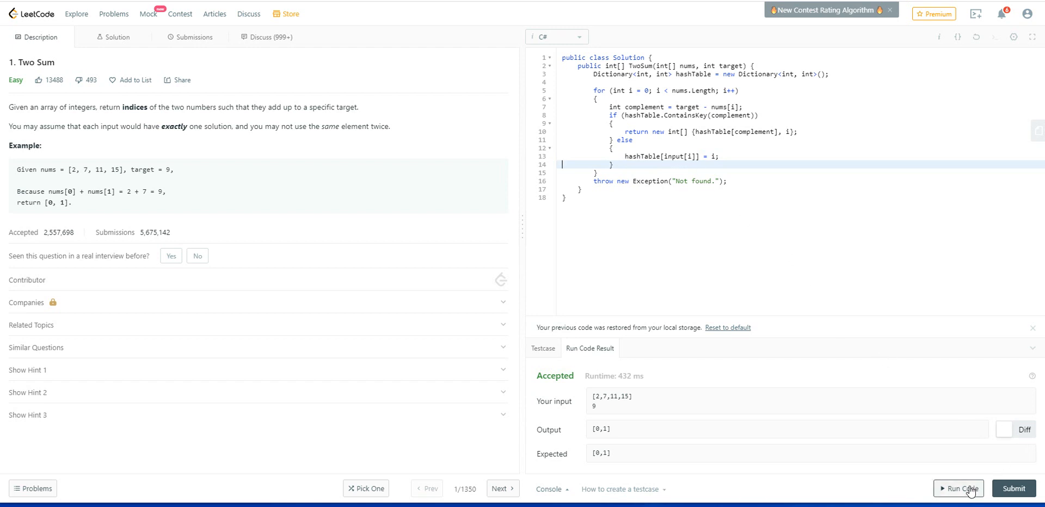
Fix the CS0103 error by replacing 'input' with nums, then rerun to Accepted.
click(960, 488)
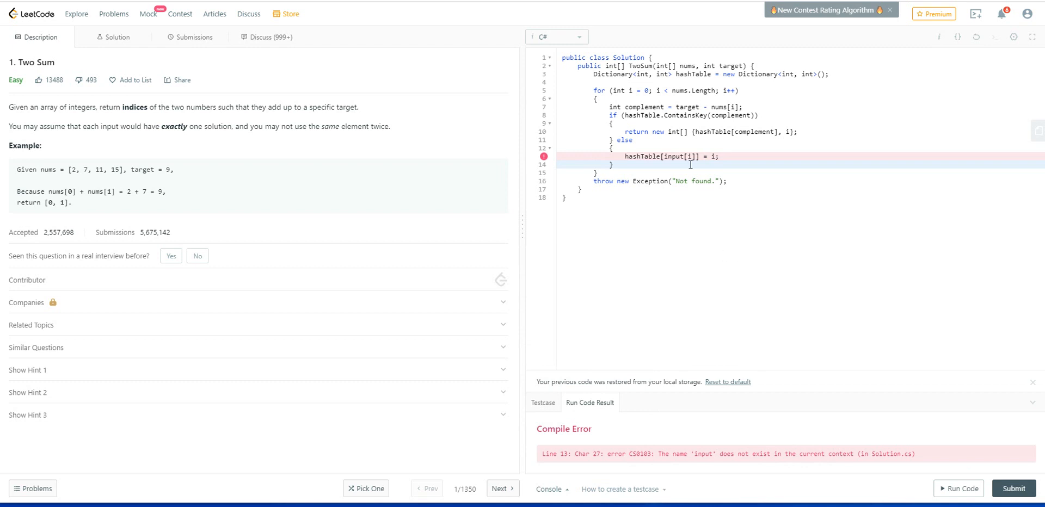
double_click(674, 157)
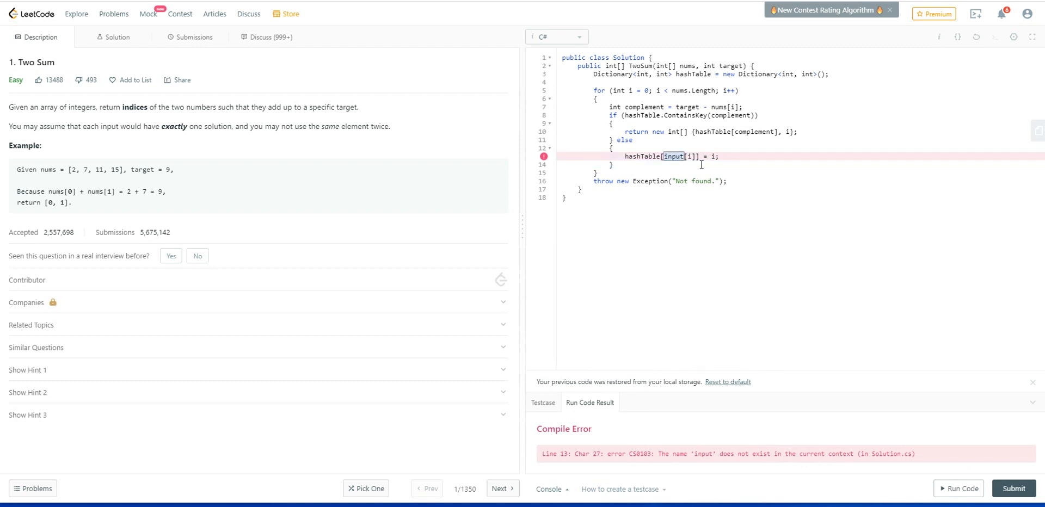
text(nums)
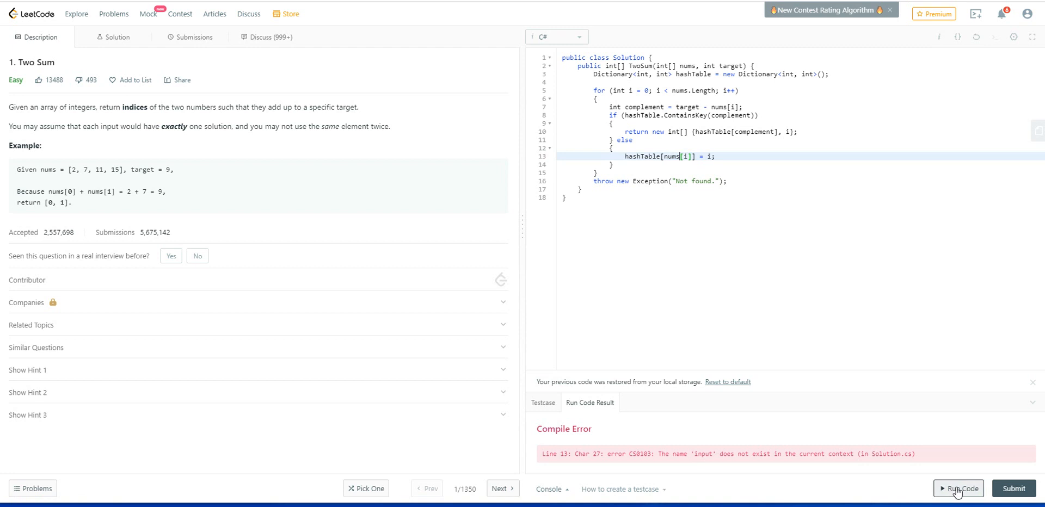
click(962, 489)
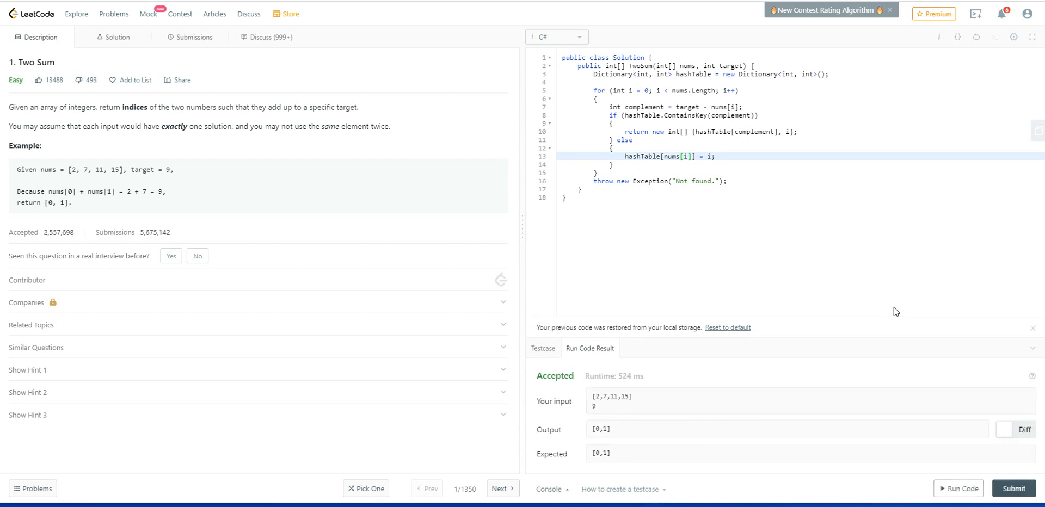
mouse_move(929, 433)
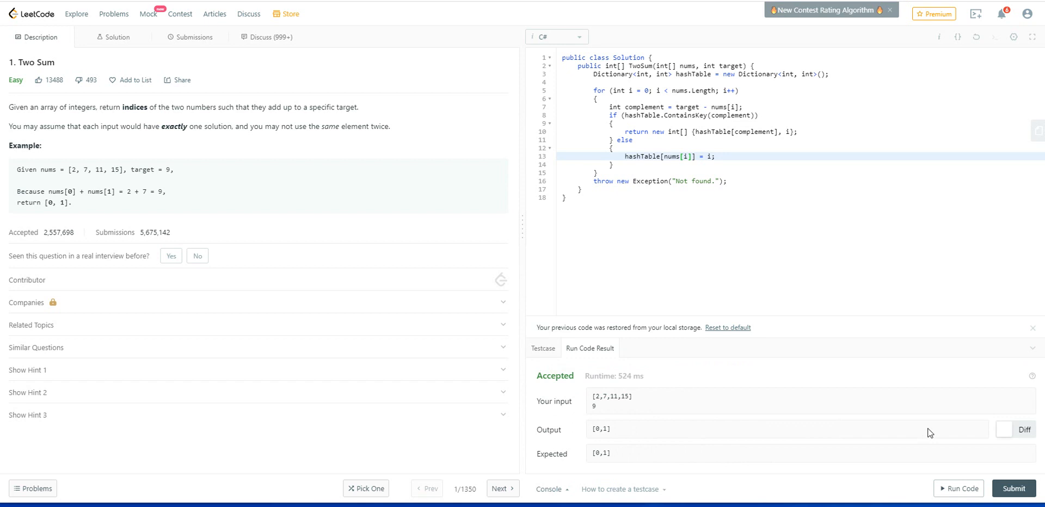
Submit the hash-table solution for full judging and view the Success panel.
click(193, 38)
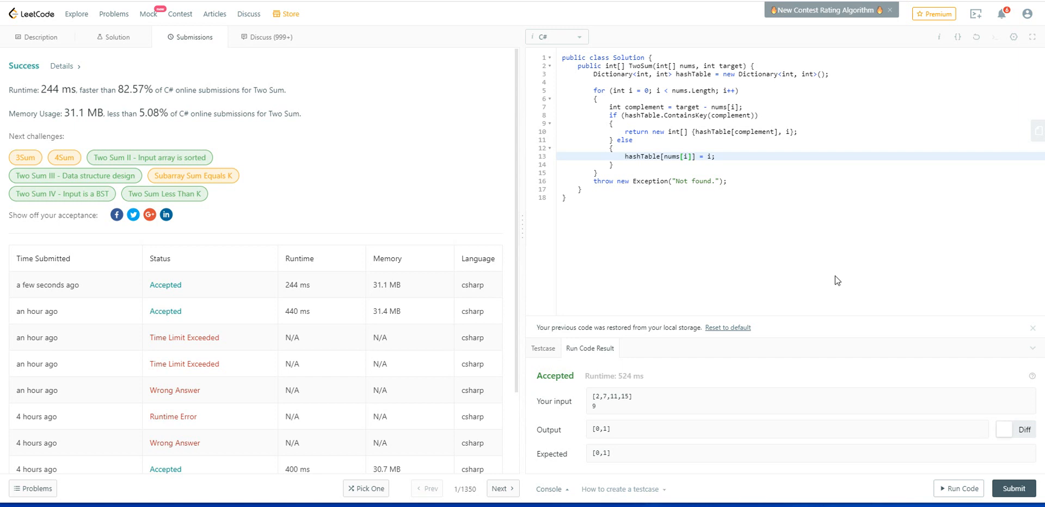
mouse_move(58, 108)
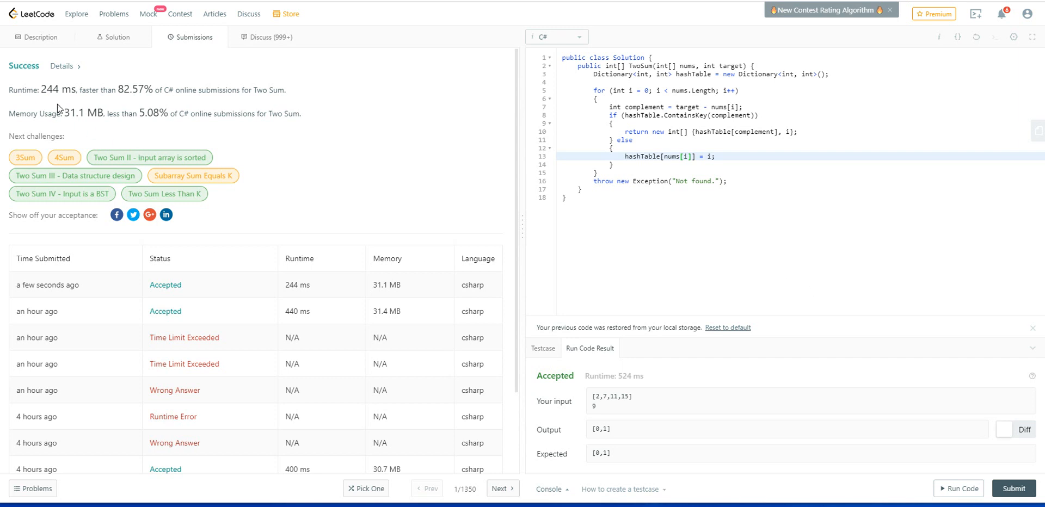
mouse_move(63, 96)
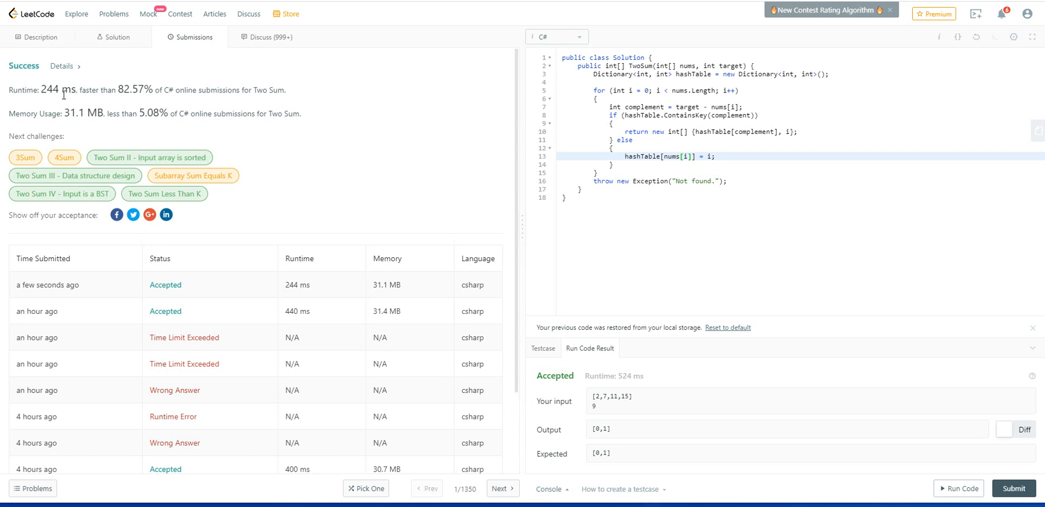
mouse_move(52, 89)
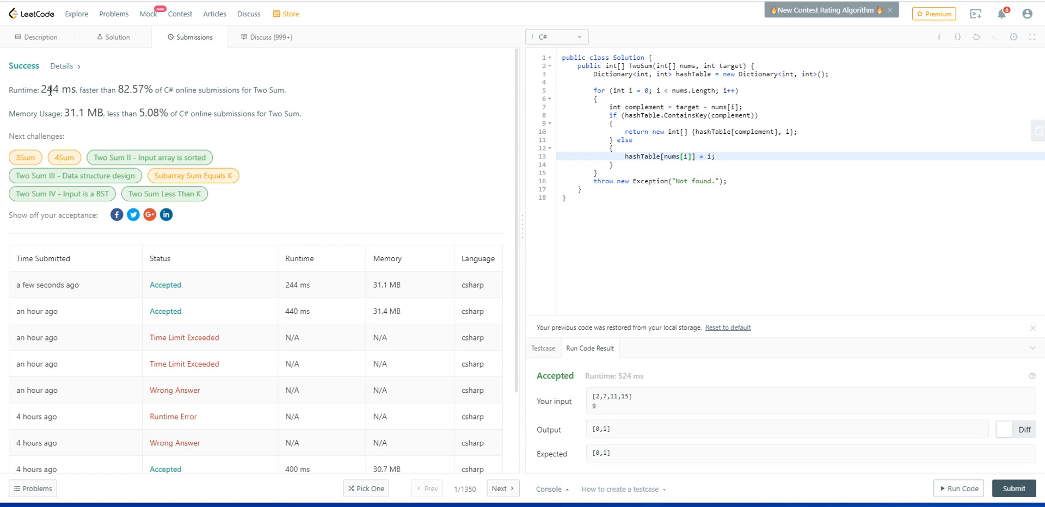
mouse_move(72, 92)
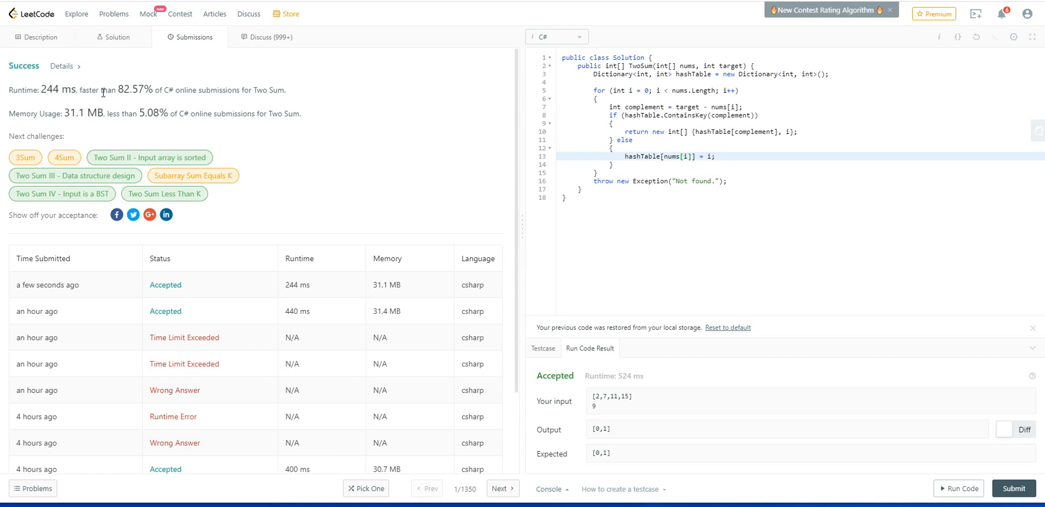
mouse_move(168, 100)
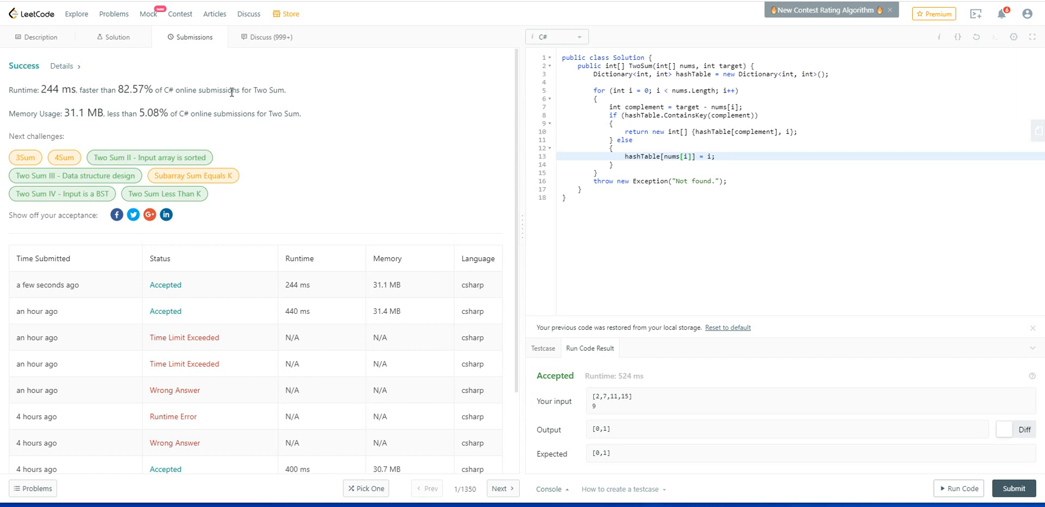
mouse_move(686, 277)
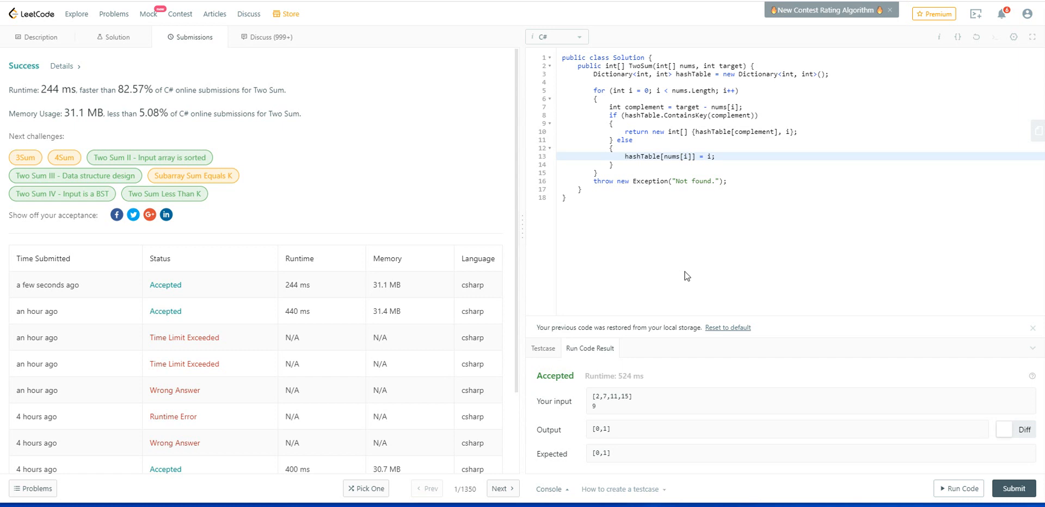
mouse_move(191, 132)
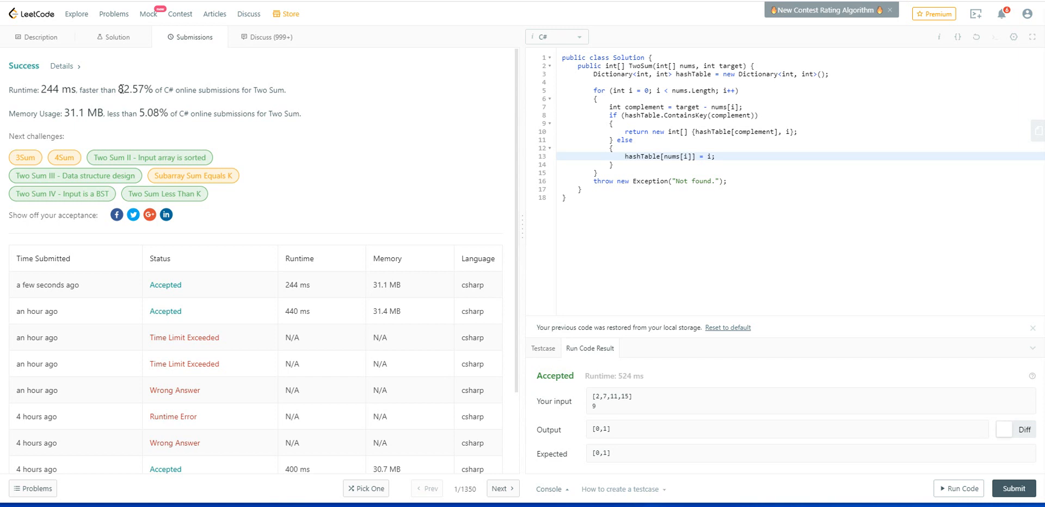
mouse_move(183, 91)
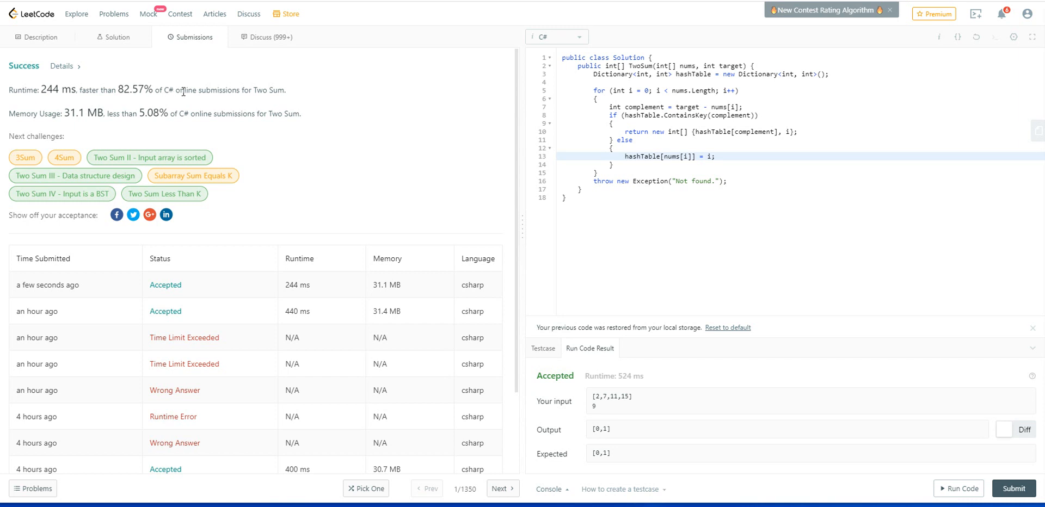
mouse_move(247, 92)
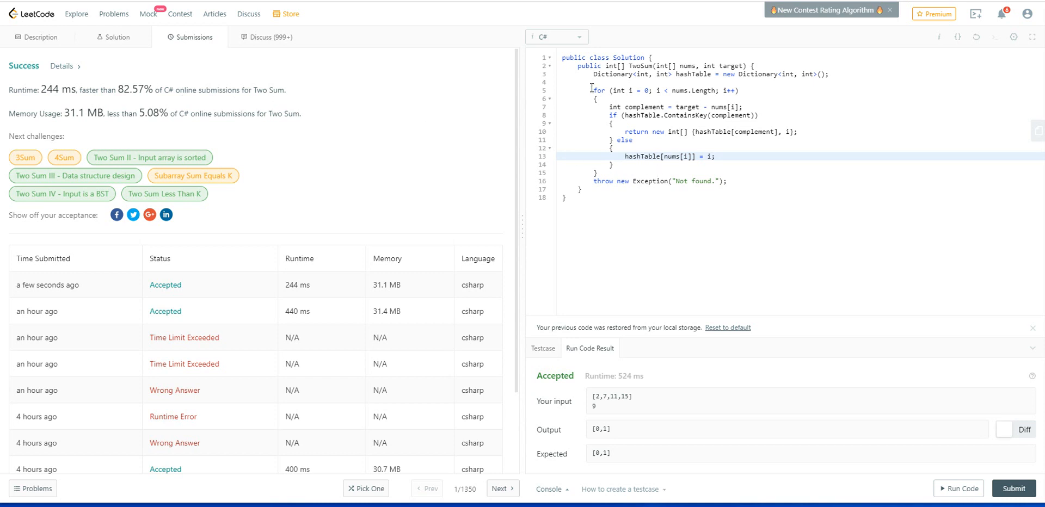
drag(593, 87, 624, 172)
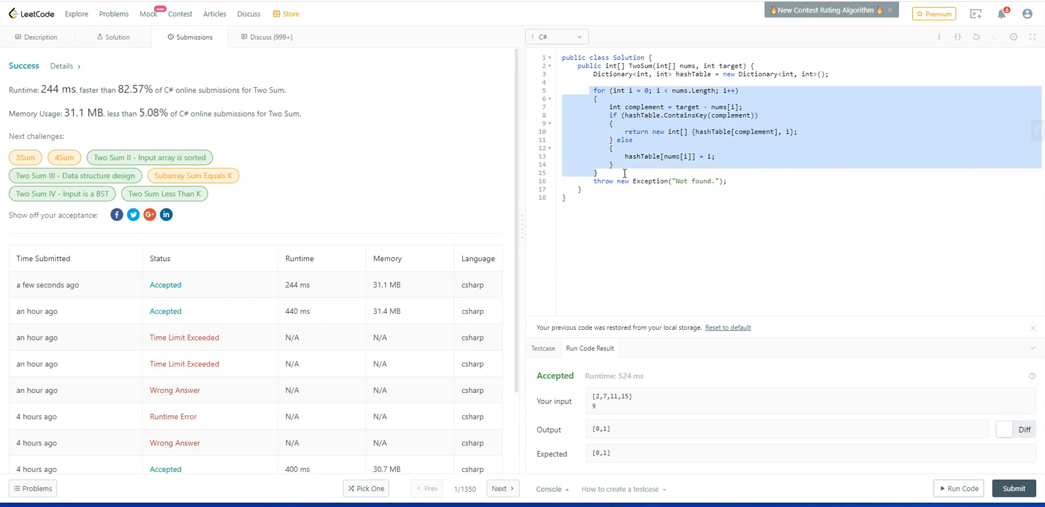
mouse_move(736, 175)
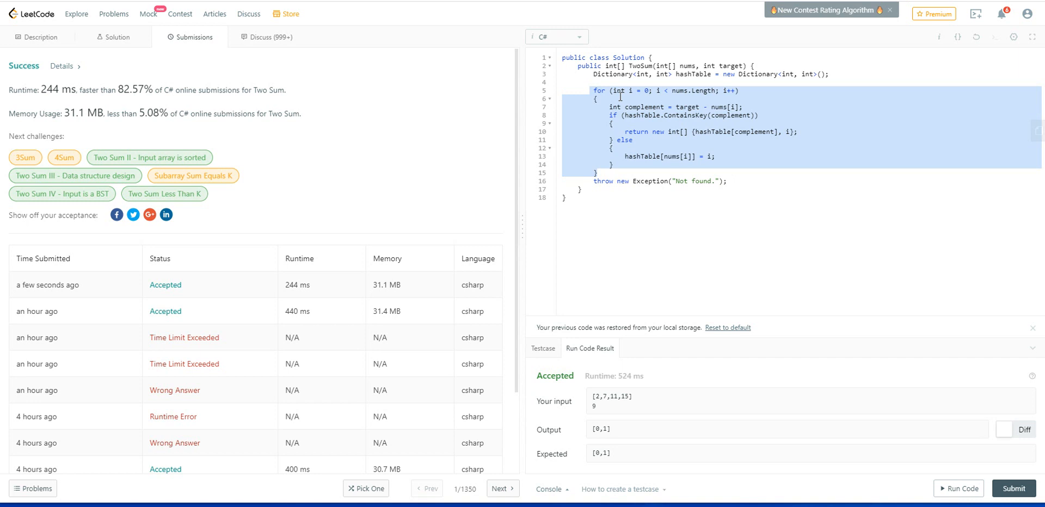
mouse_move(706, 98)
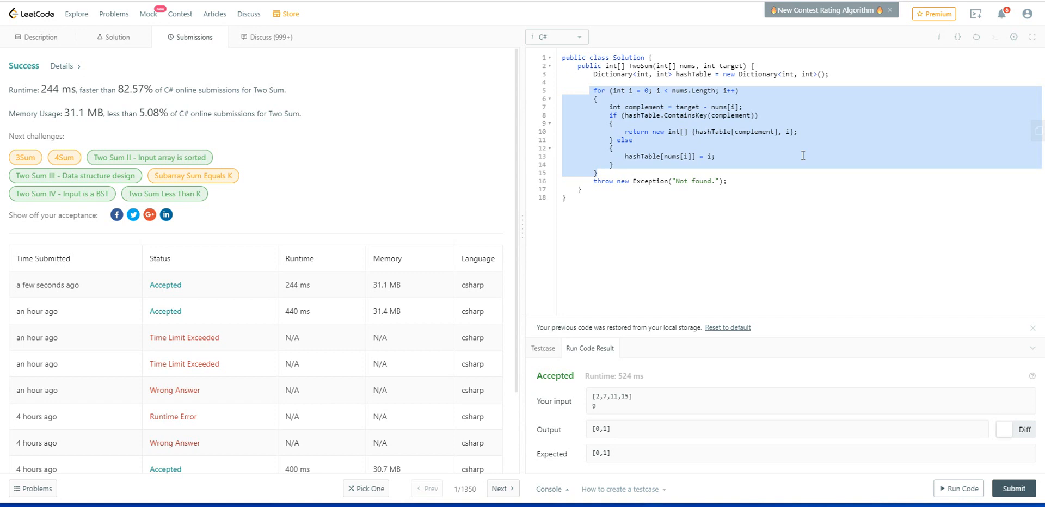
mouse_move(816, 146)
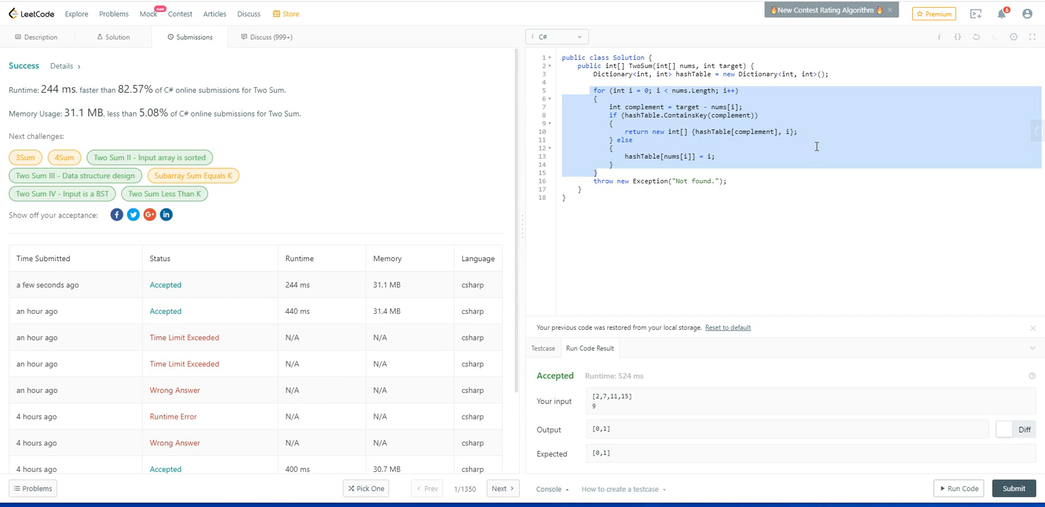
mouse_move(792, 146)
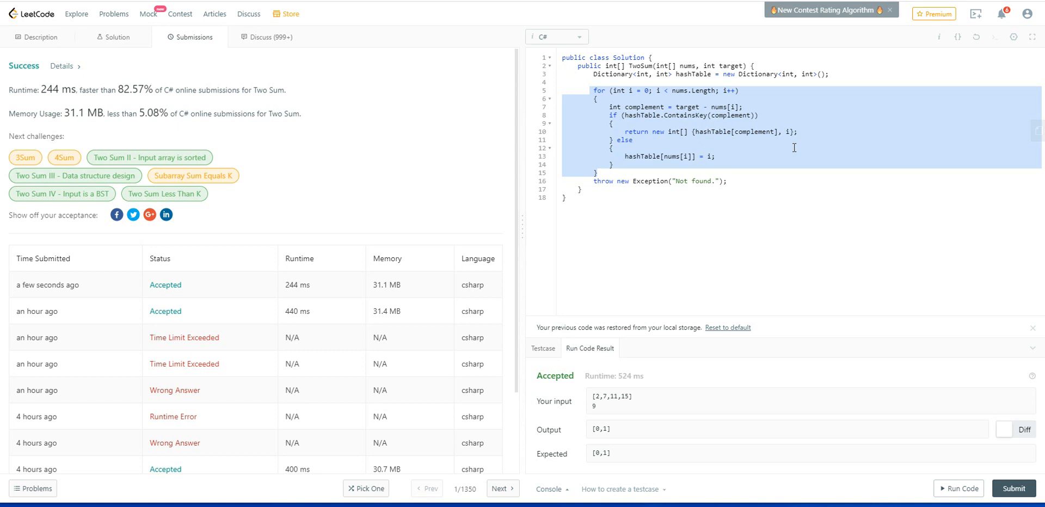
mouse_move(803, 148)
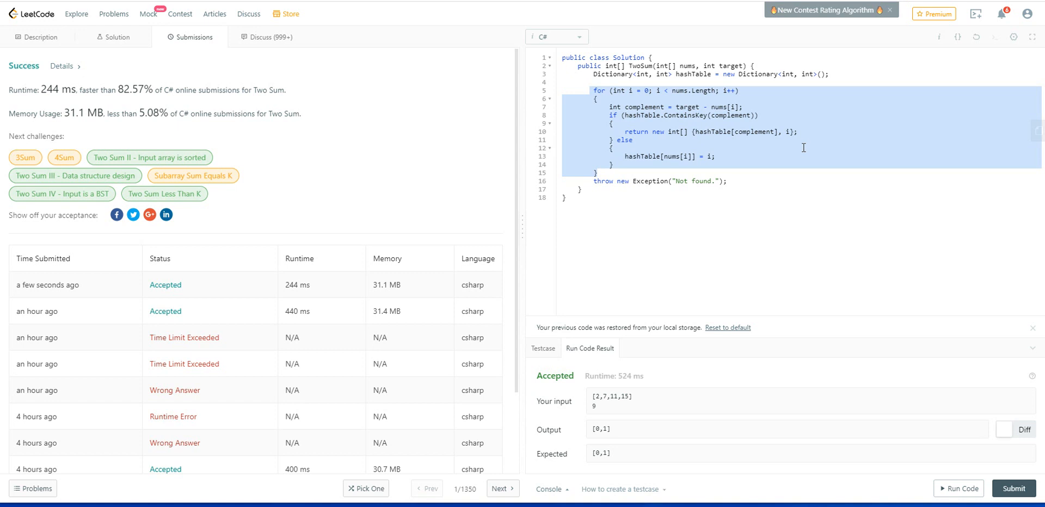
mouse_move(795, 157)
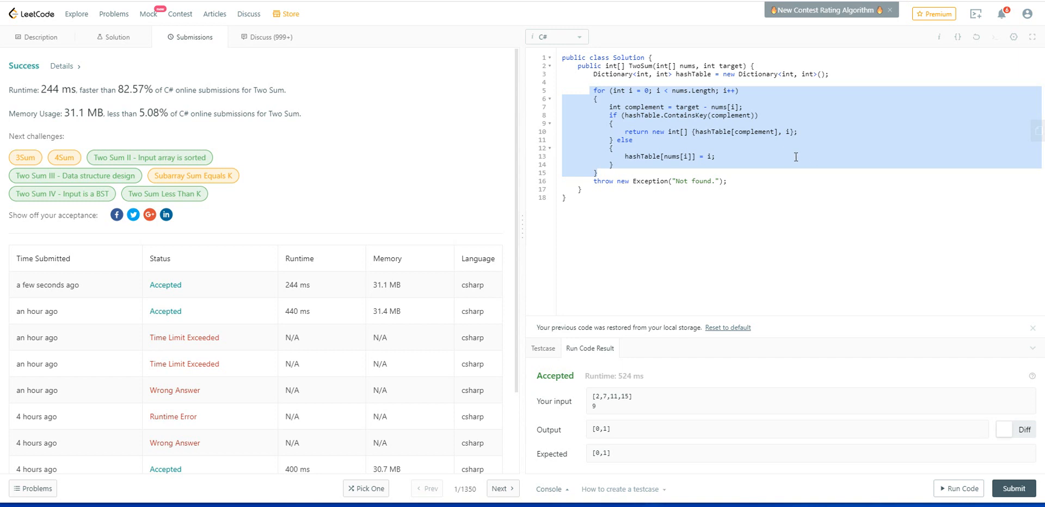